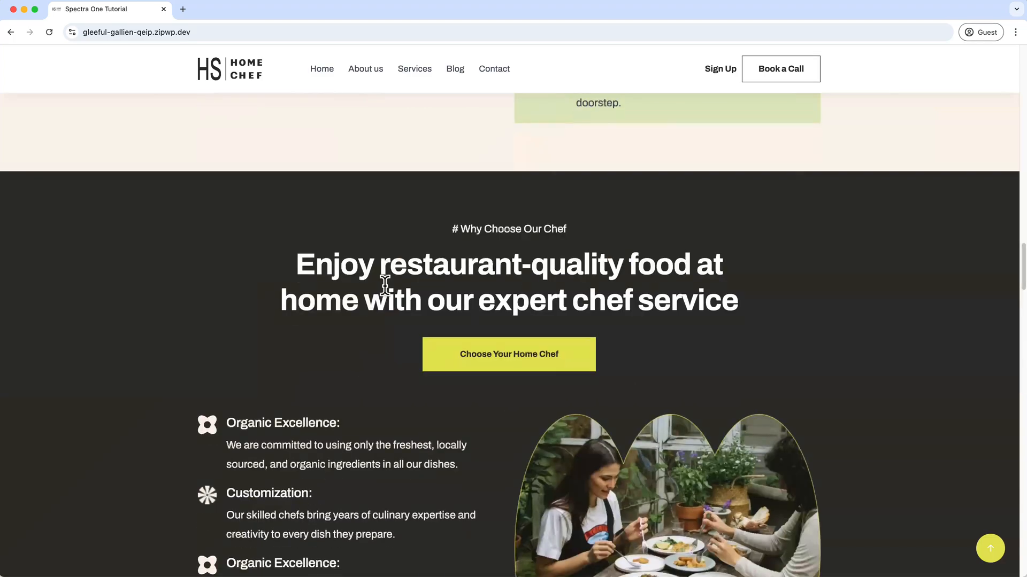
# Browse the Home Chef homepage down to the FAQ section and select the site address
pyautogui.scroll(-3)
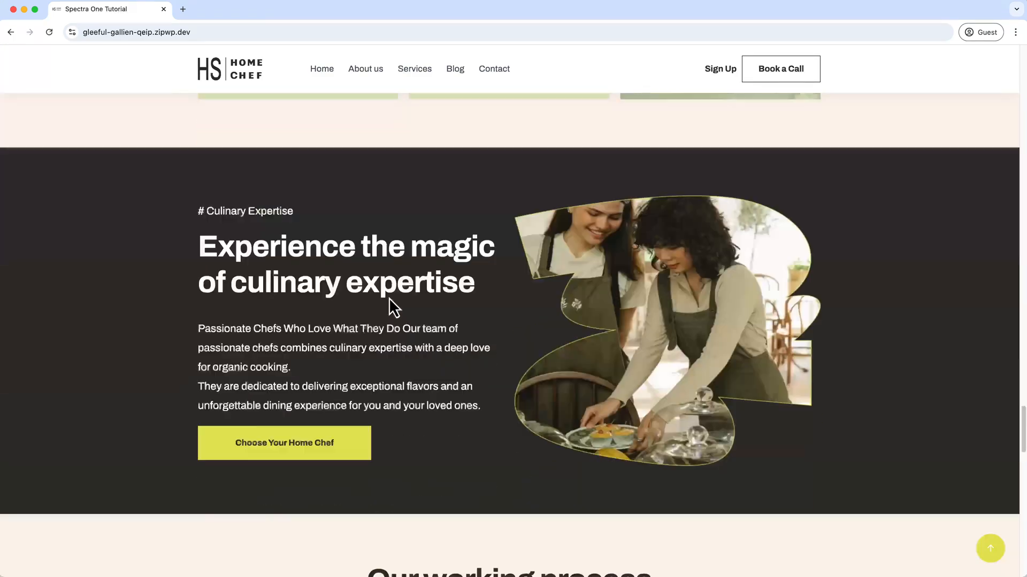
pyautogui.scroll(-3)
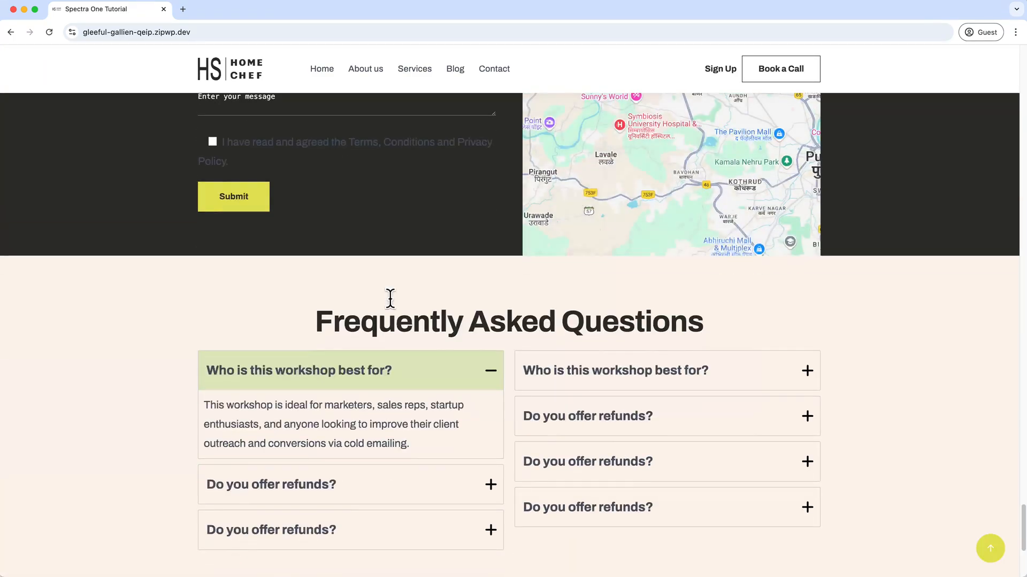
pyautogui.scroll(-3)
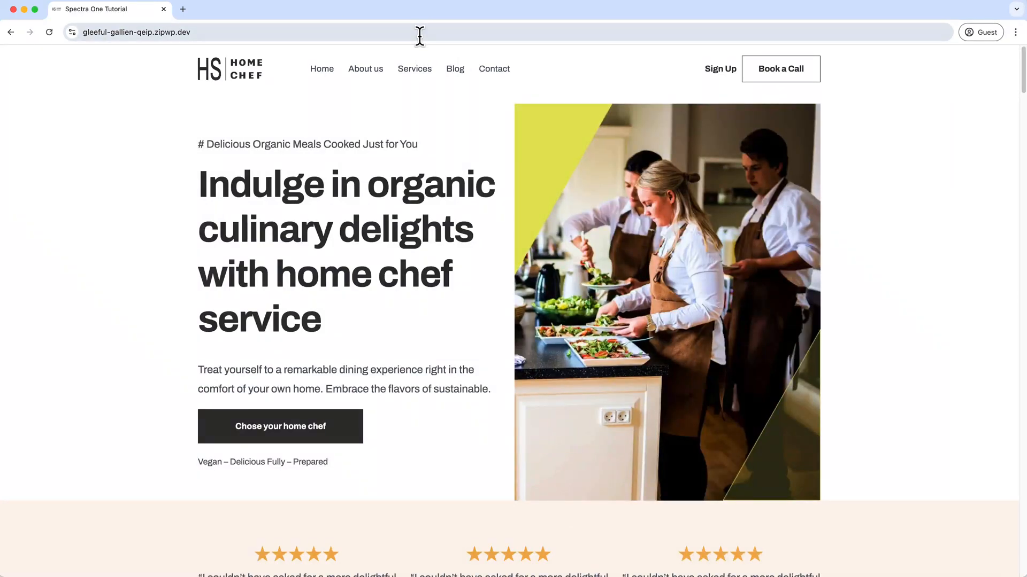
pyautogui.click(421, 32)
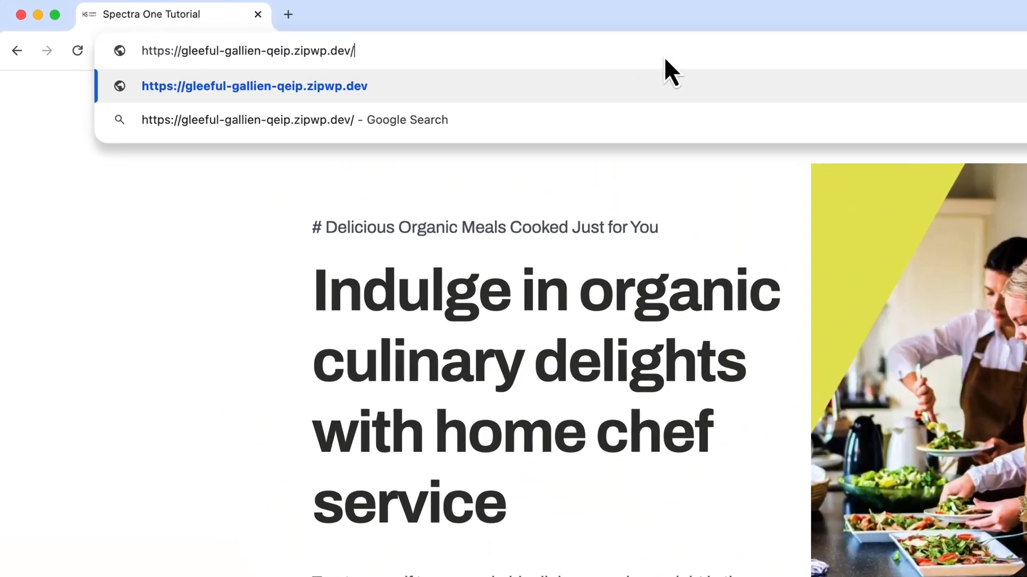
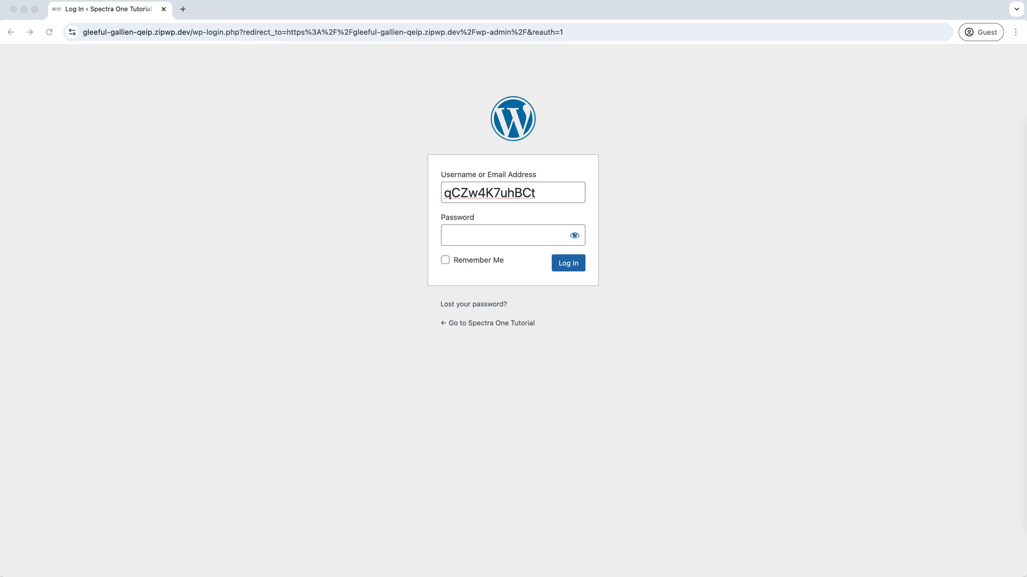
# Go to wp-admin and log in with the admin username and password
pyautogui.click(482, 235)
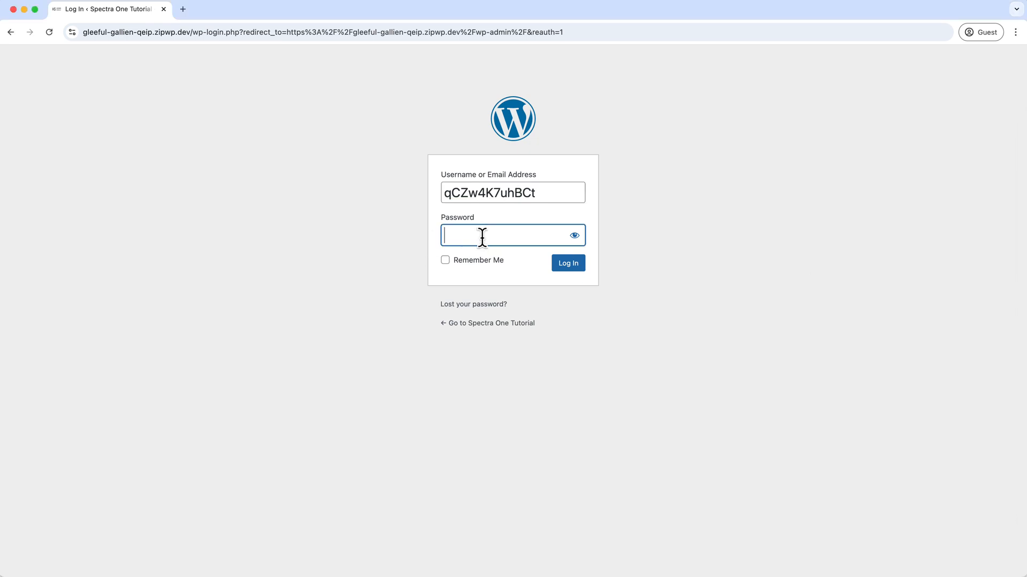
pyautogui.click(568, 263)
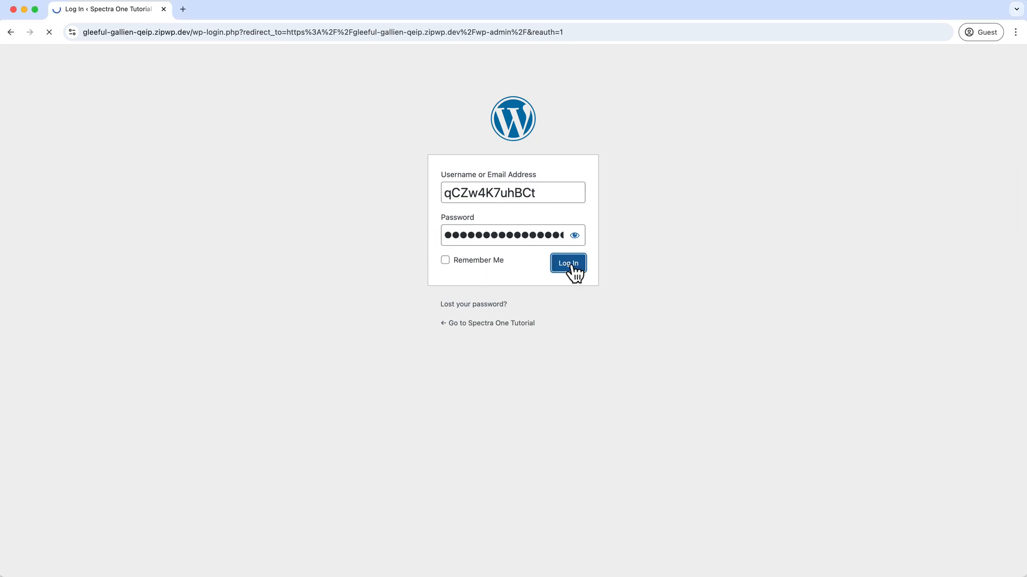
pyautogui.click(568, 264)
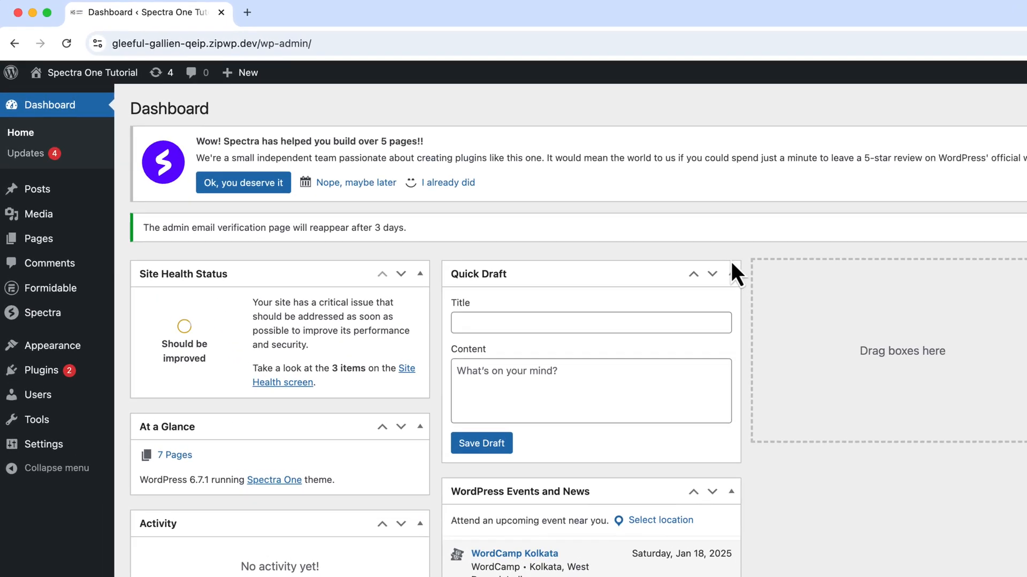
pyautogui.moveTo(41, 374)
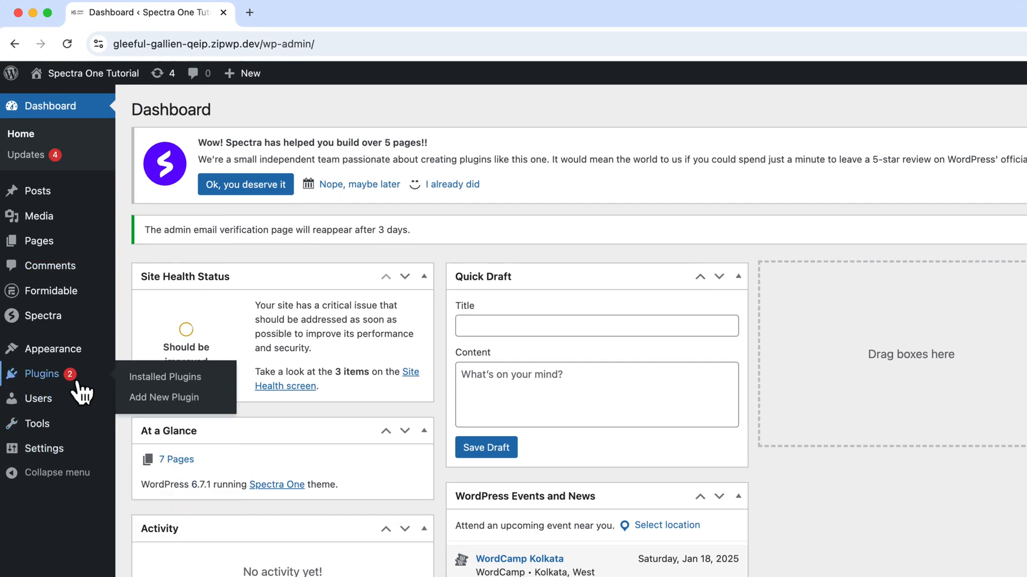
pyautogui.moveTo(46, 162)
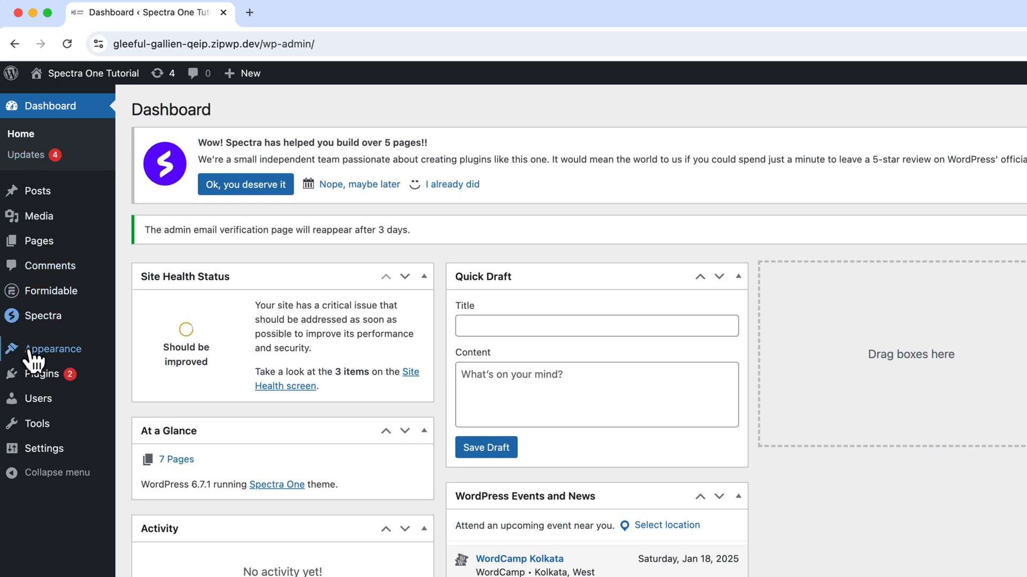
# Check Installed Plugins, then review pending plugin and theme updates on the Updates page
pyautogui.click(41, 373)
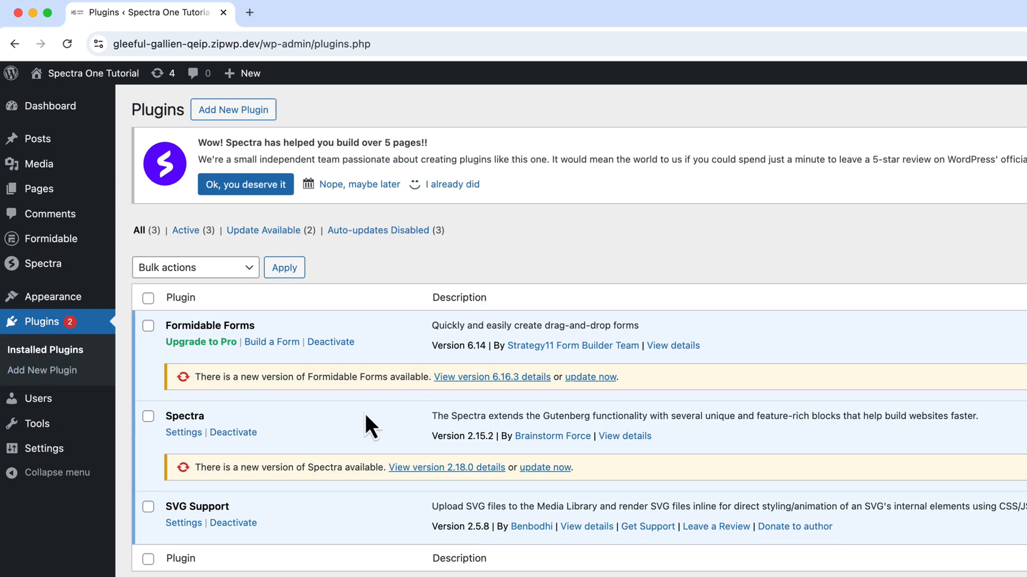
pyautogui.moveTo(897, 560)
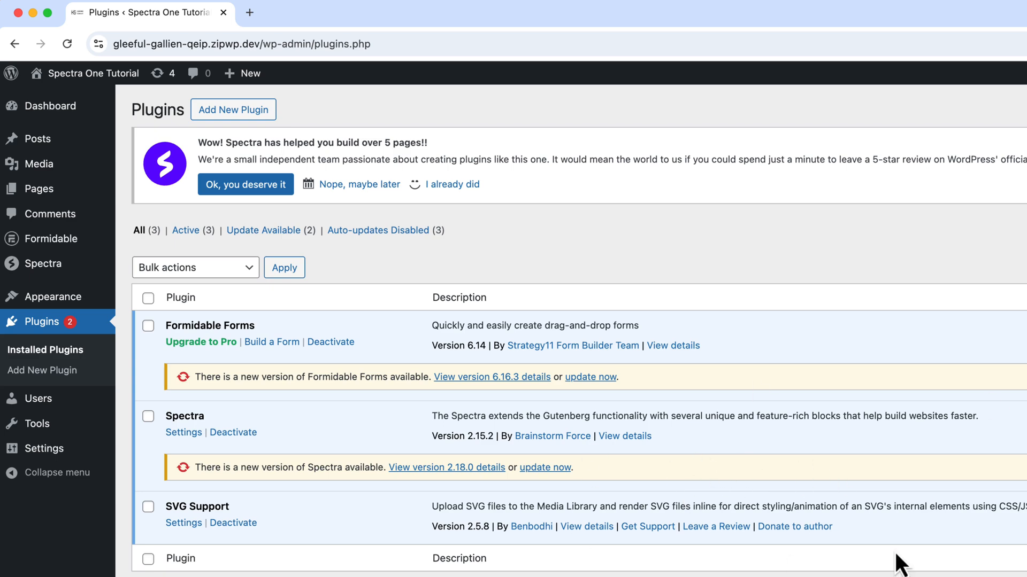
pyautogui.moveTo(36, 139)
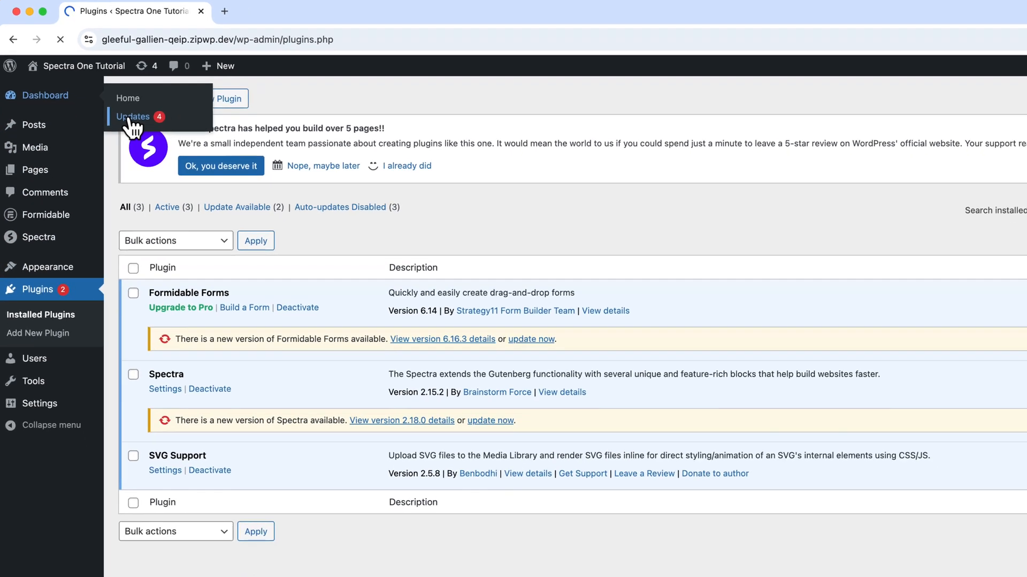
pyautogui.click(134, 117)
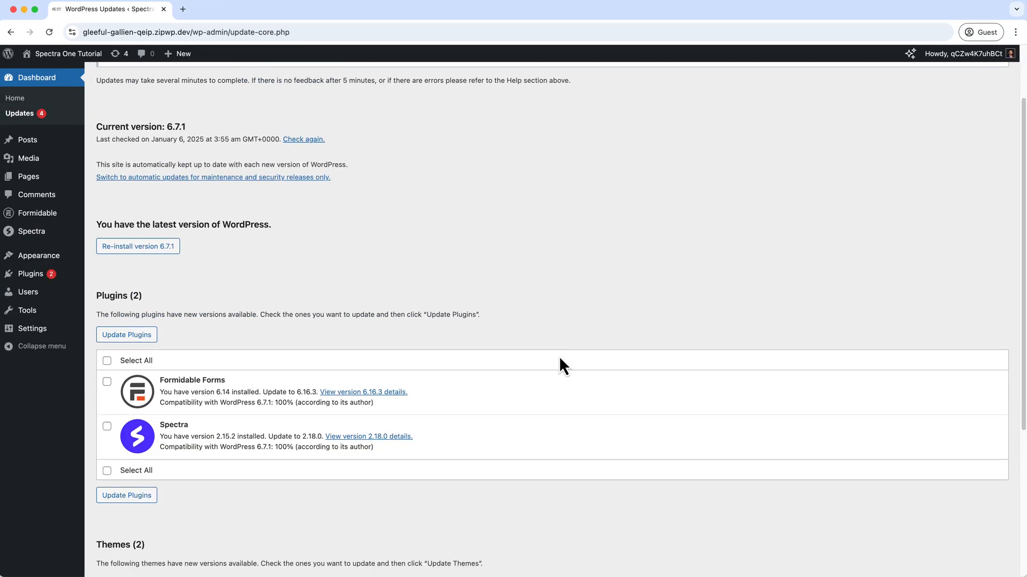
pyautogui.scroll(-3)
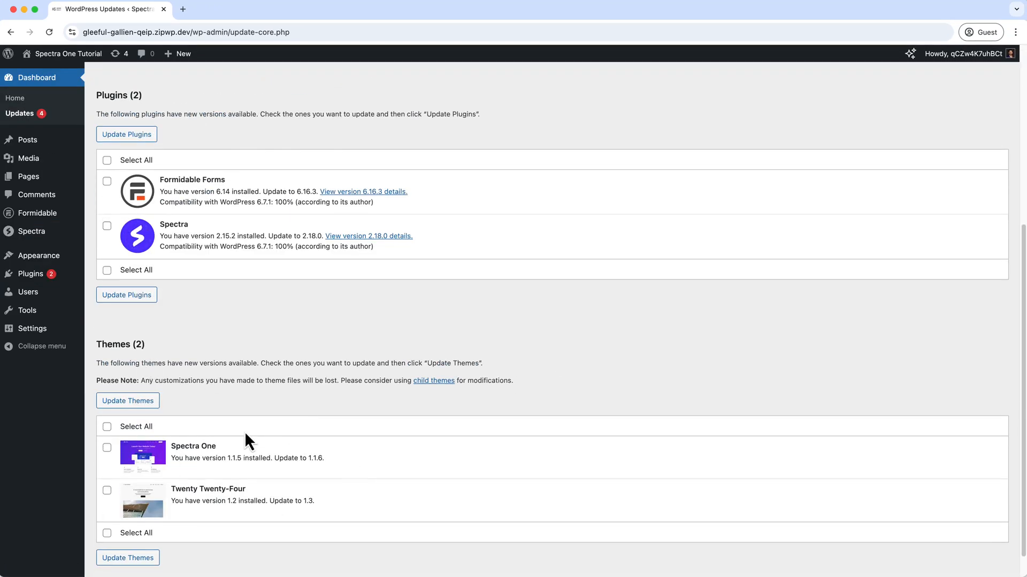
pyautogui.moveTo(132, 243)
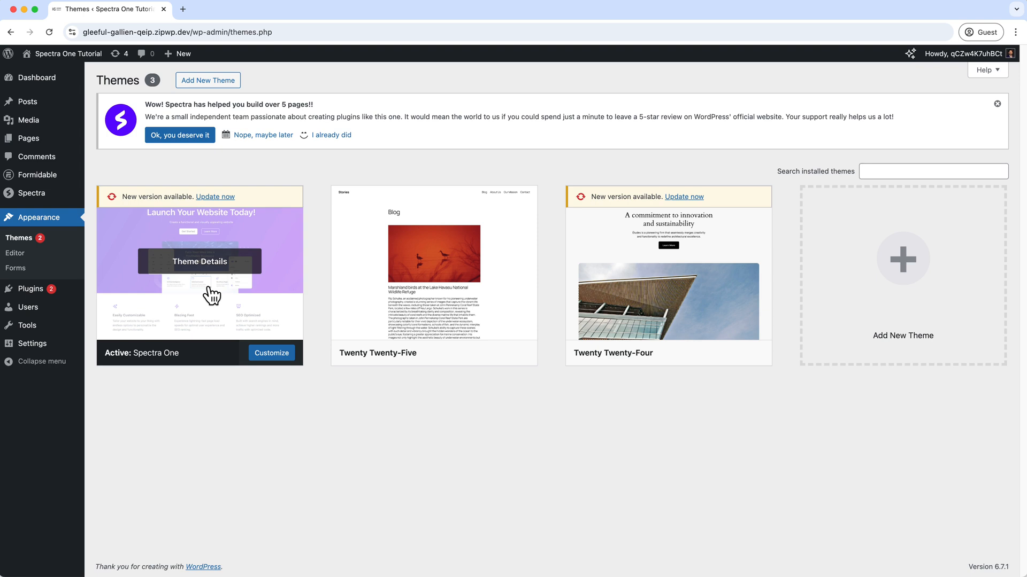
pyautogui.moveTo(388, 168)
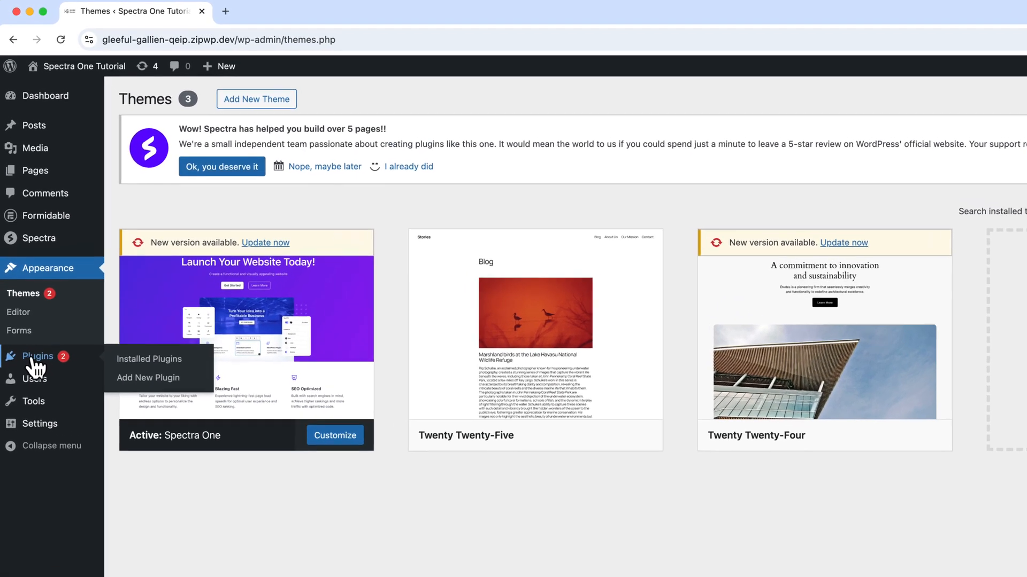
# Search new plugins for 'staging', then install and activate WP STAGING
pyautogui.click(149, 379)
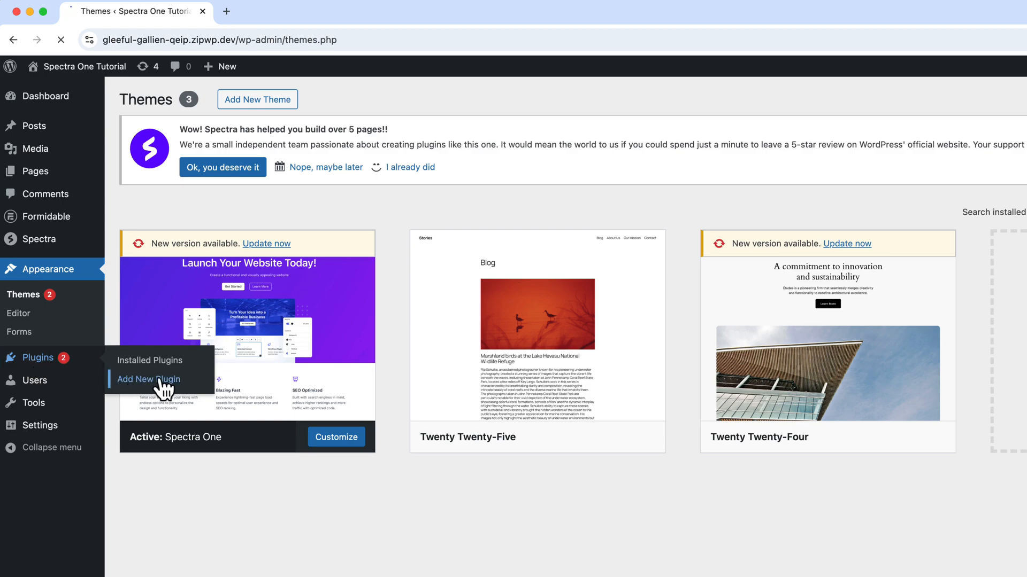
pyautogui.click(148, 379)
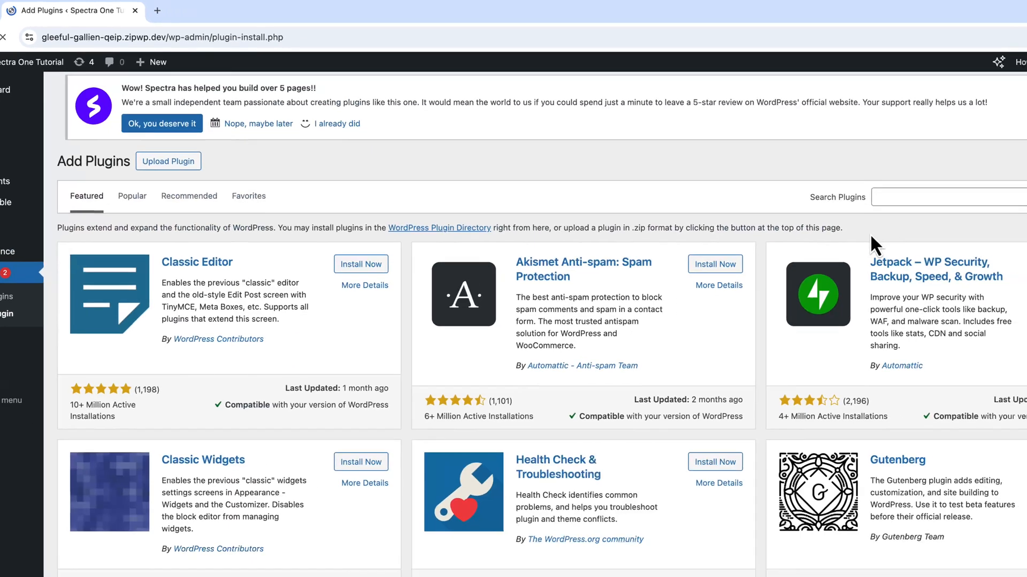
pyautogui.click(859, 188)
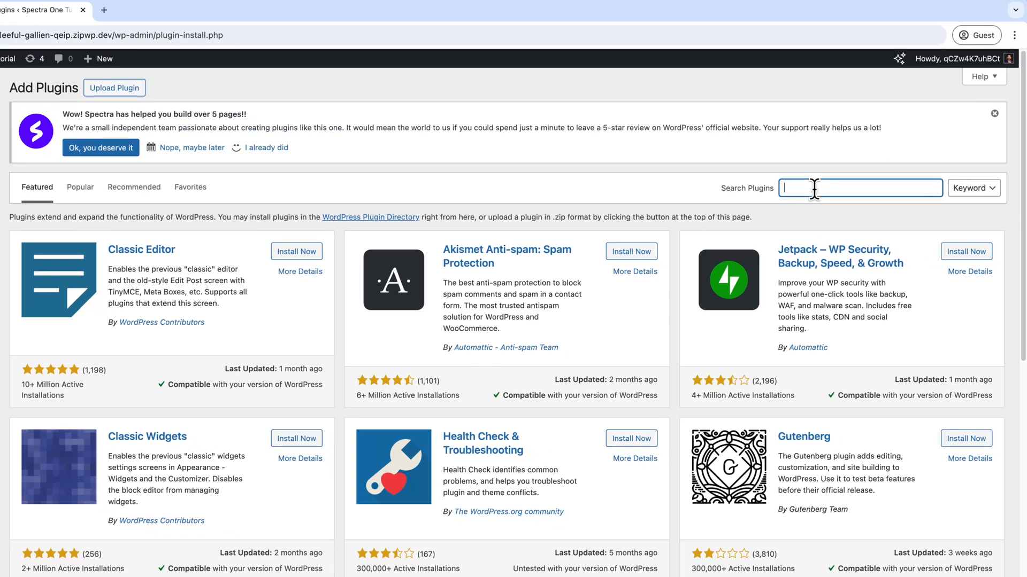
pyautogui.write('staging')
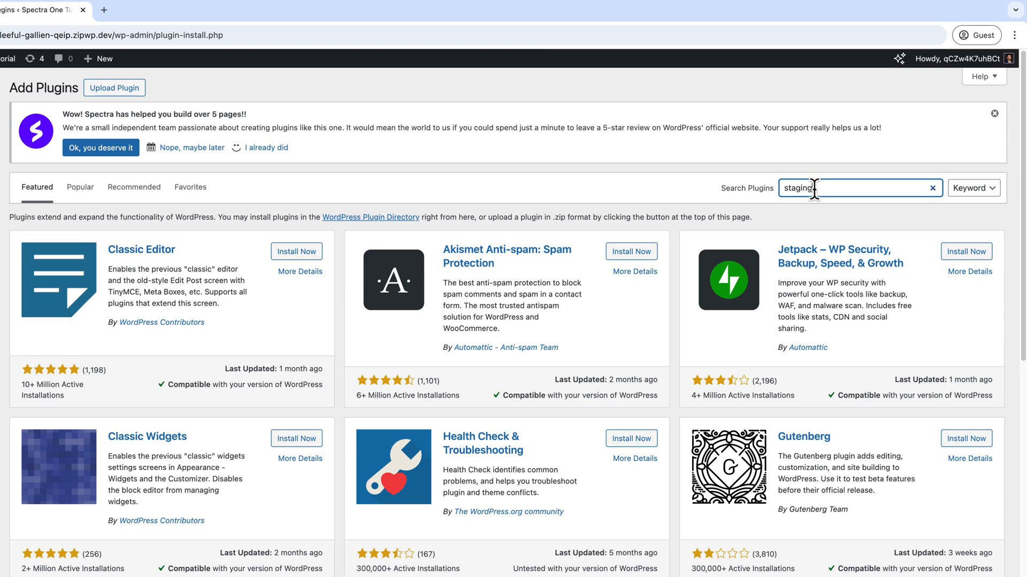
pyautogui.press('Enter')
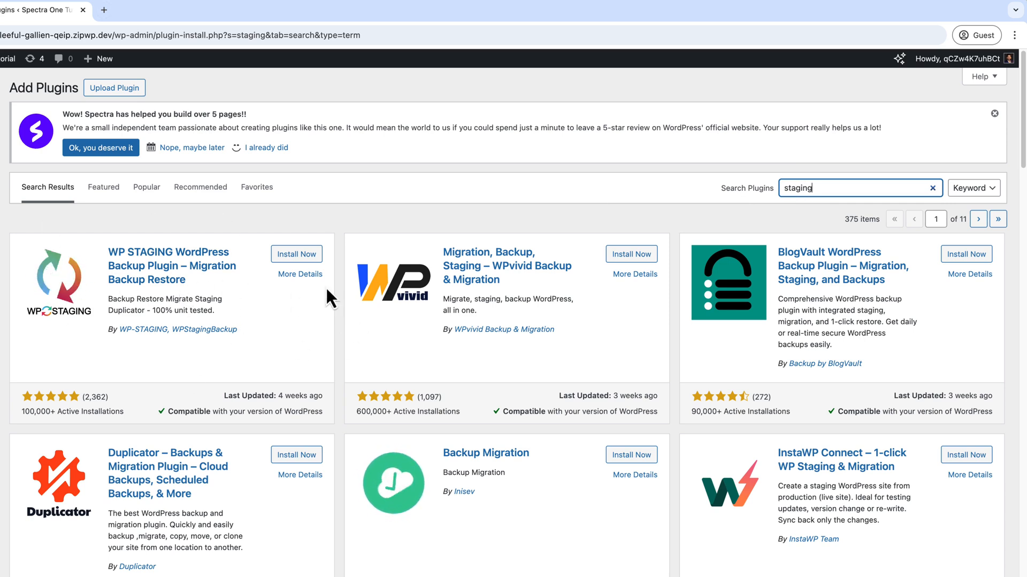
pyautogui.moveTo(136, 340)
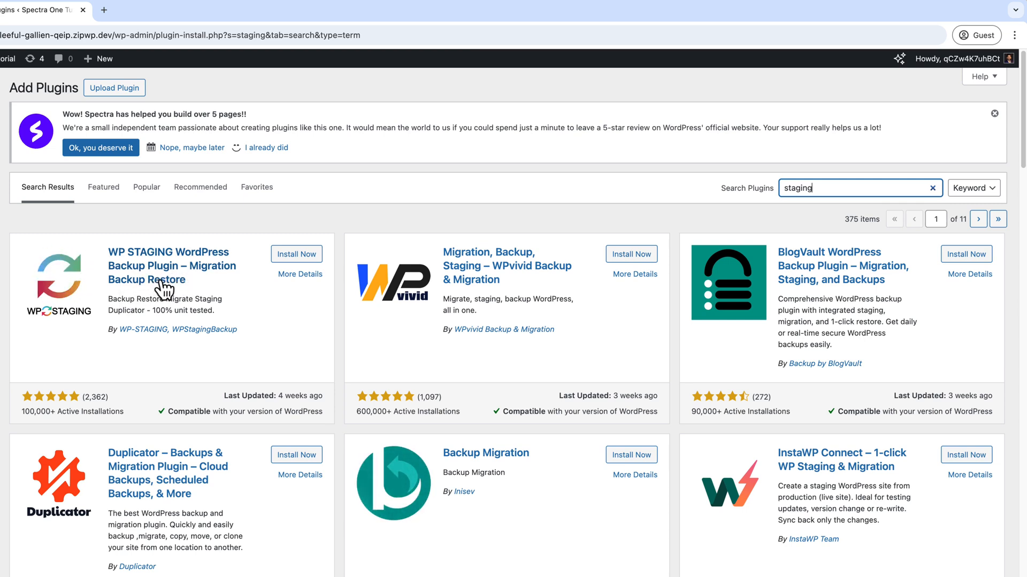
pyautogui.click(296, 254)
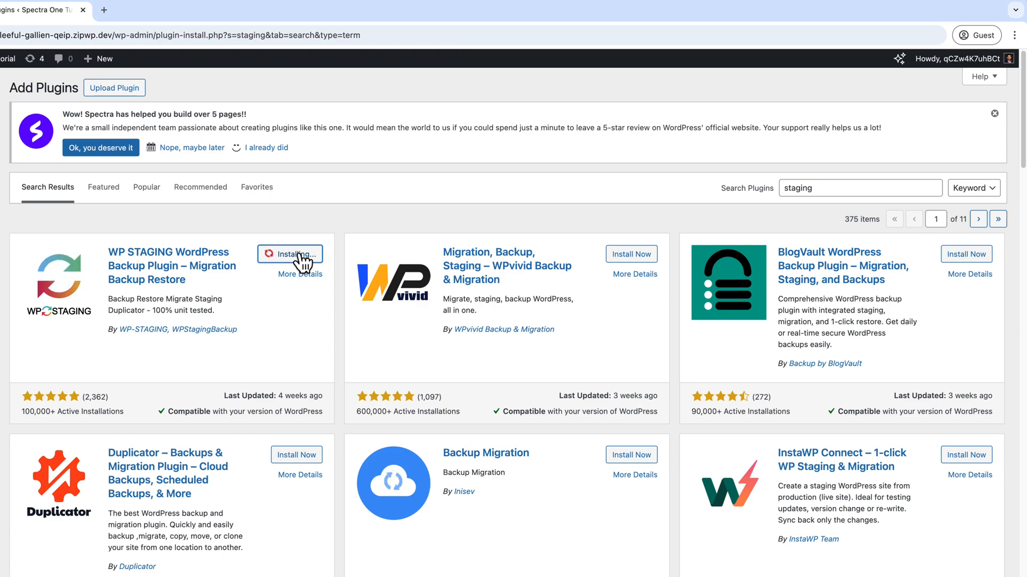
pyautogui.click(300, 255)
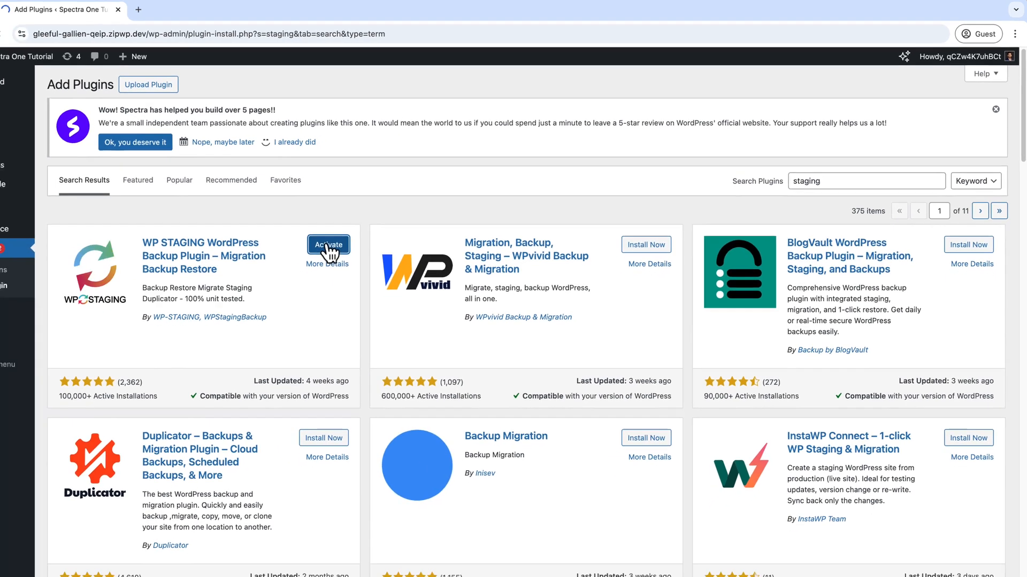
pyautogui.click(329, 244)
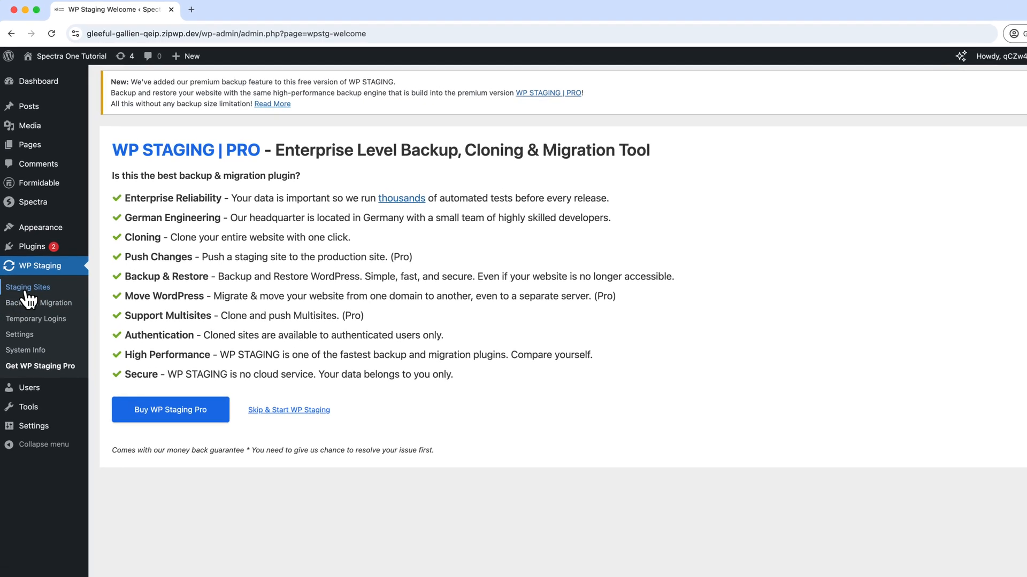
# Create a new staging site named 'ourtempsite' and start cloning
pyautogui.click(27, 287)
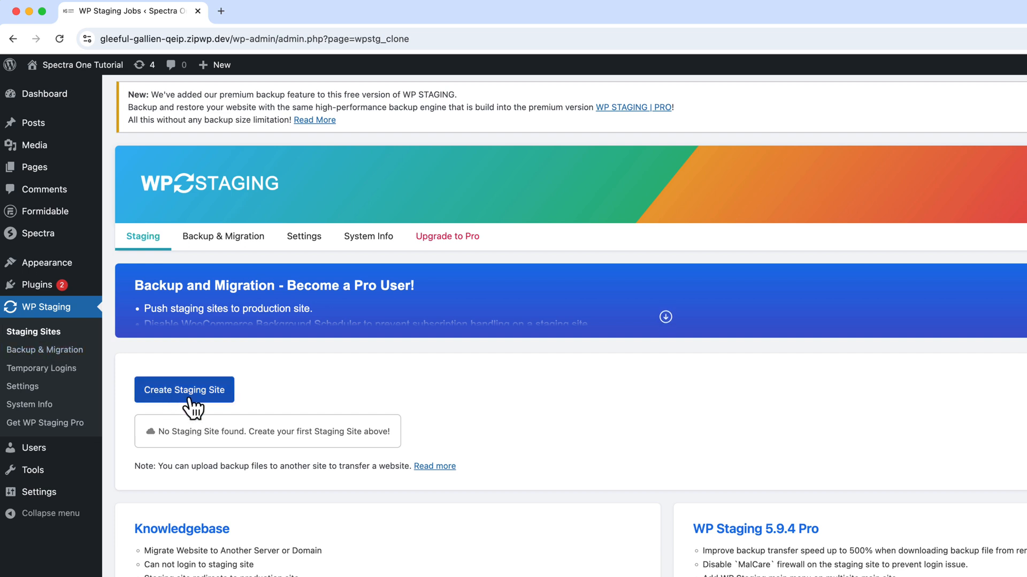
pyautogui.click(184, 390)
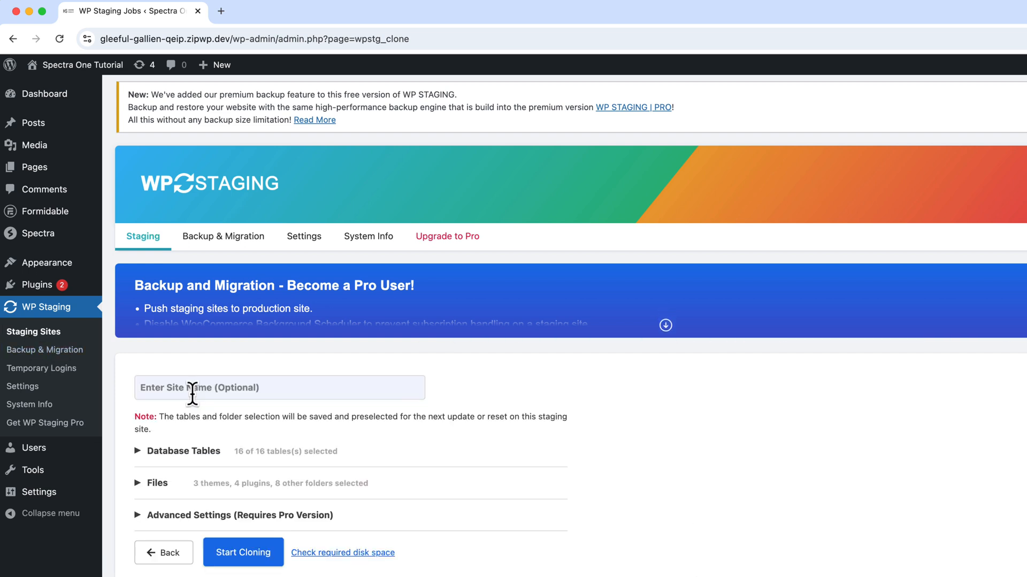
pyautogui.moveTo(192, 390)
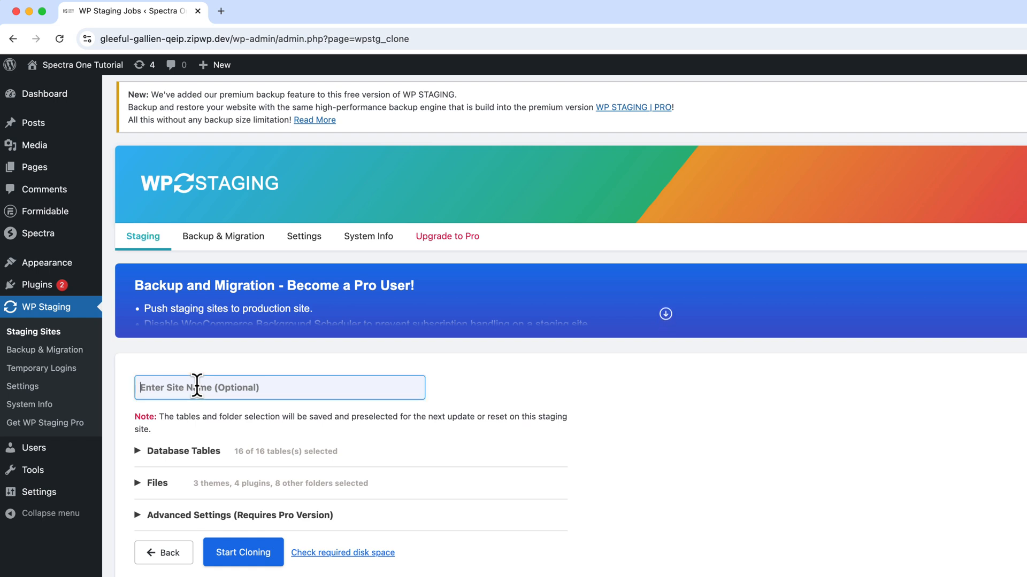
pyautogui.write('ourtemp')
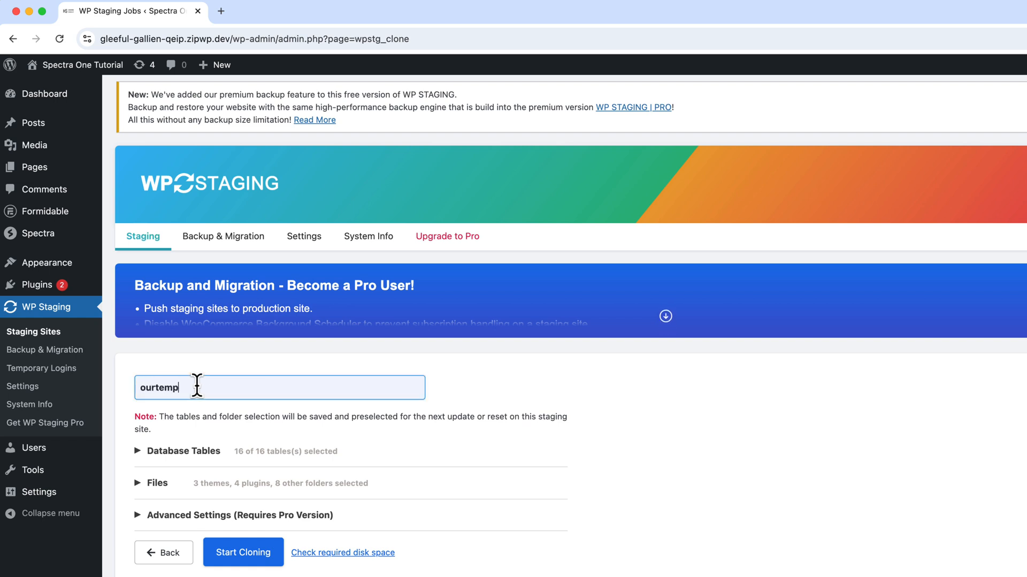
pyautogui.write('site')
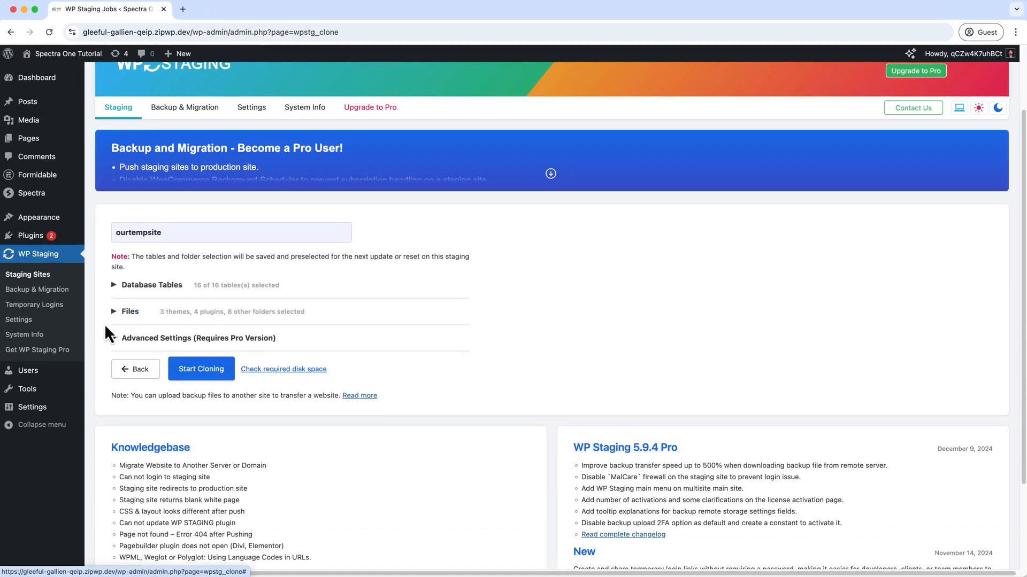
pyautogui.click(130, 311)
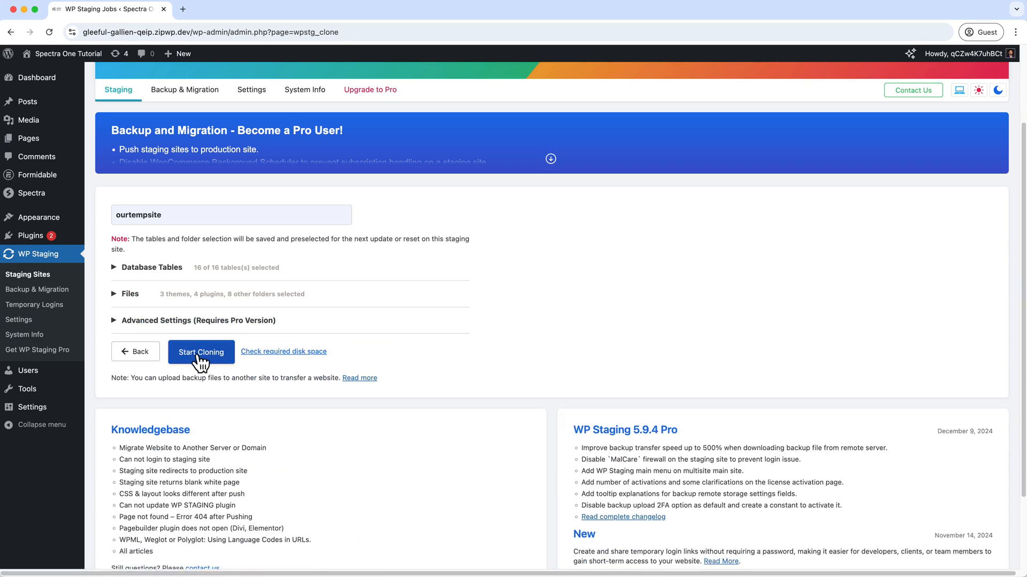
pyautogui.click(201, 352)
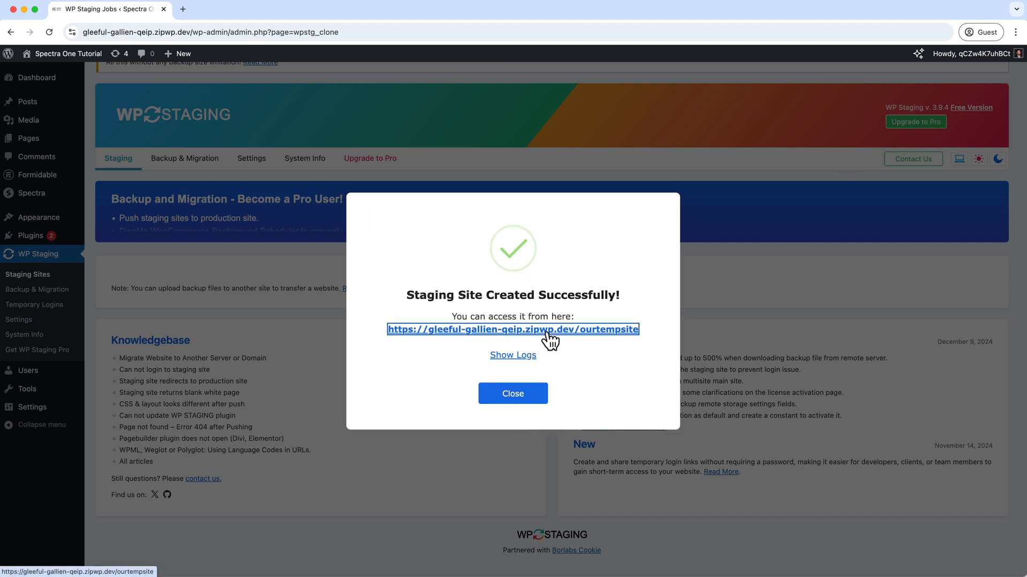
# Open the ourtempsite link, log in as administrator, and go to its Dashboard
pyautogui.click(513, 329)
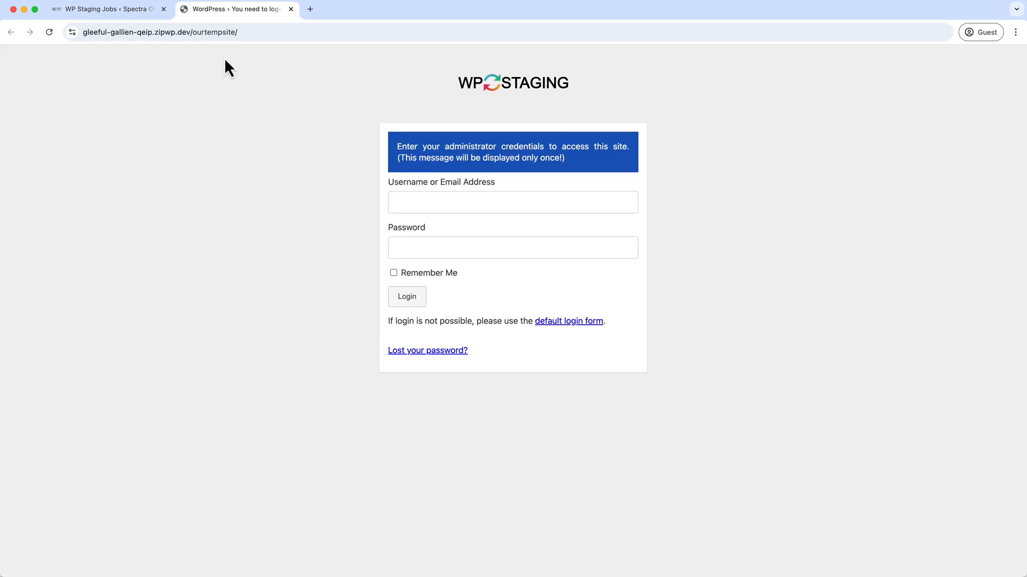
pyautogui.click(160, 32)
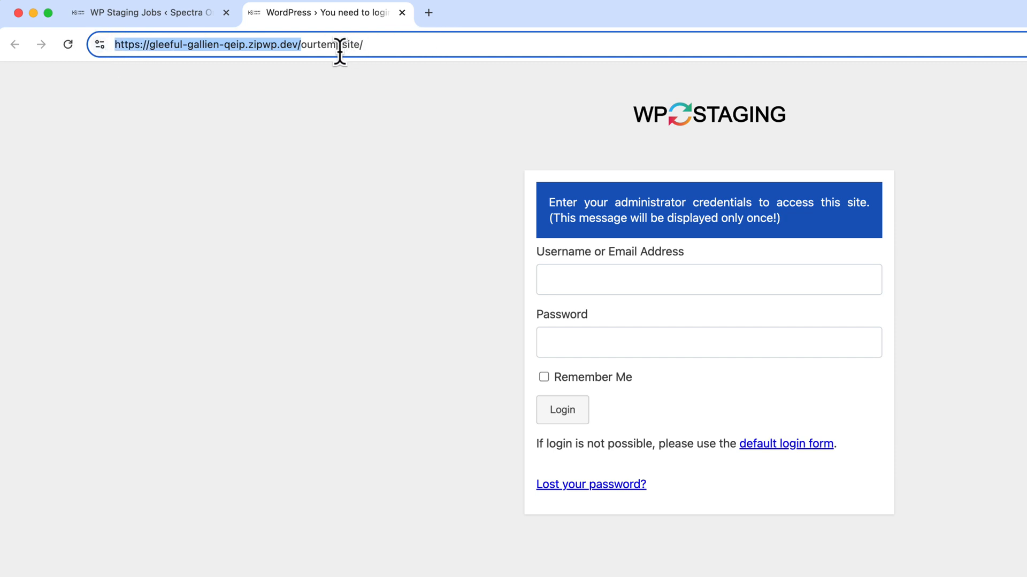
pyautogui.doubleClick(334, 44)
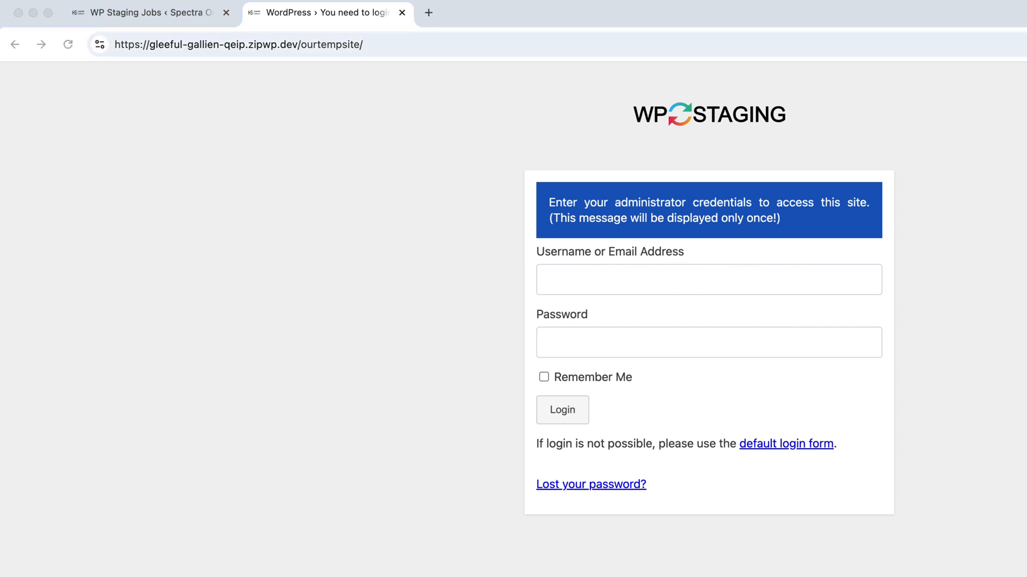
pyautogui.moveTo(649, 300)
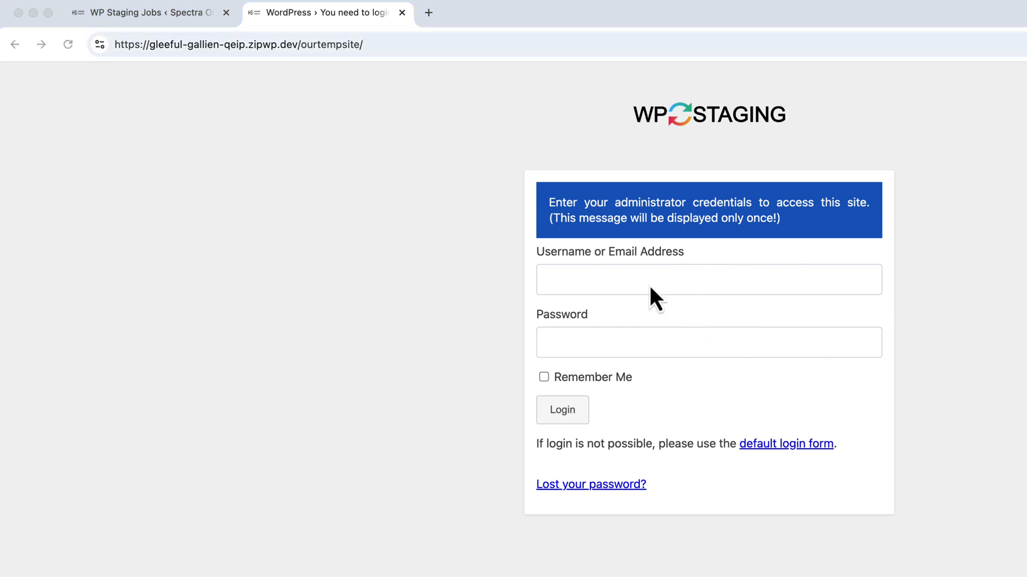
pyautogui.click(563, 411)
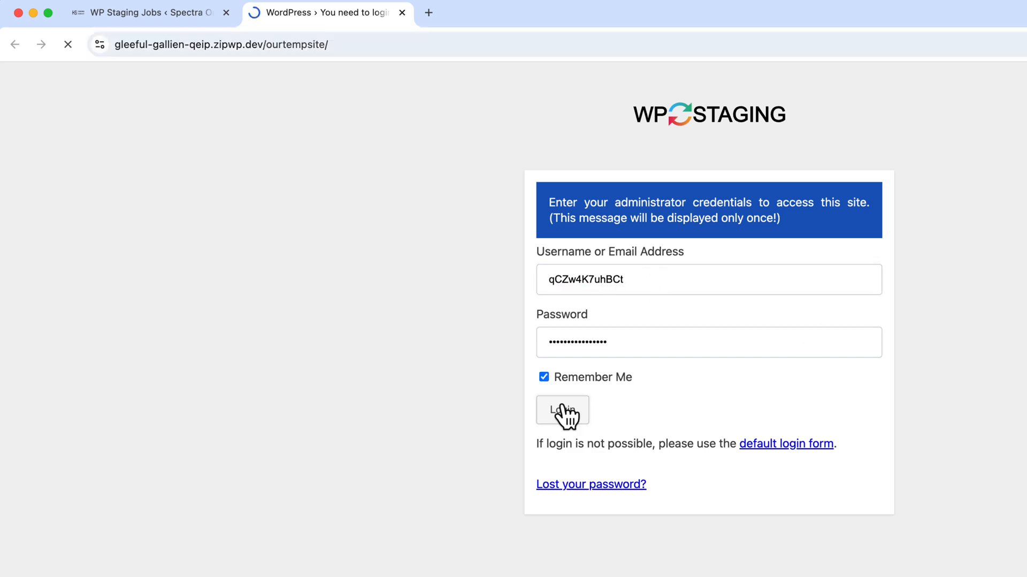
pyautogui.click(561, 411)
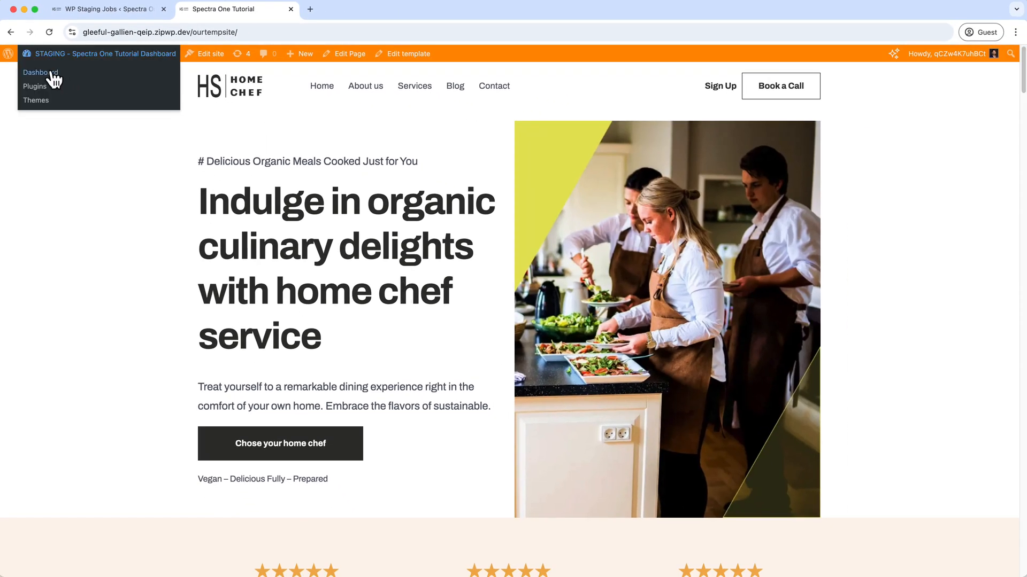
pyautogui.click(38, 72)
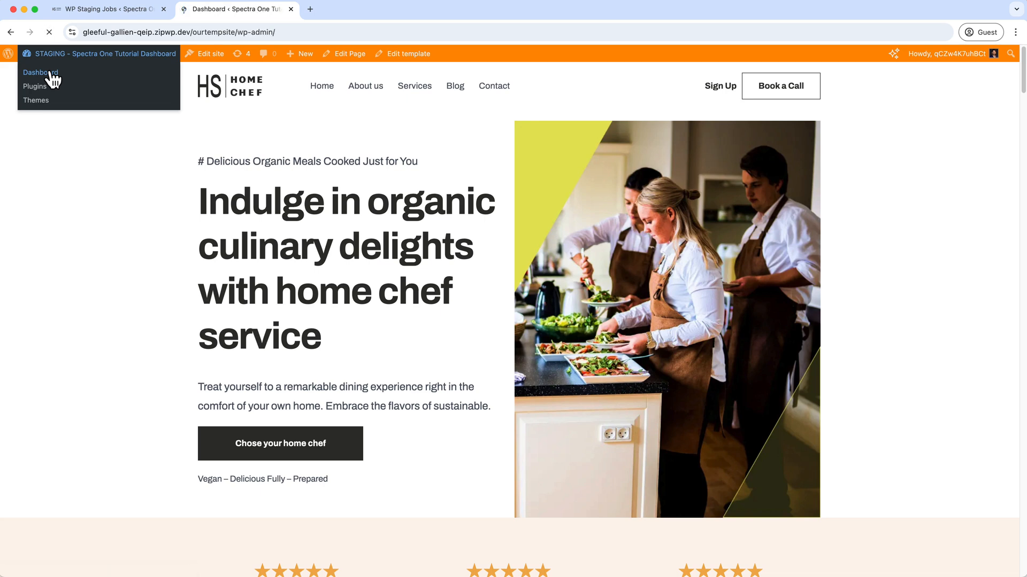
pyautogui.click(35, 73)
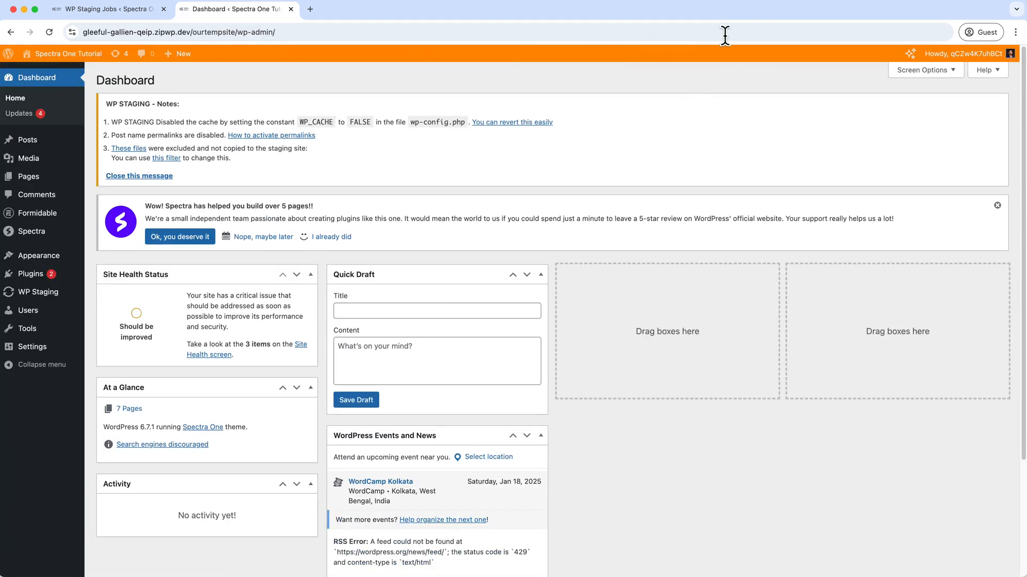
# Dismiss the staging success dialog and update Formidable Forms and Spectra in Installed Plugins
pyautogui.click(96, 10)
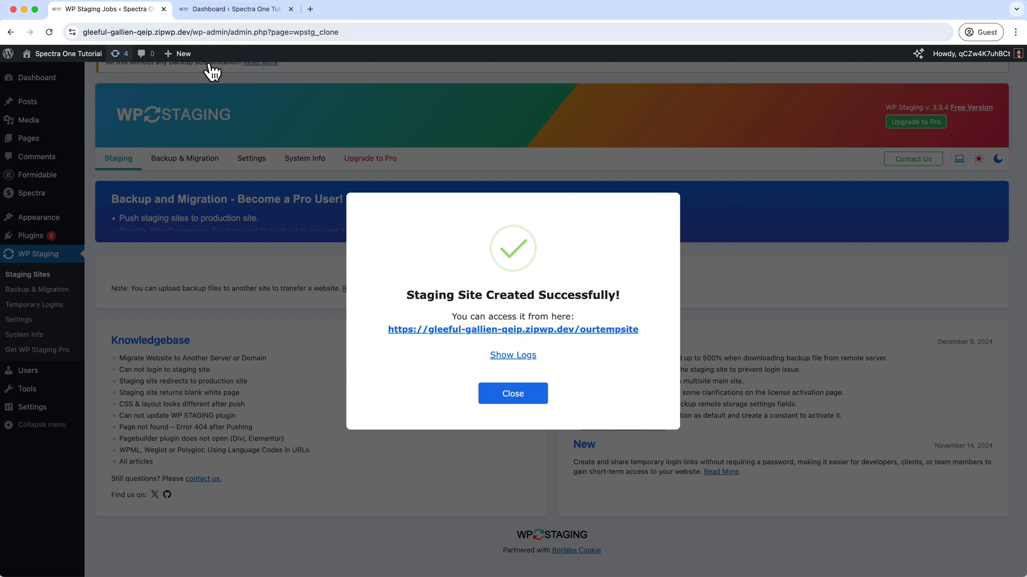
pyautogui.moveTo(513, 394)
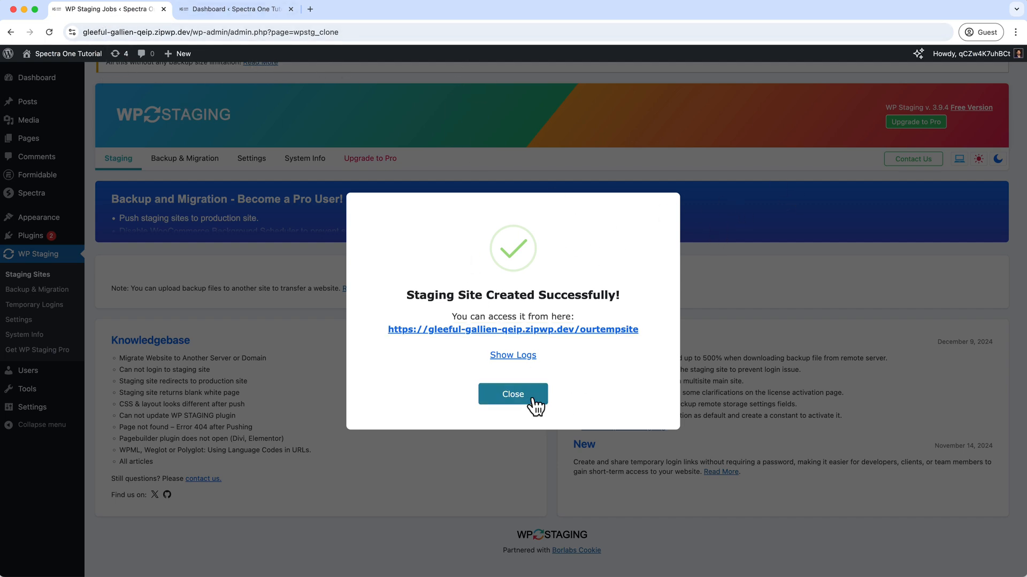
pyautogui.click(234, 9)
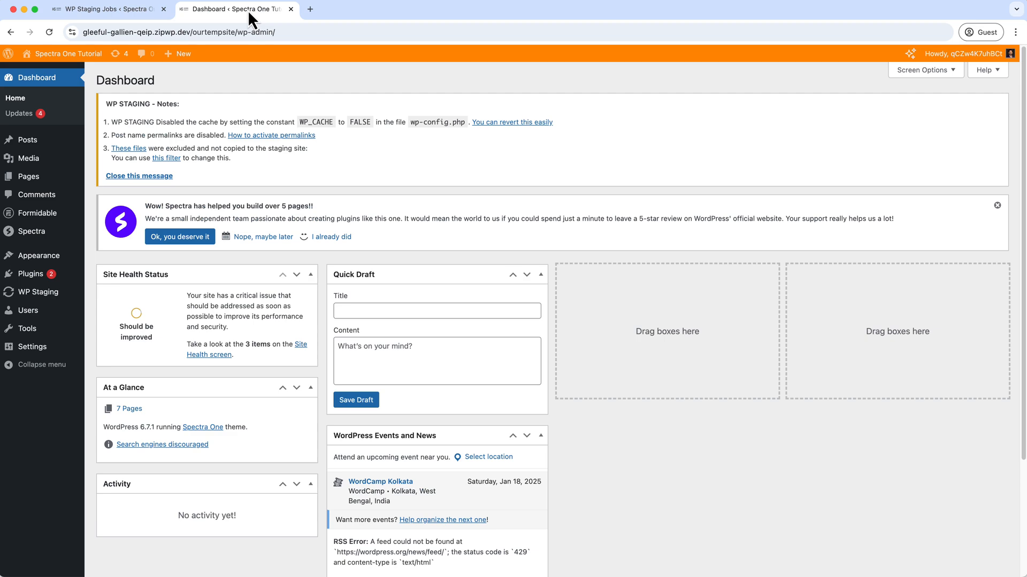
pyautogui.moveTo(37, 195)
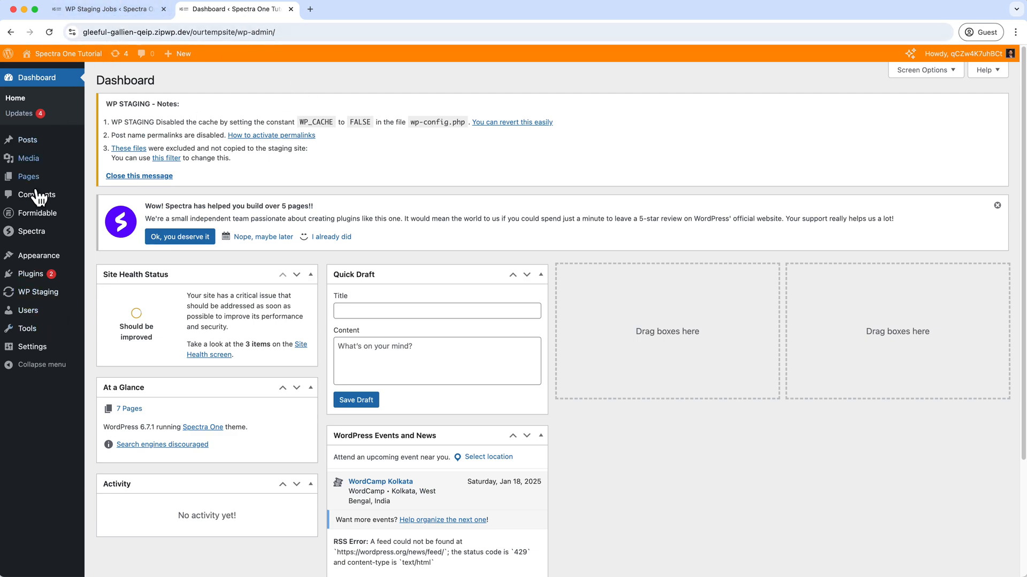
pyautogui.click(30, 274)
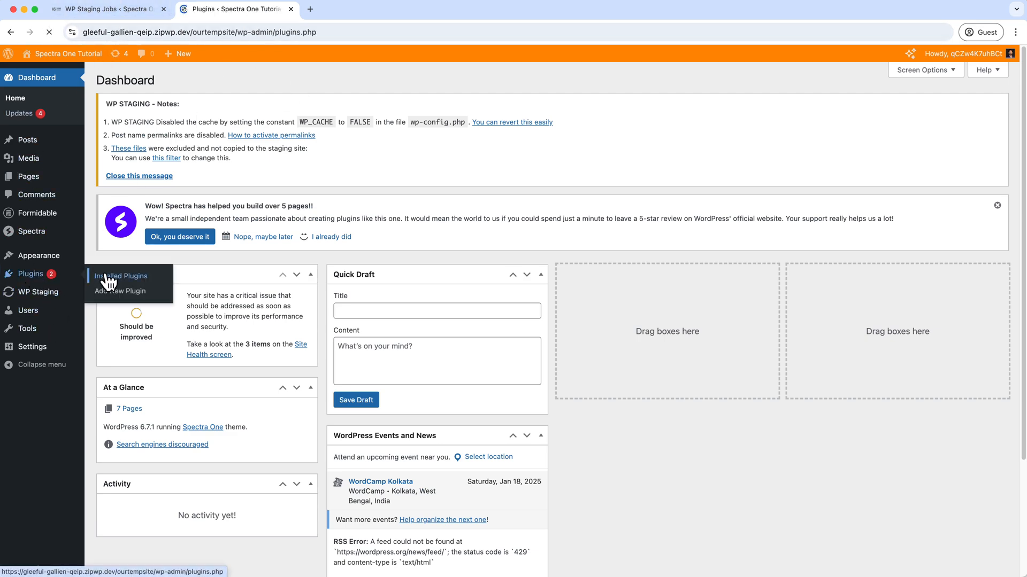
pyautogui.click(120, 276)
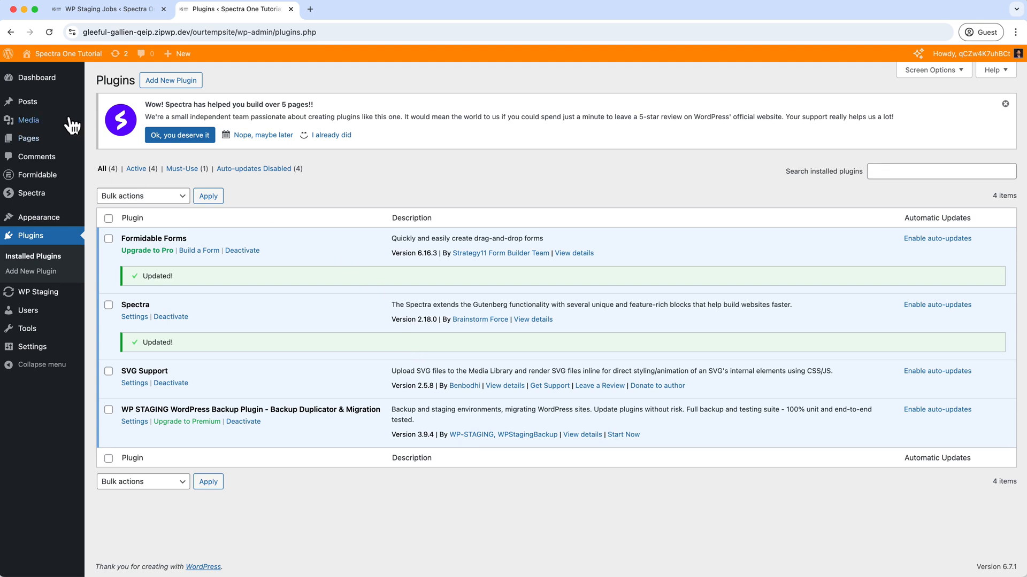
# Update the Spectra One and Twenty Twenty-Four themes from Dashboard > Updates
pyautogui.click(108, 95)
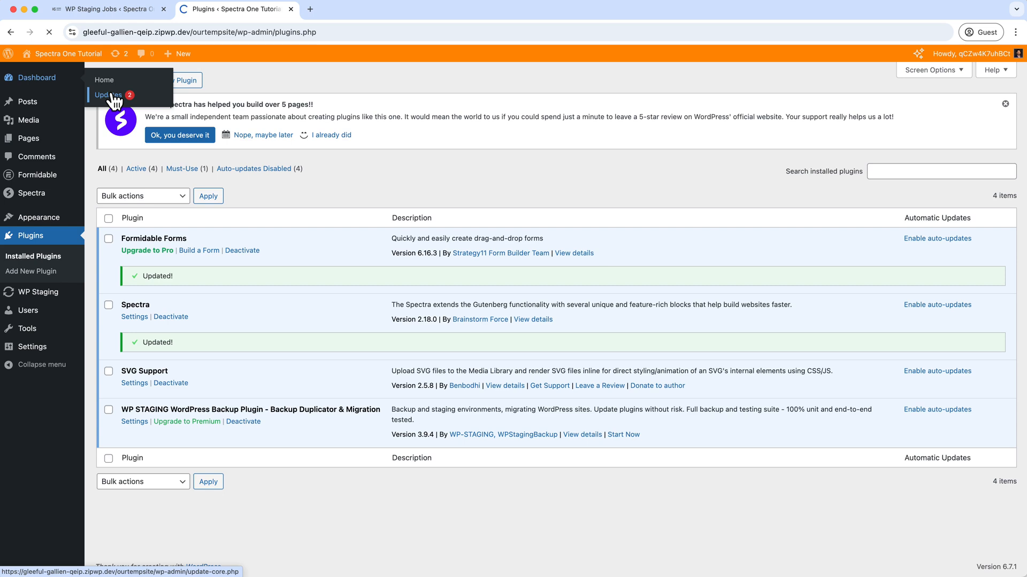
pyautogui.click(107, 95)
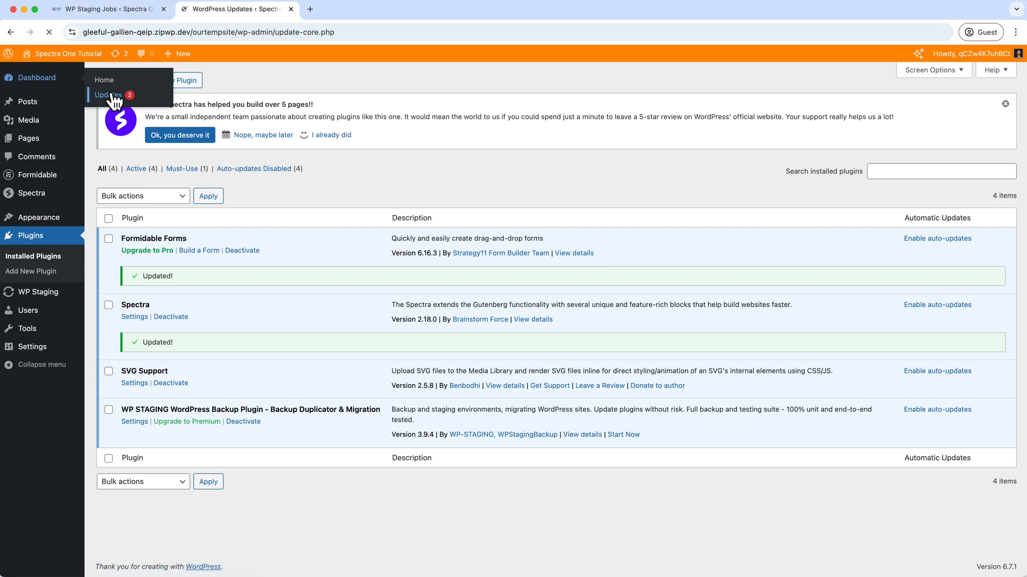
pyautogui.click(108, 96)
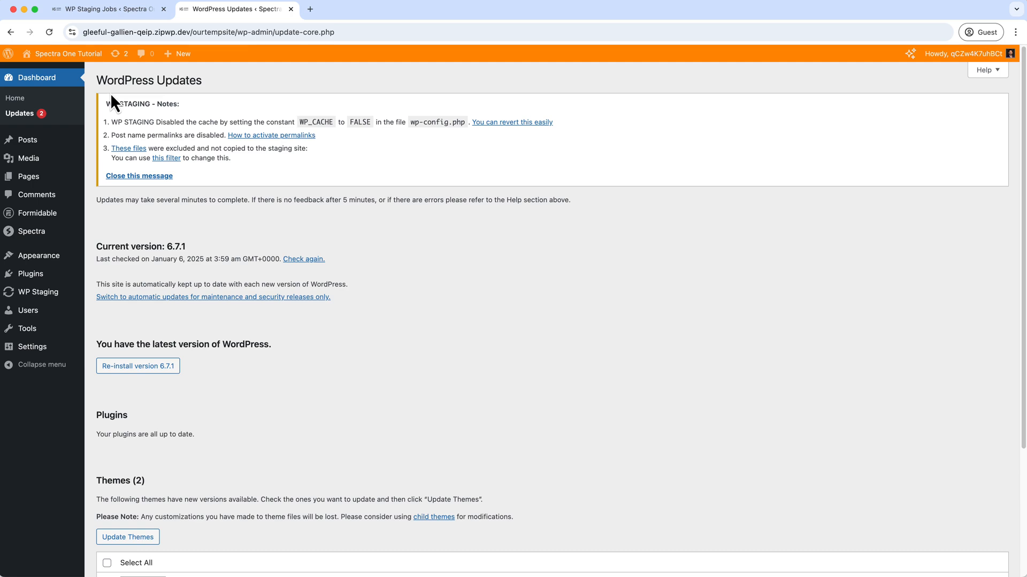
pyautogui.scroll(-3)
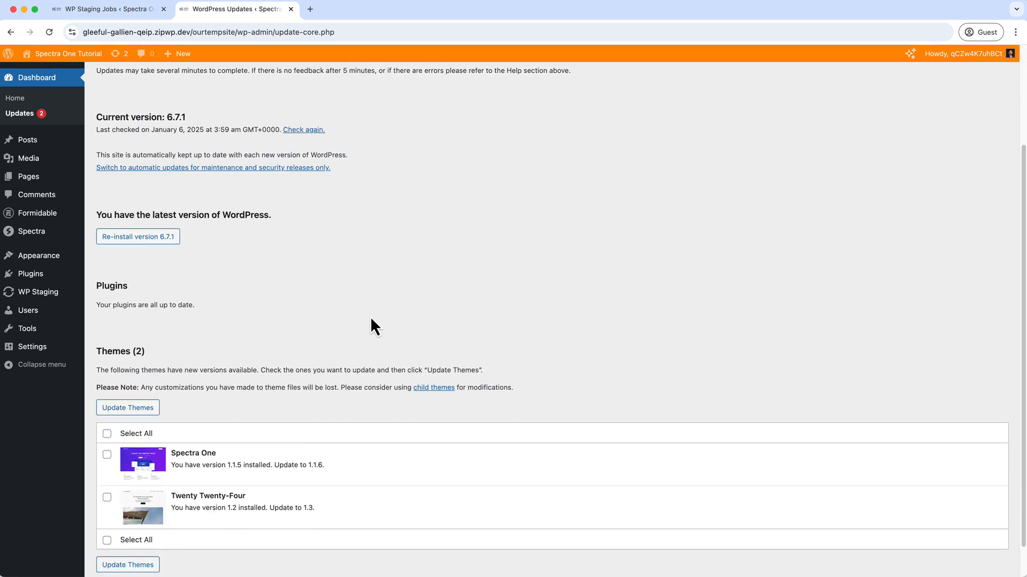
pyautogui.scroll(-3)
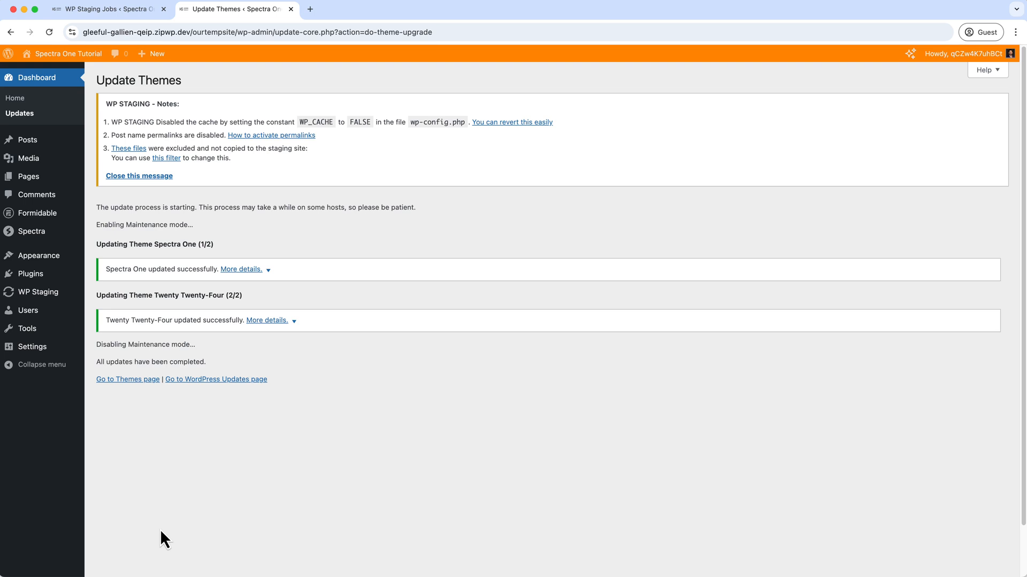
pyautogui.moveTo(44, 25)
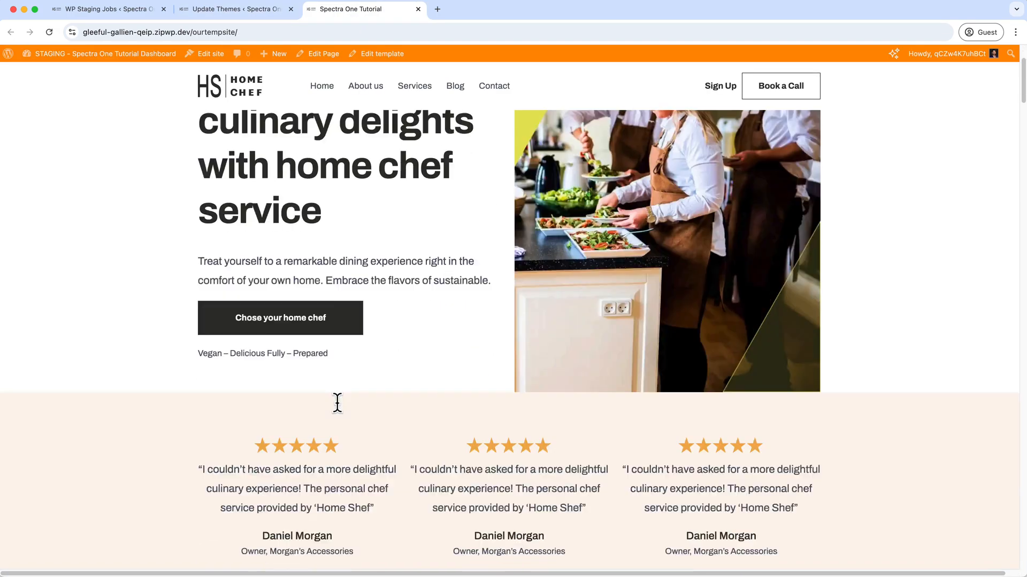
# Browse the updated staging homepage, then return to the theme update results
pyautogui.scroll(-3)
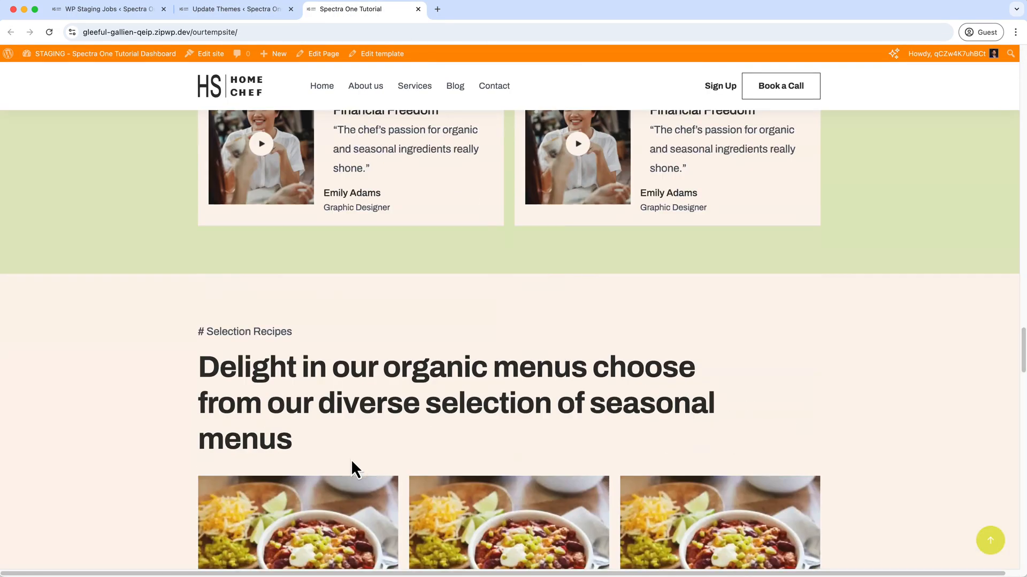
pyautogui.scroll(-3)
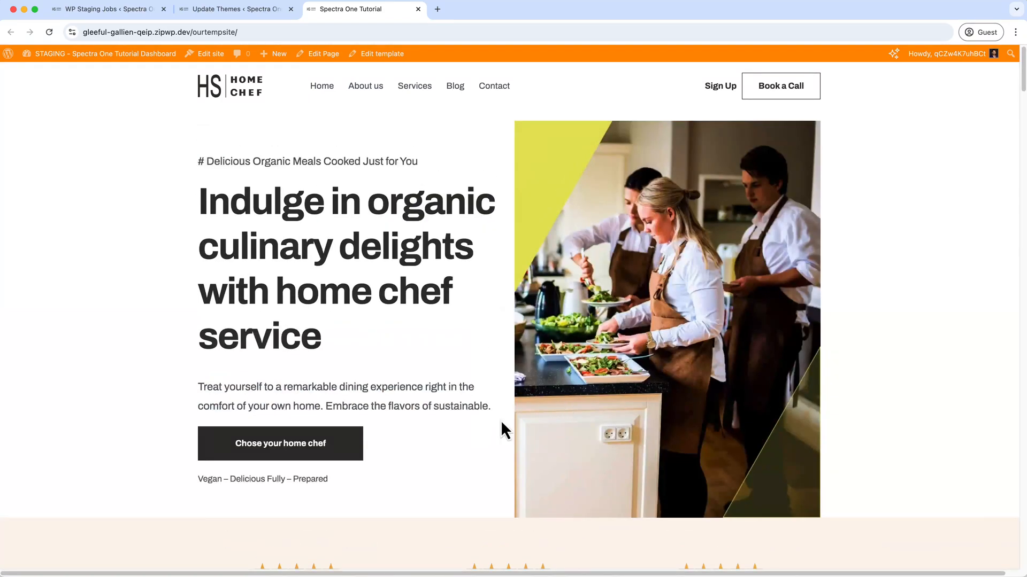
pyautogui.click(235, 9)
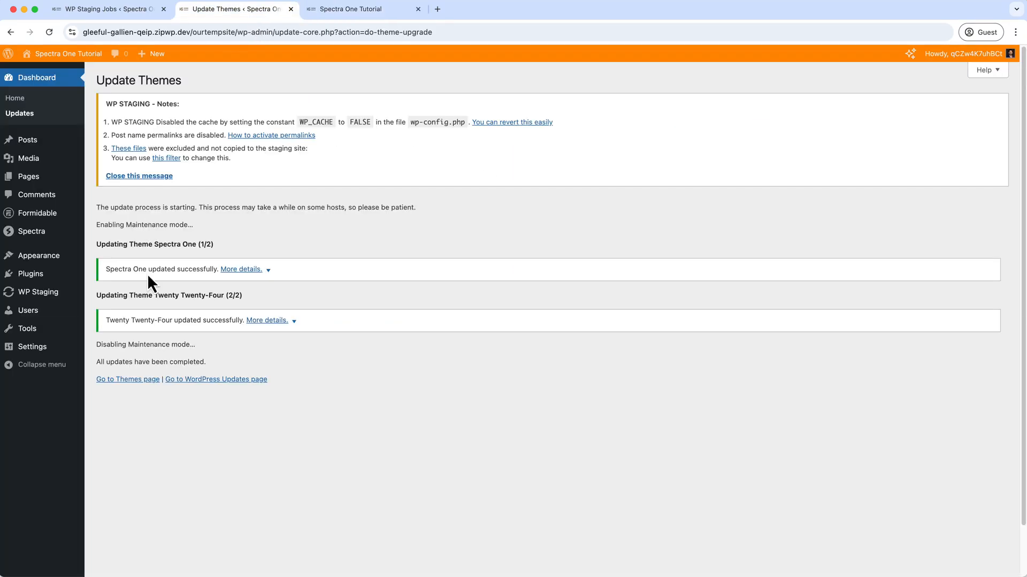
pyautogui.moveTo(37, 195)
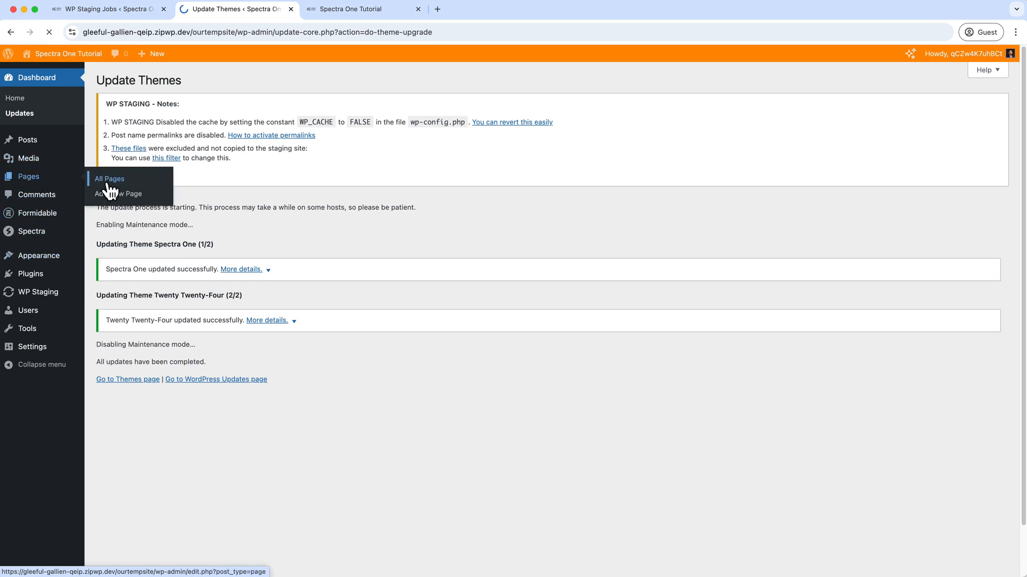
# Edit Home in a new tab, give the hero container a light green background, and save
pyautogui.click(109, 178)
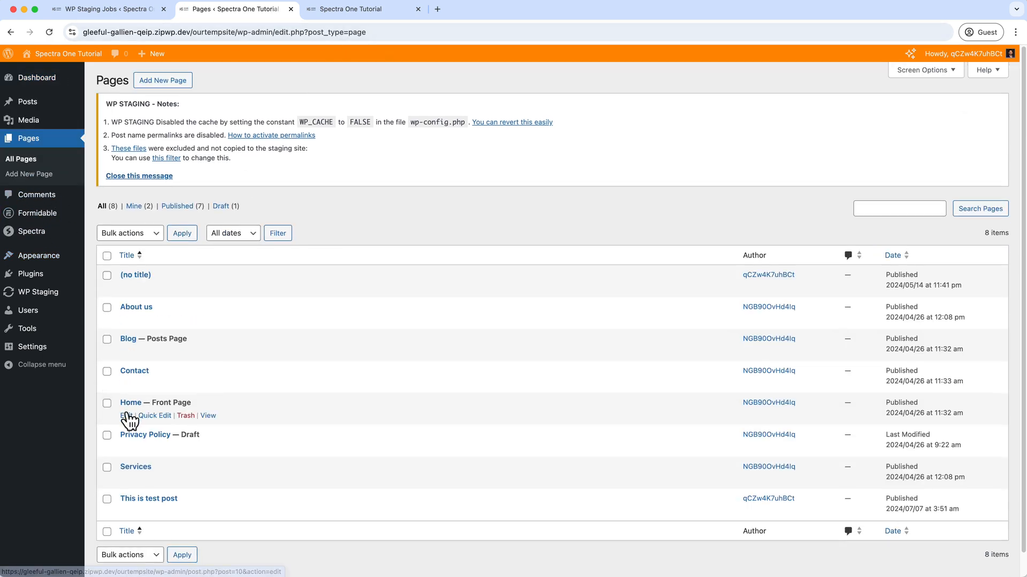
pyautogui.rightClick(125, 416)
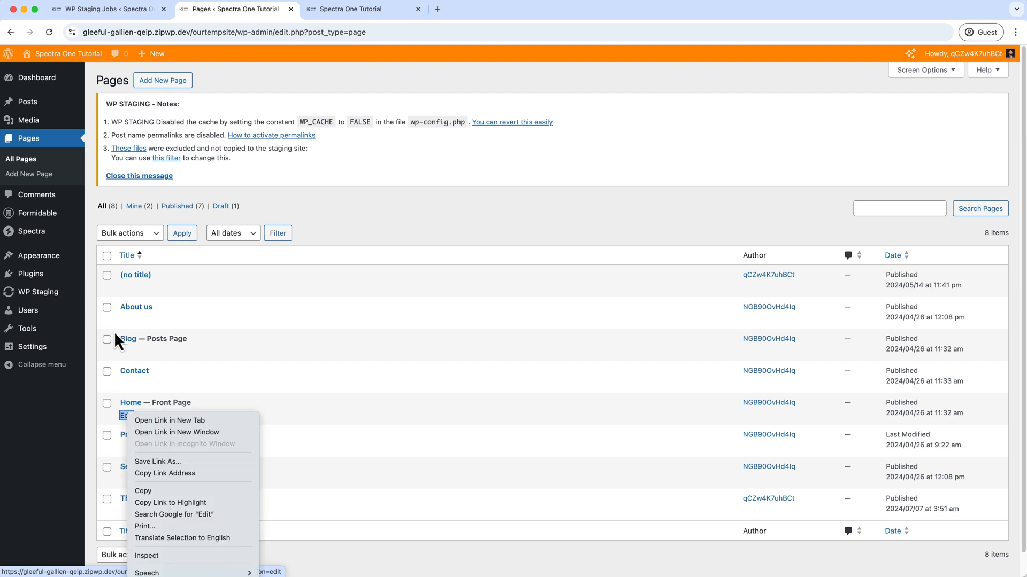
pyautogui.click(170, 420)
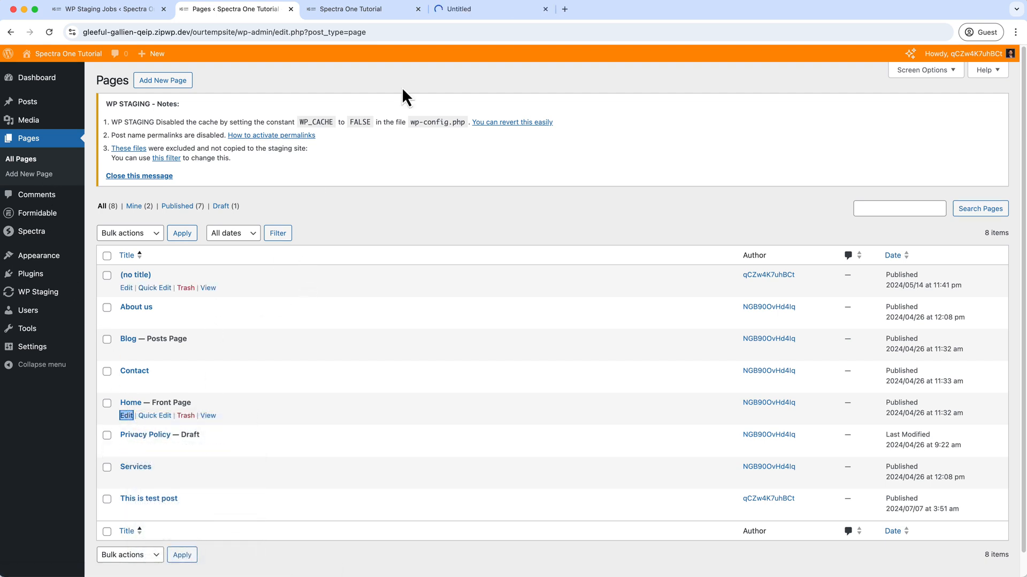
pyautogui.click(126, 416)
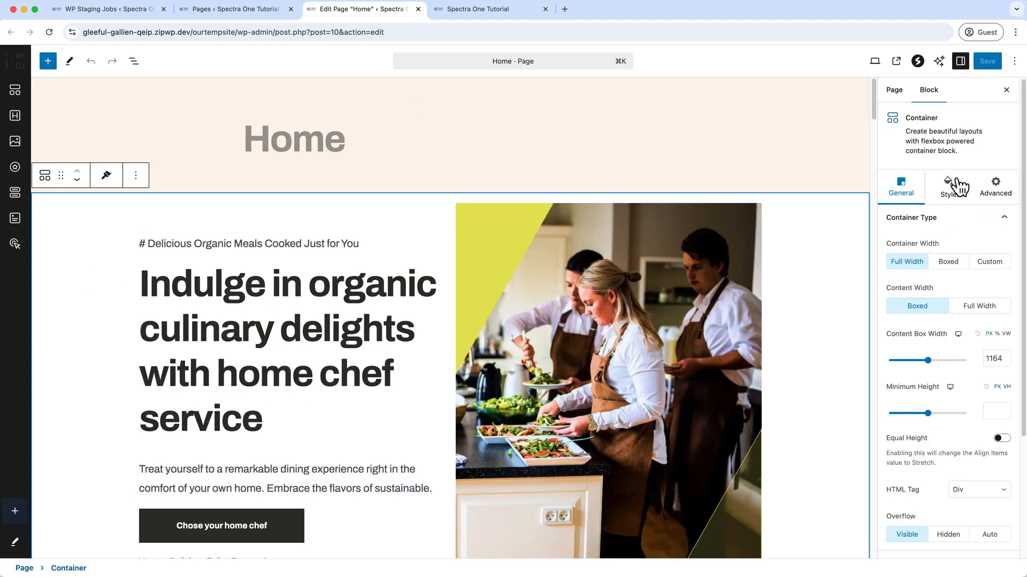
pyautogui.click(947, 187)
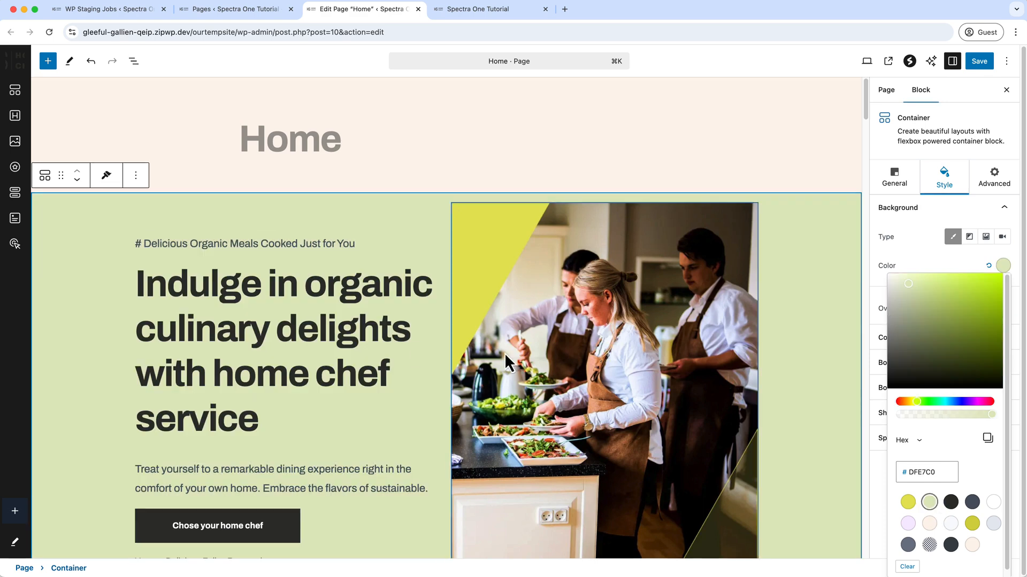
pyautogui.click(982, 61)
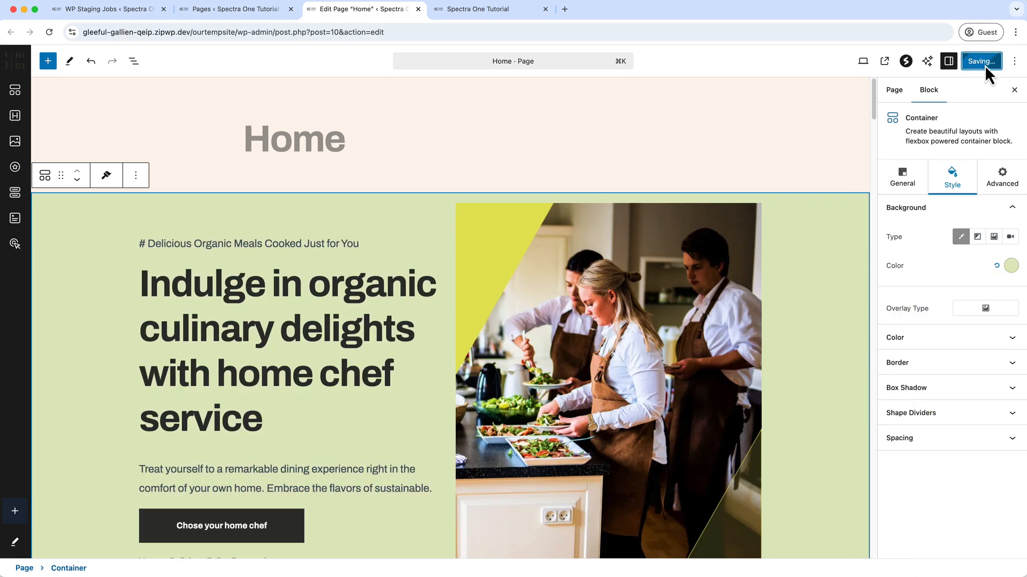
pyautogui.click(380, 9)
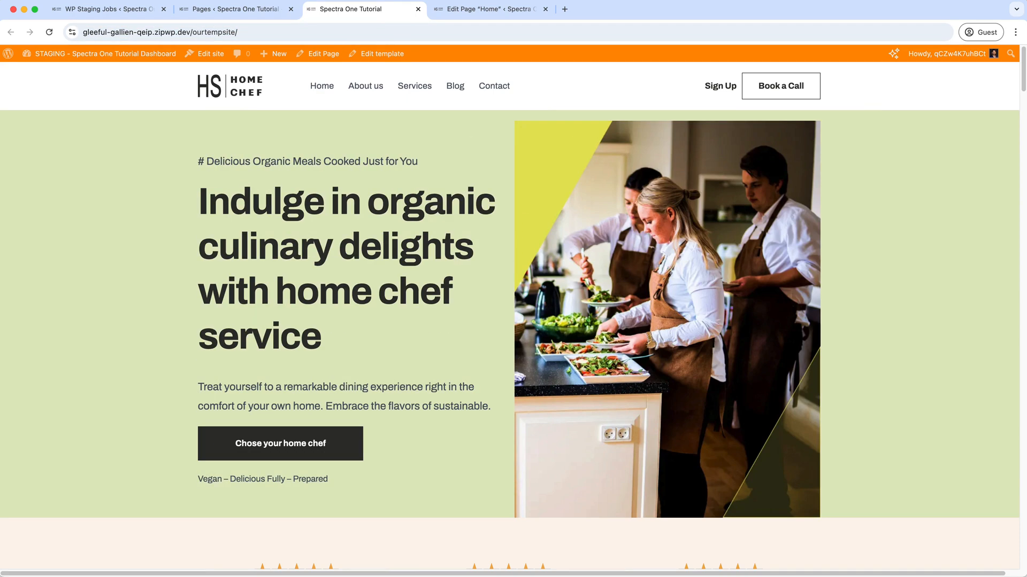
pyautogui.moveTo(331, 292)
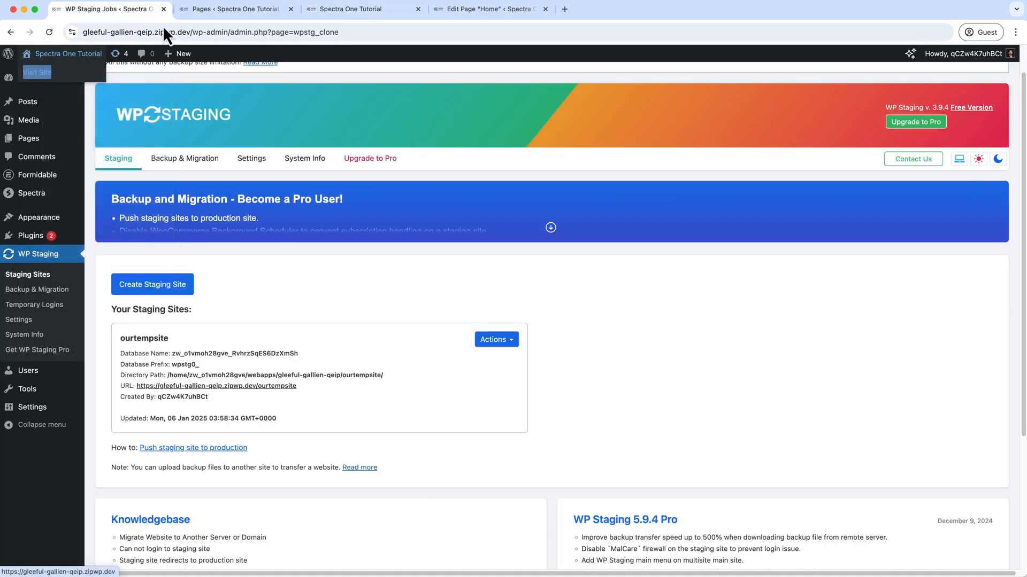
# Compare the live site's white hero with staging's light green hero, then return to Staging Sites
pyautogui.click(232, 9)
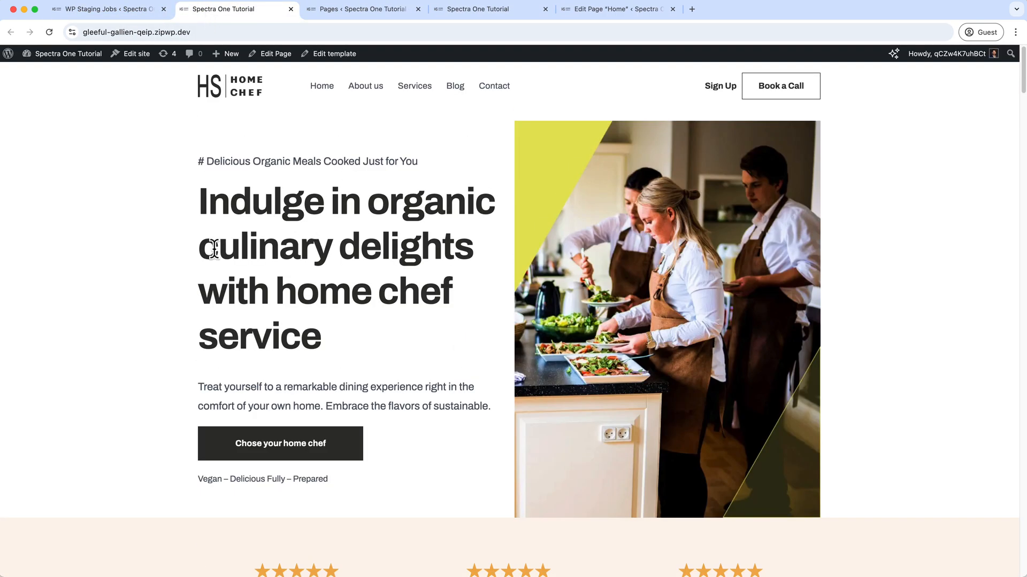
pyautogui.moveTo(362, 252)
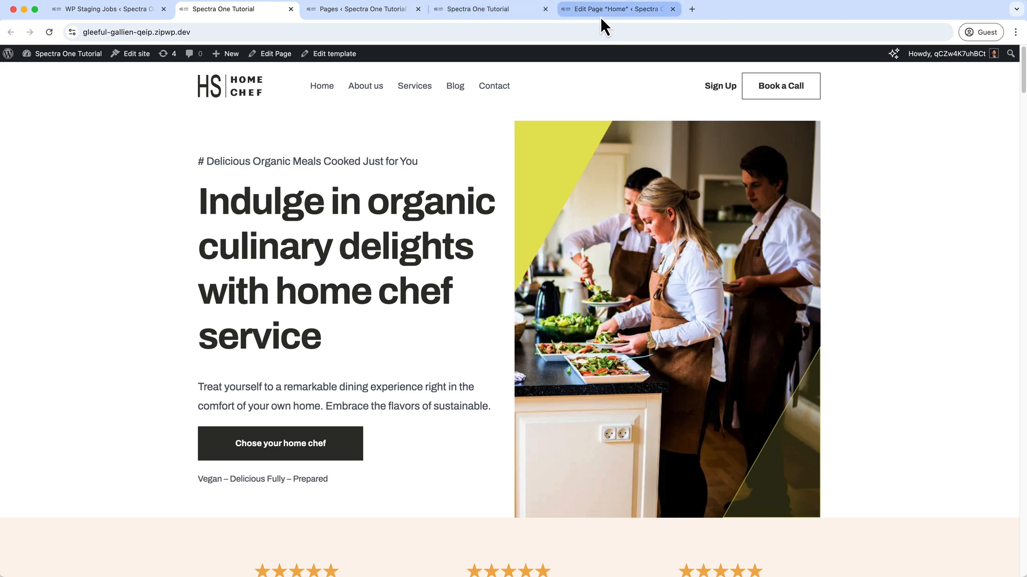
pyautogui.click(224, 9)
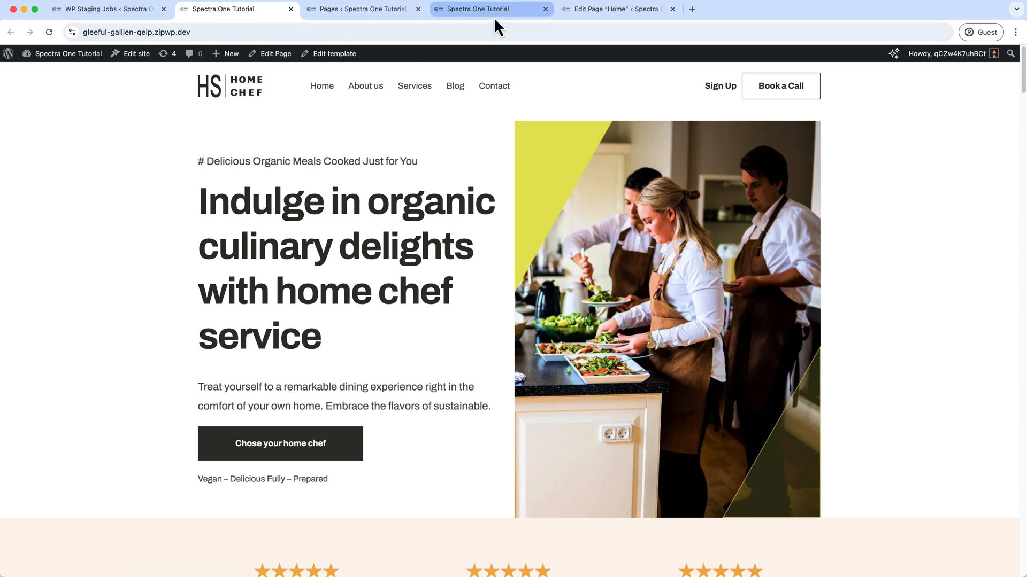
pyautogui.moveTo(499, 24)
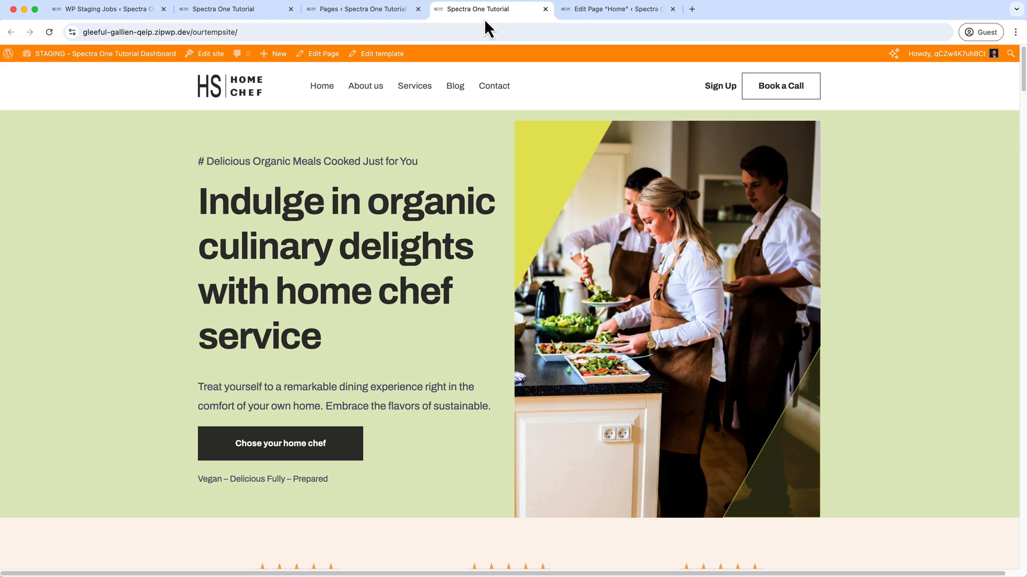
pyautogui.click(107, 8)
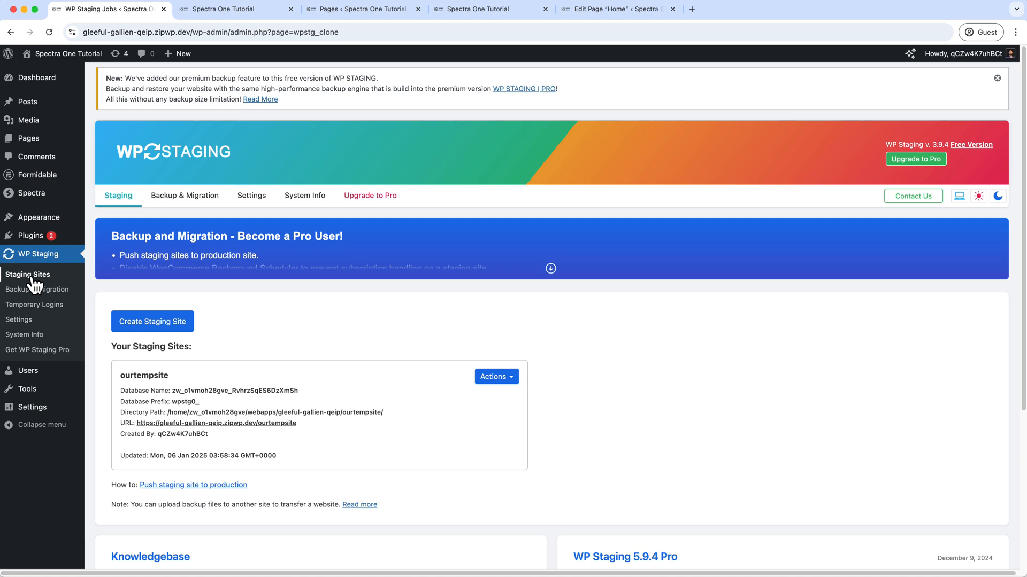
# Check ourtempsite's Actions, where Push Changes requires Pro, and open the WP Staging Pro page
pyautogui.scroll(-3)
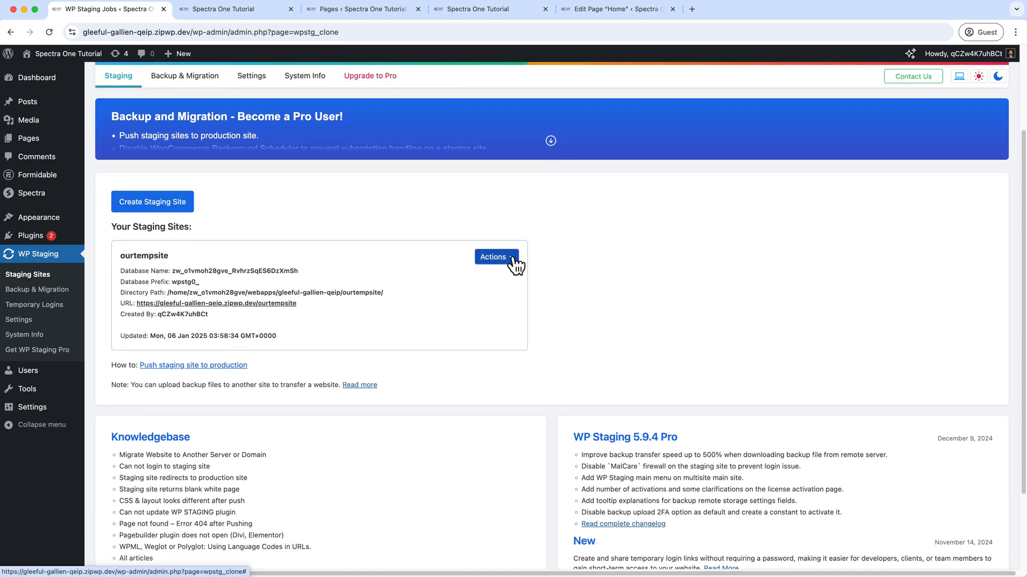
pyautogui.click(496, 257)
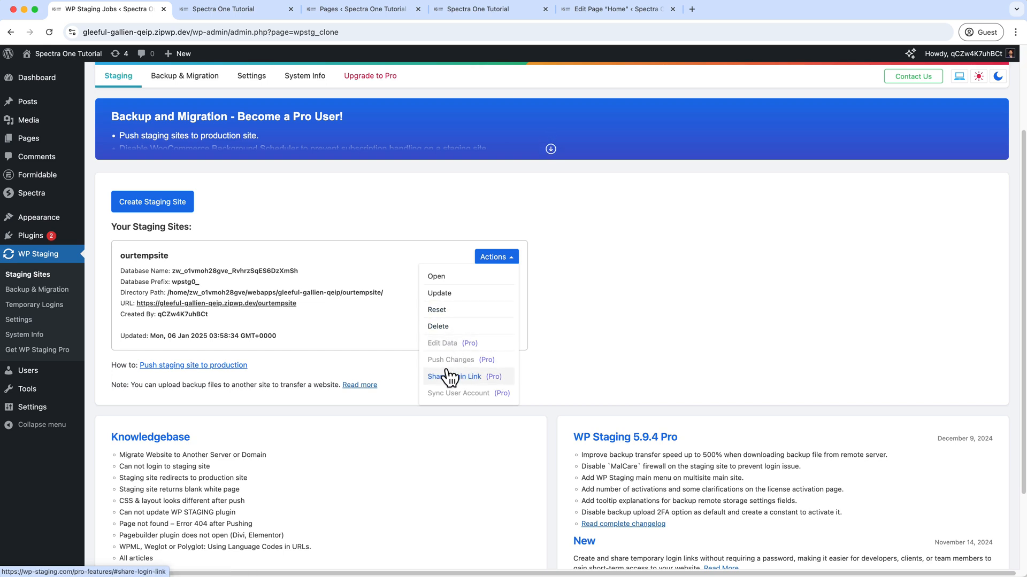
pyautogui.moveTo(457, 365)
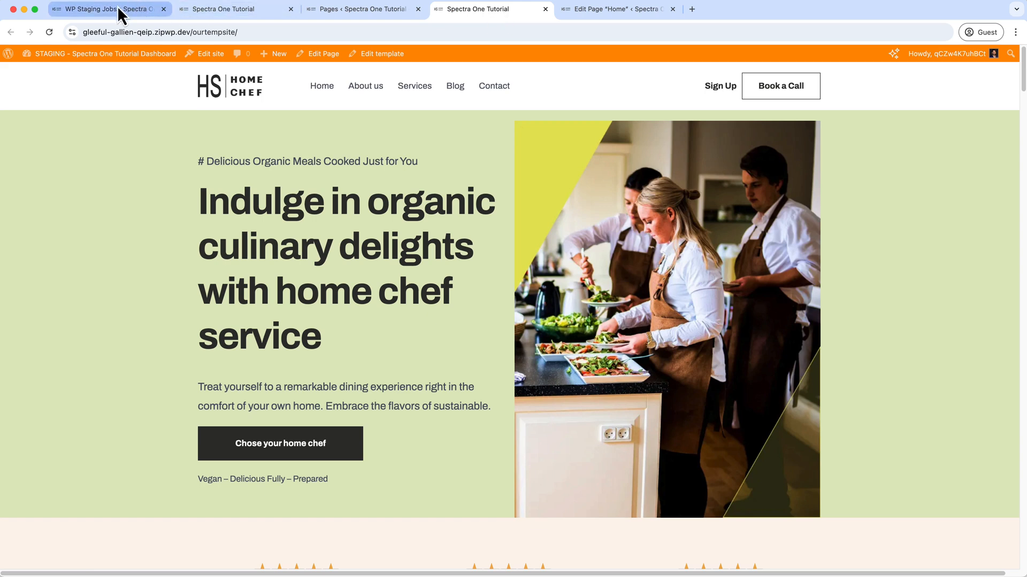
pyautogui.click(107, 9)
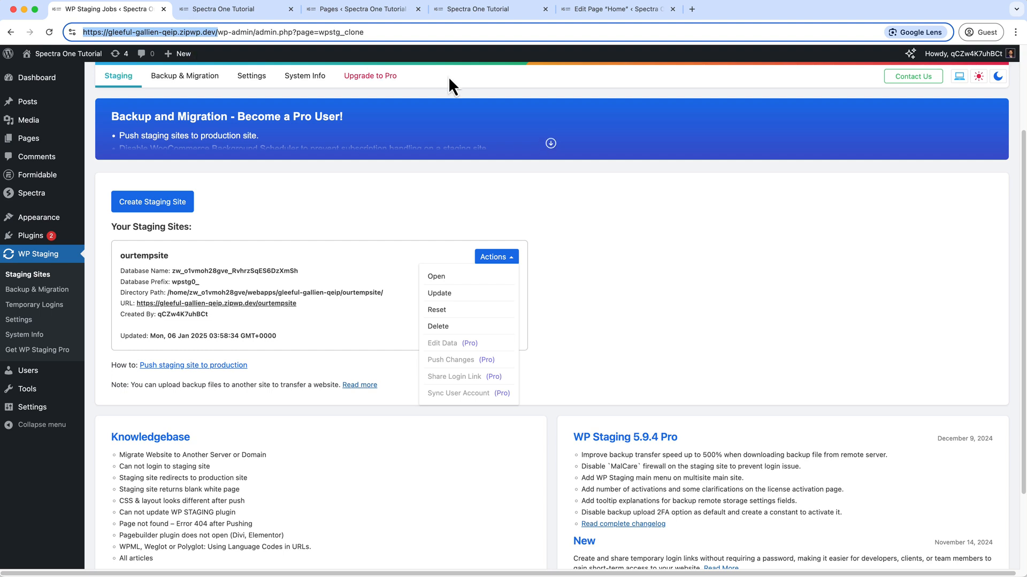
pyautogui.click(621, 237)
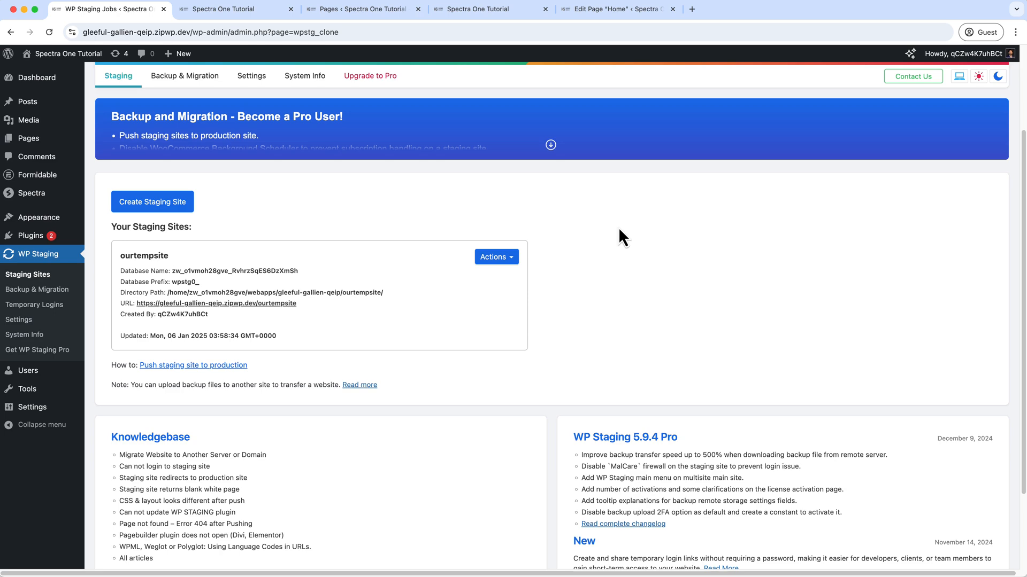
pyautogui.click(496, 256)
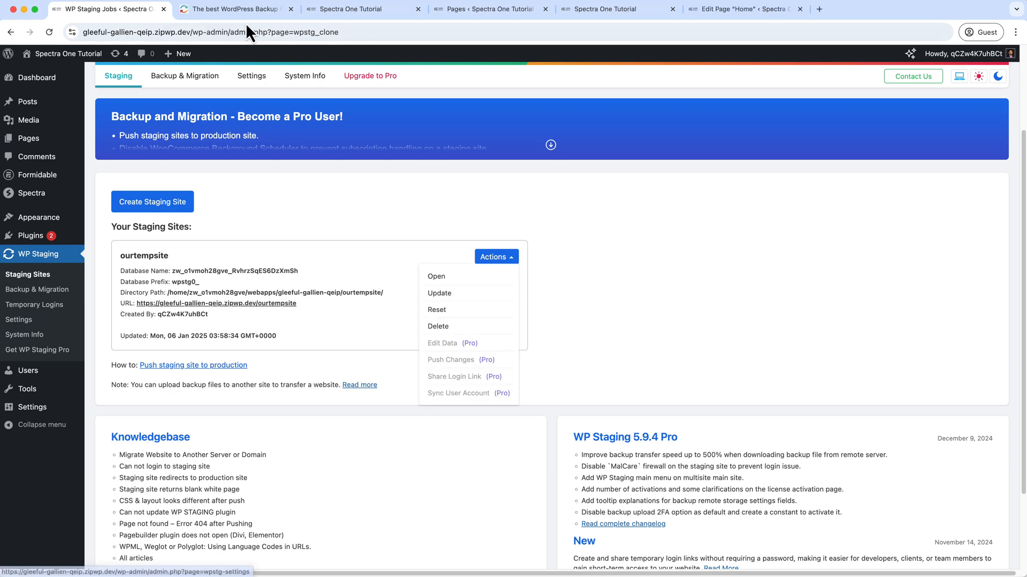
# Review the wp-staging.com Personal to Agency pricing plans, then return to the staging homepage
pyautogui.click(238, 9)
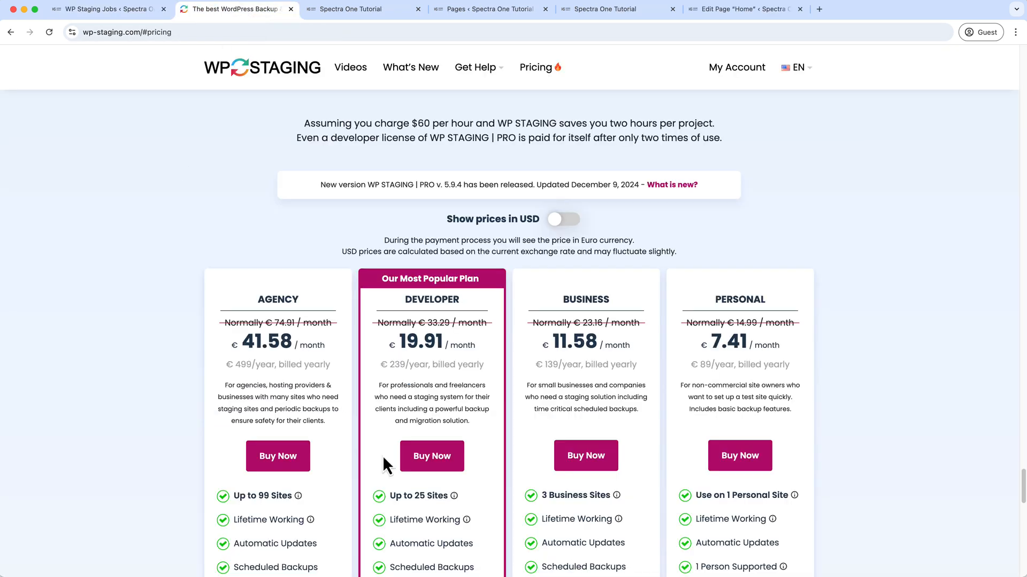
pyautogui.moveTo(587, 229)
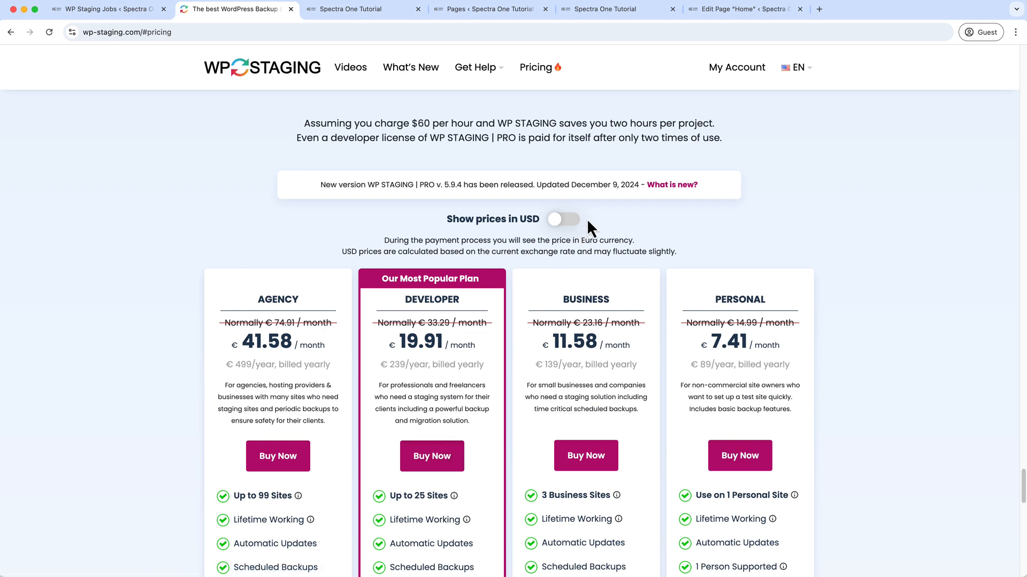
pyautogui.moveTo(251, 347)
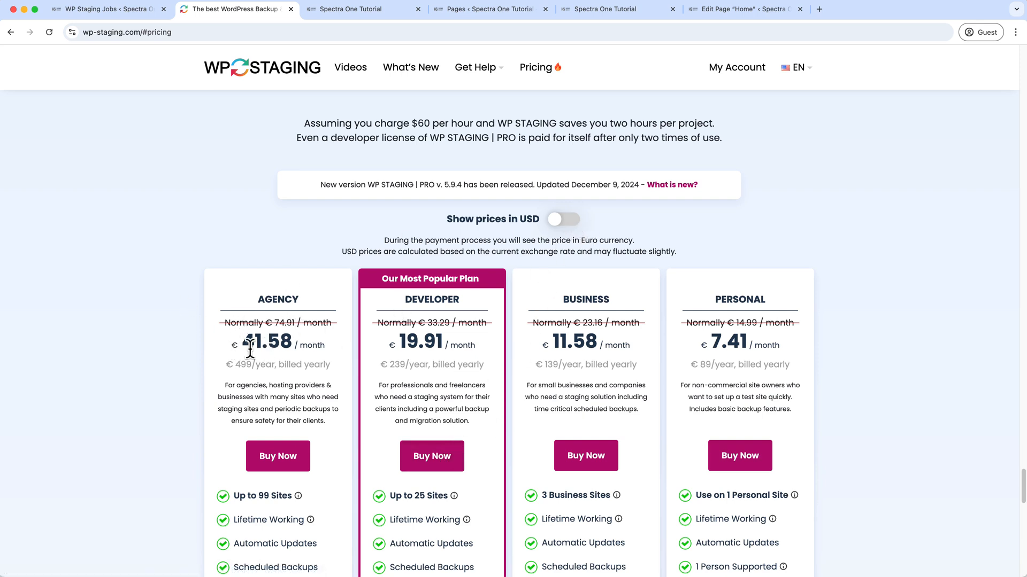
pyautogui.moveTo(461, 341)
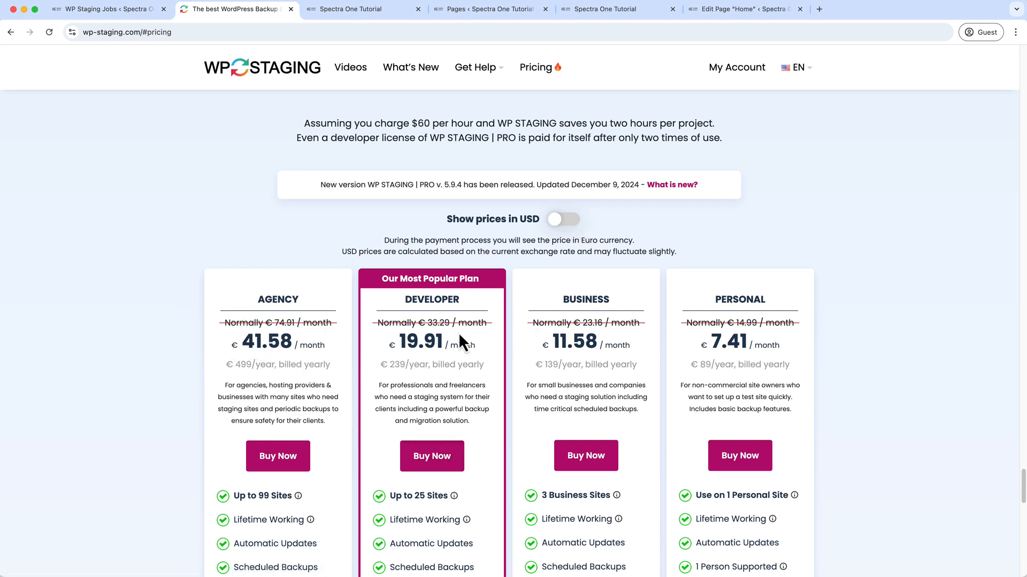
pyautogui.scroll(-3)
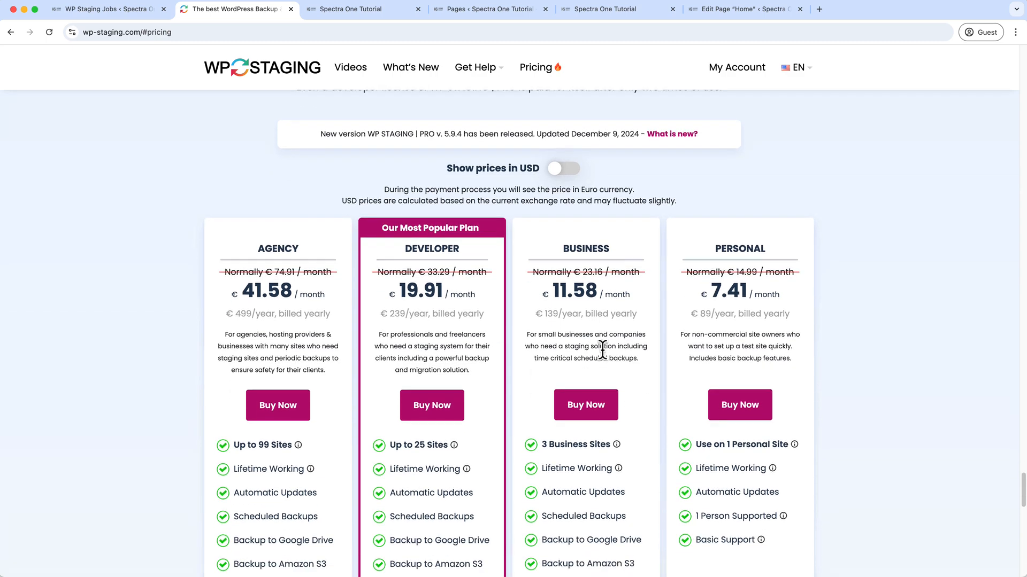
pyautogui.scroll(-3)
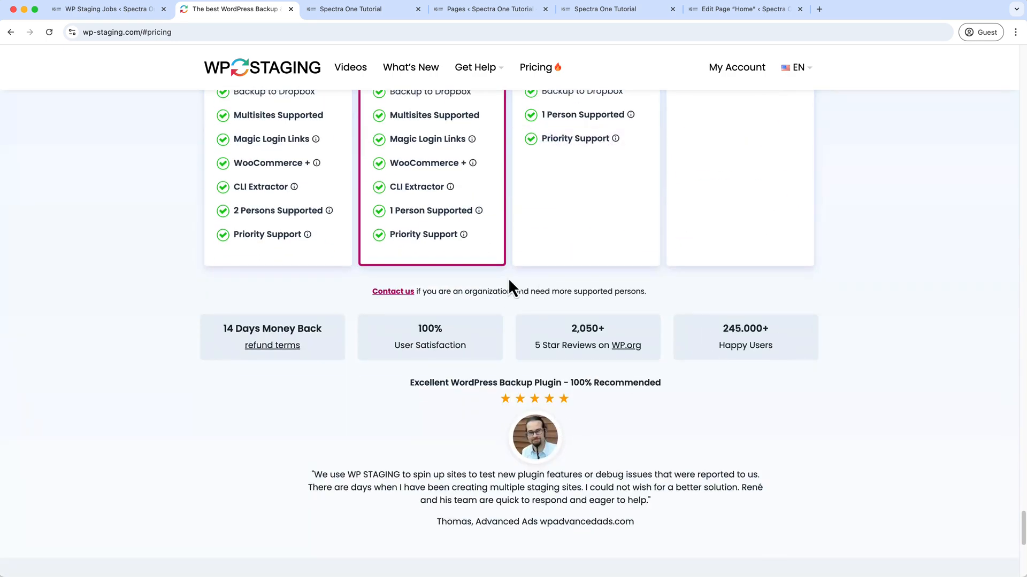
pyautogui.scroll(3)
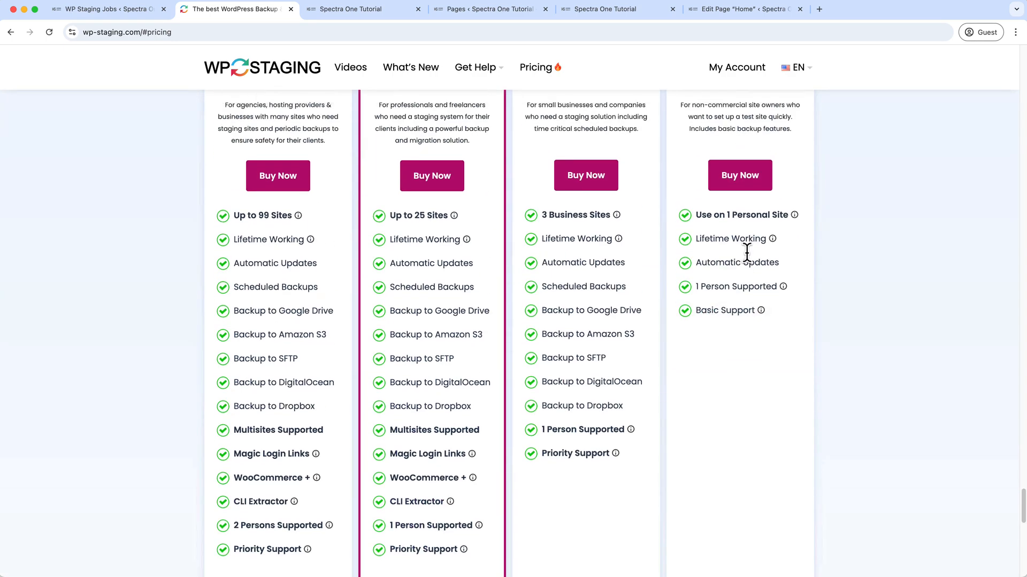
pyautogui.scroll(3)
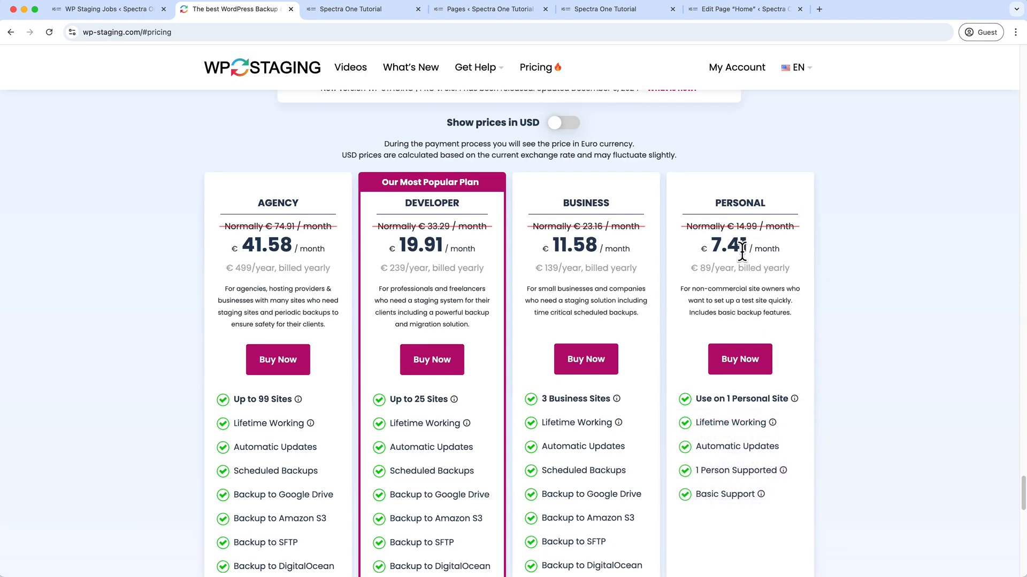
pyautogui.click(107, 10)
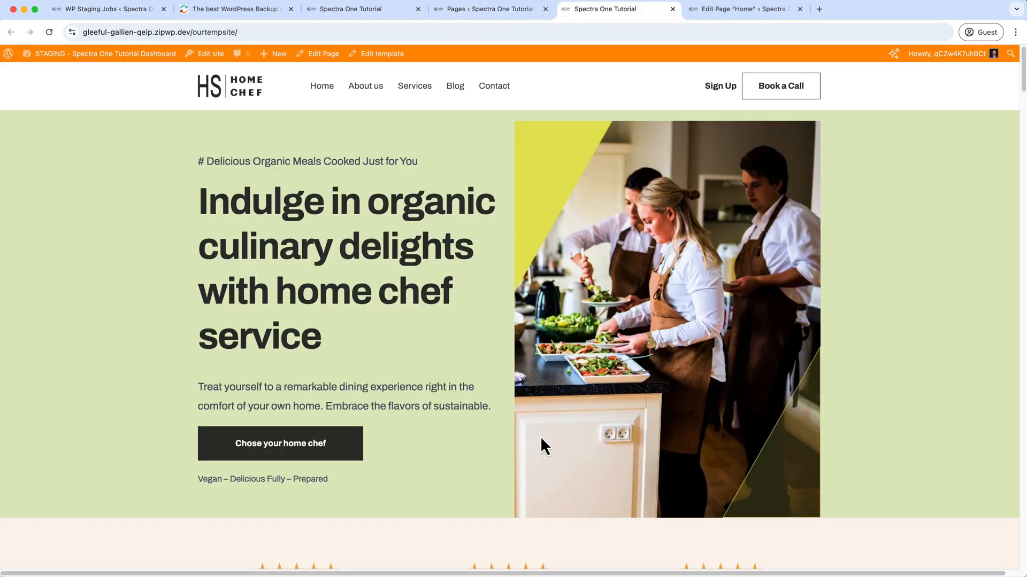
# Scroll through the staging Home page editor showing the green hero
pyautogui.scroll(-3)
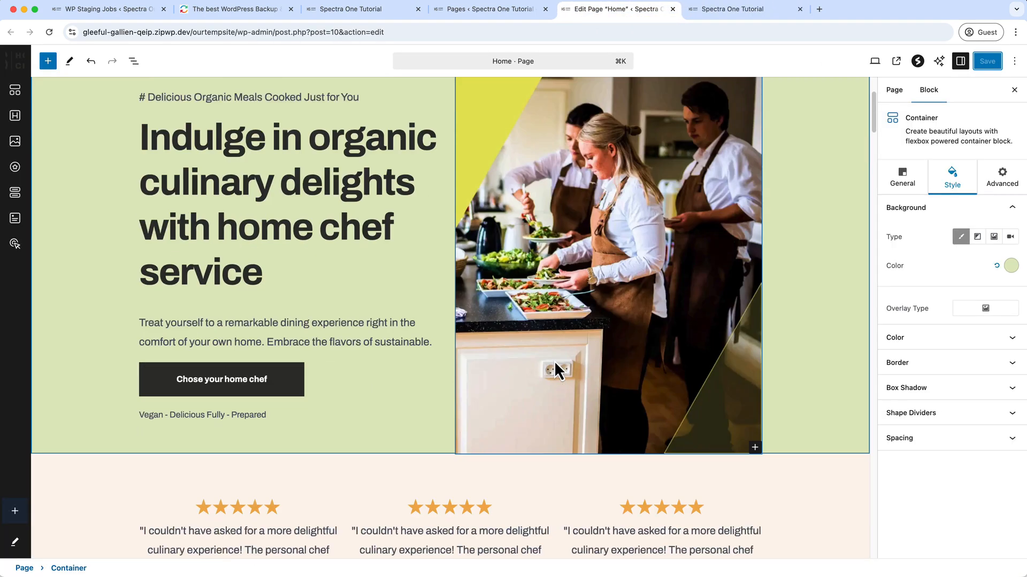
pyautogui.scroll(-3)
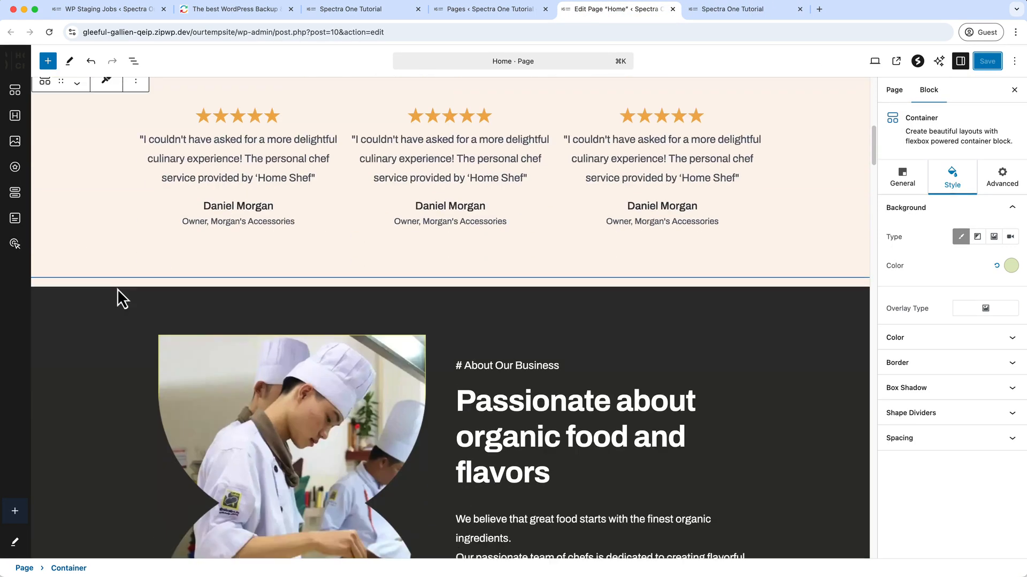
pyautogui.scroll(3)
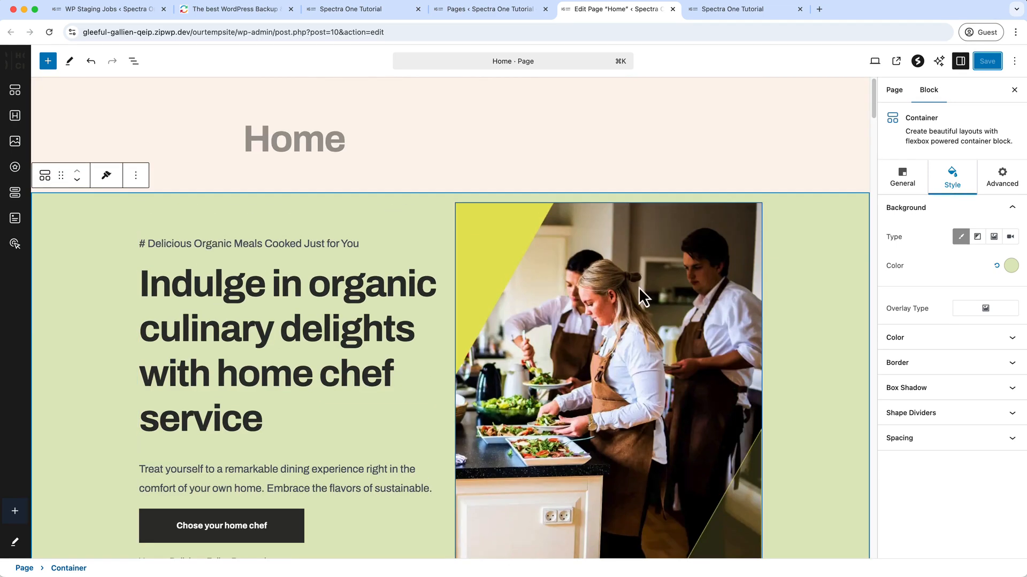
pyautogui.scroll(-3)
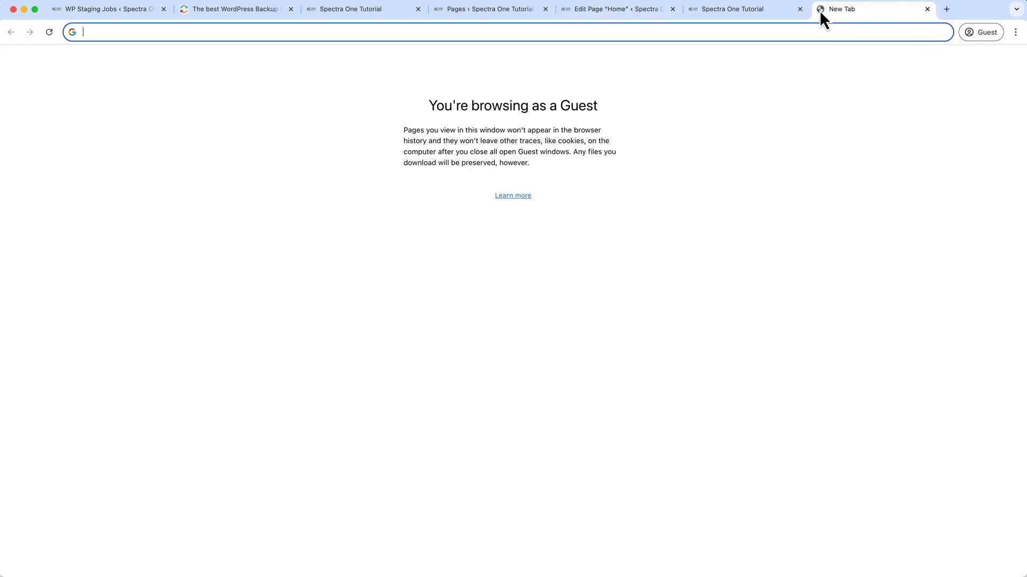
# Copy the Spectra One FSE Block theme intro video link from the YouTube channel's playlist
pyautogui.write('youtube.com/riadmahmud')
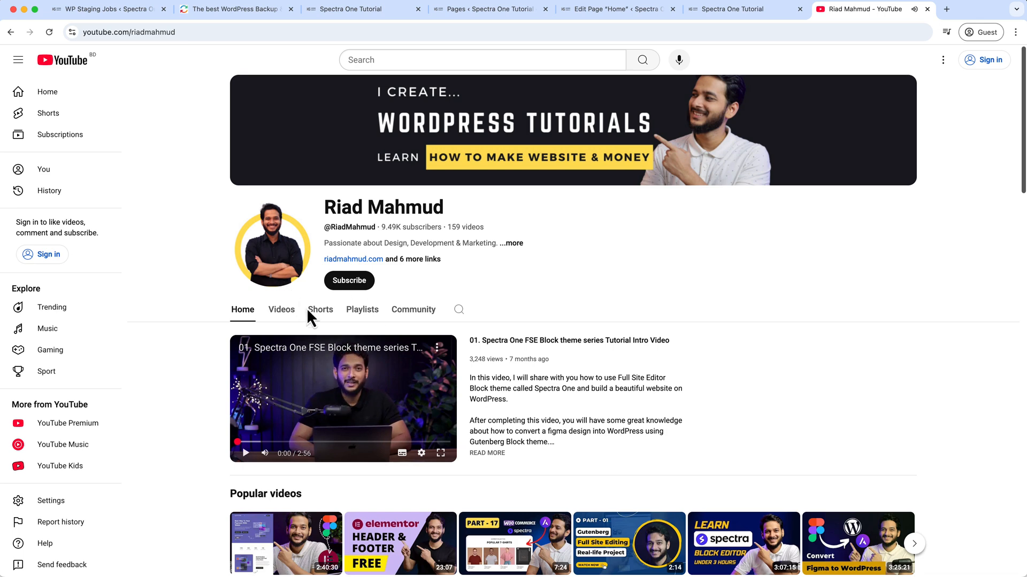
pyautogui.click(362, 310)
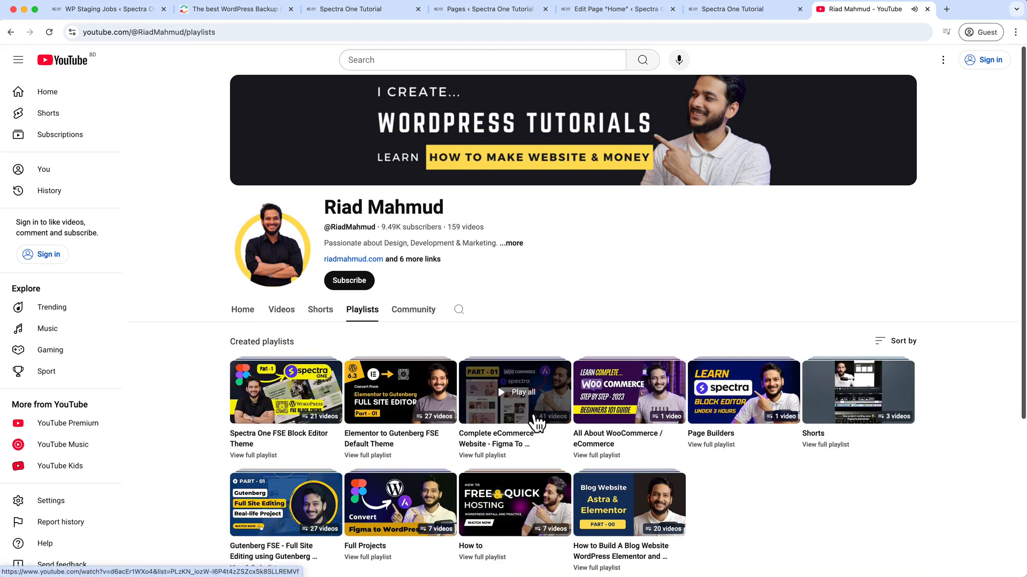
pyautogui.moveTo(683, 466)
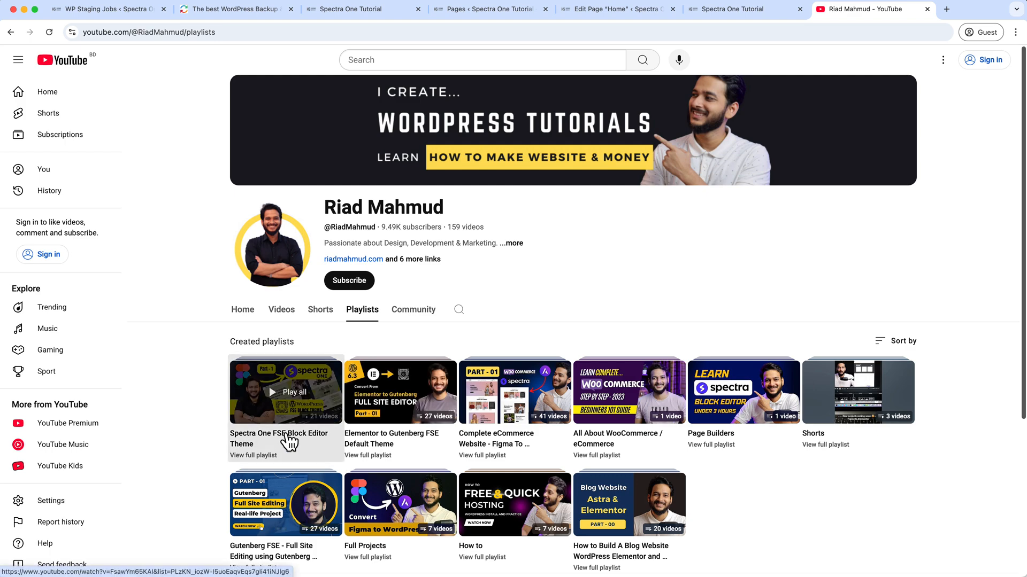
pyautogui.click(286, 392)
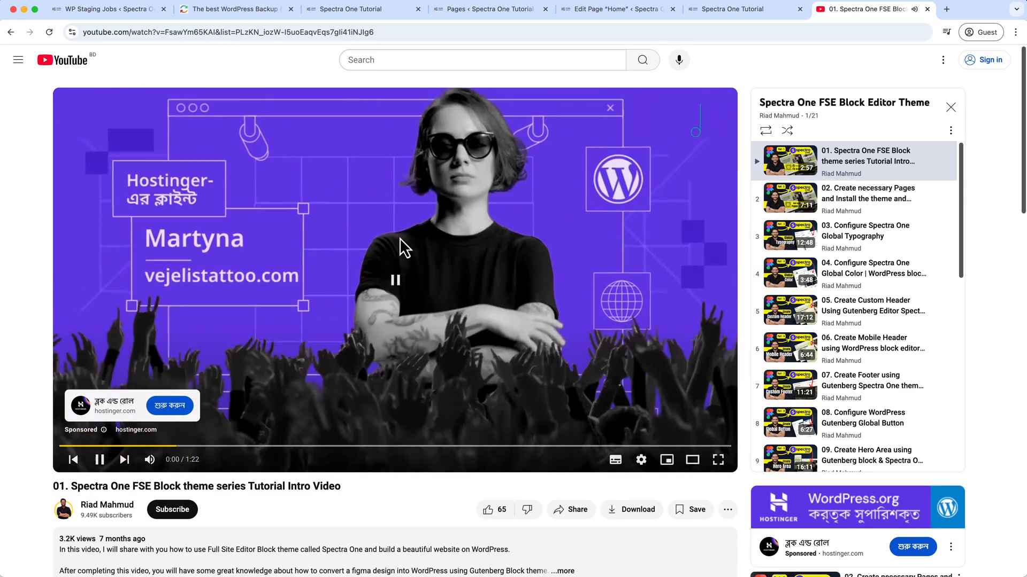
pyautogui.moveTo(151, 460)
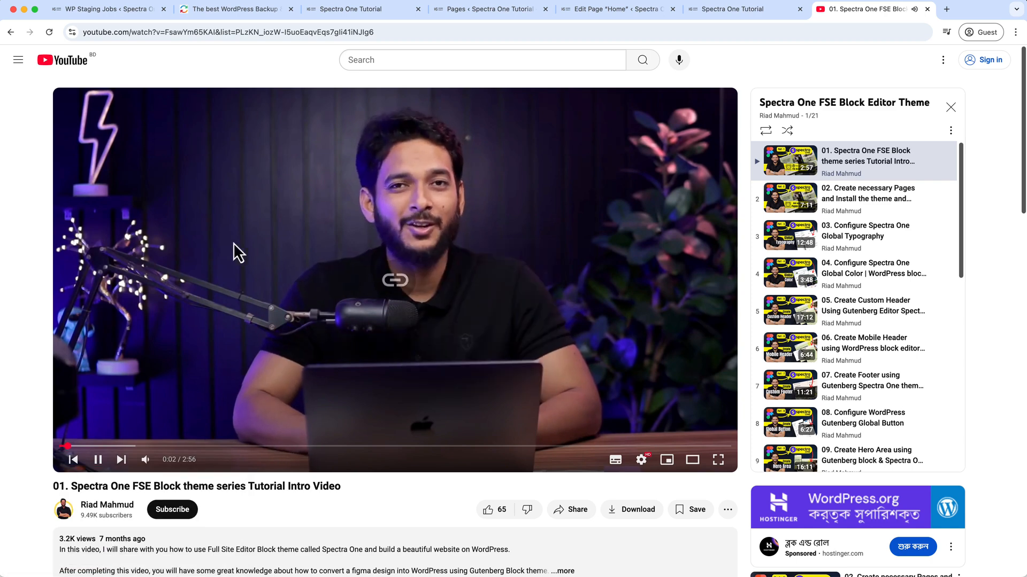
pyautogui.click(614, 9)
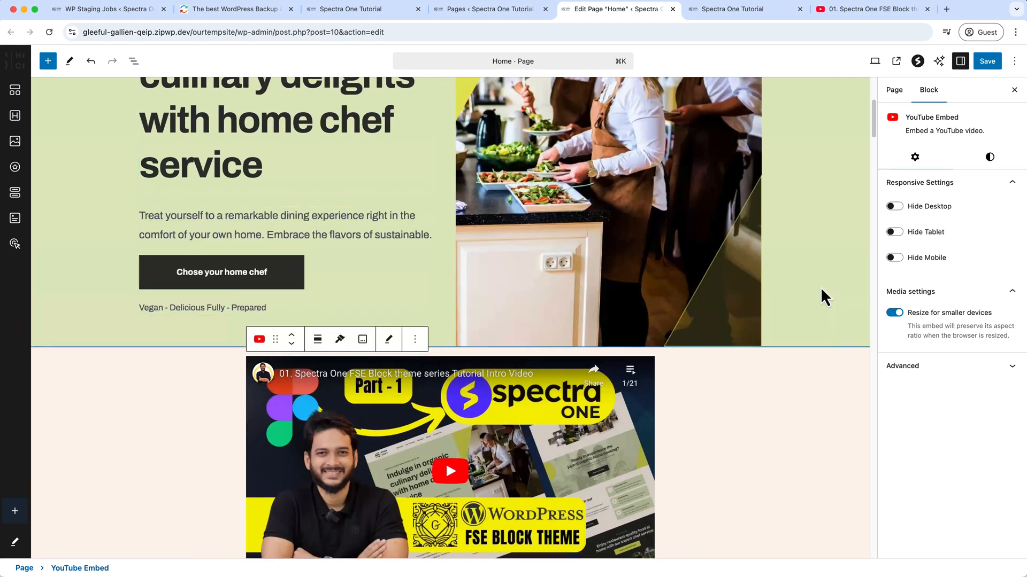
# Refresh the staging homepage to show the intro video beneath the green hero
pyautogui.click(990, 61)
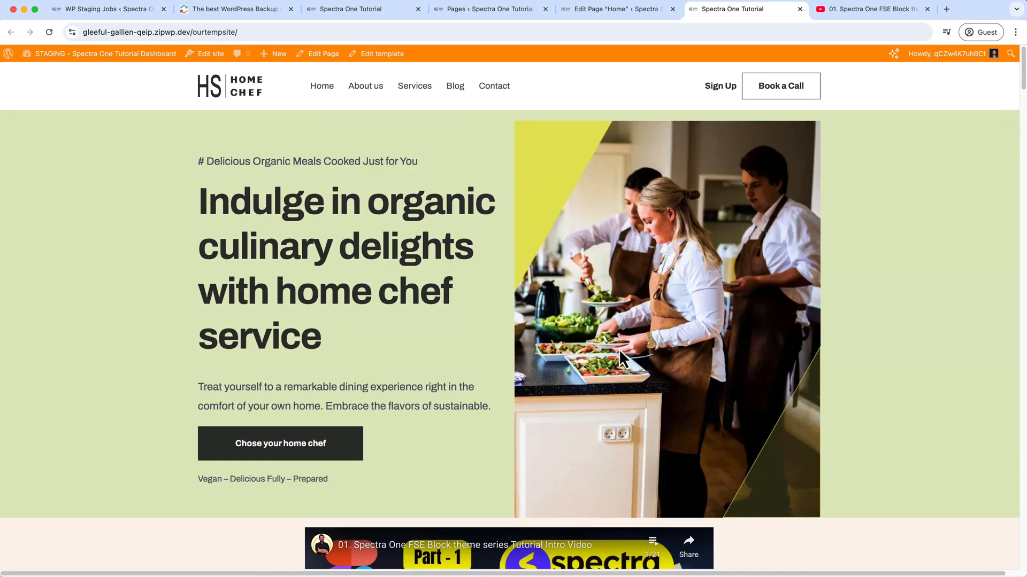
pyautogui.moveTo(651, 356)
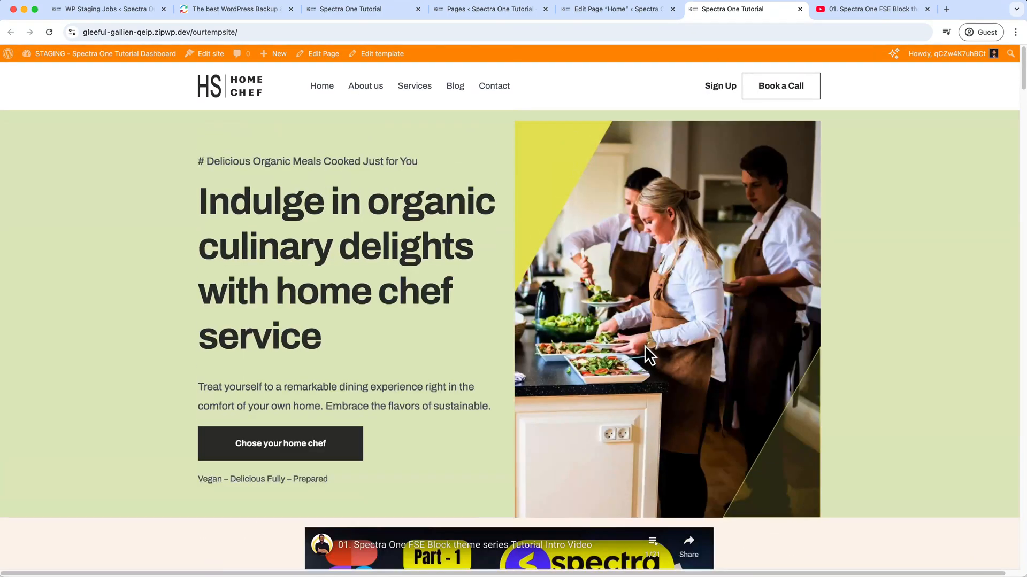
pyautogui.moveTo(367, 108)
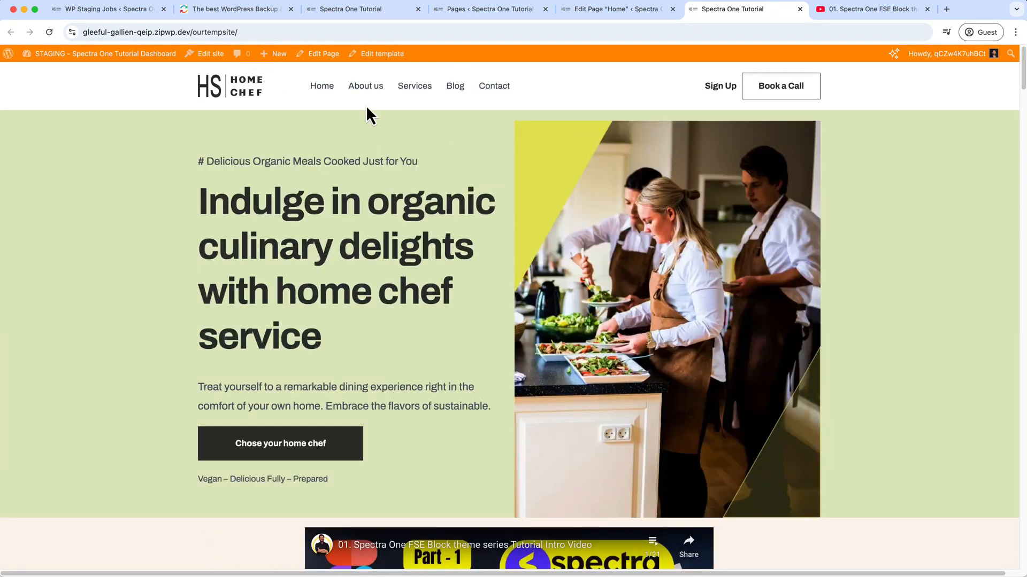
pyautogui.moveTo(605, 242)
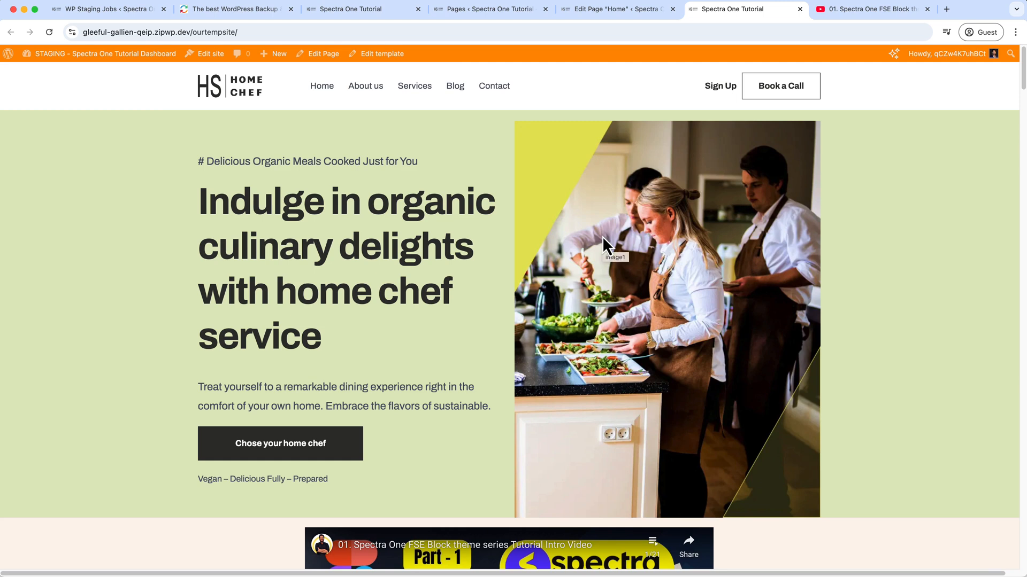
pyautogui.moveTo(105, 53)
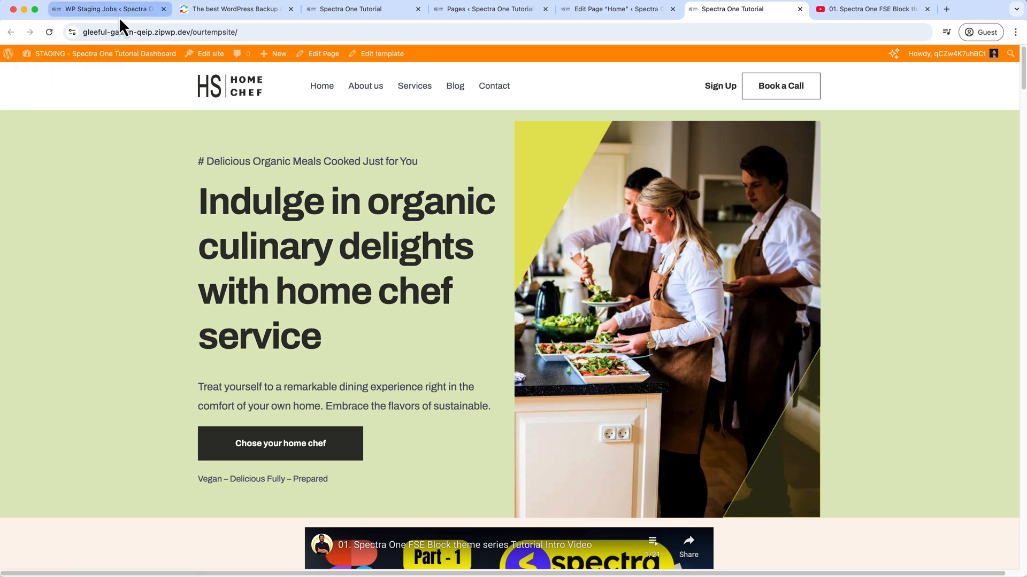
# Upload wp-staging-pro.zip through Add New Plugin, install it and activate WP Staging Pro
pyautogui.click(107, 8)
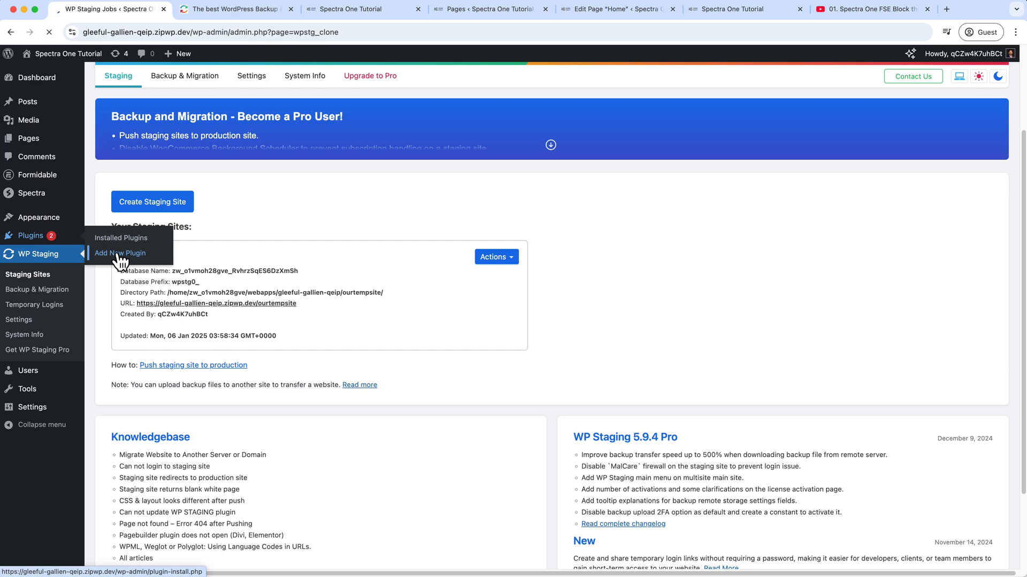
pyautogui.click(120, 253)
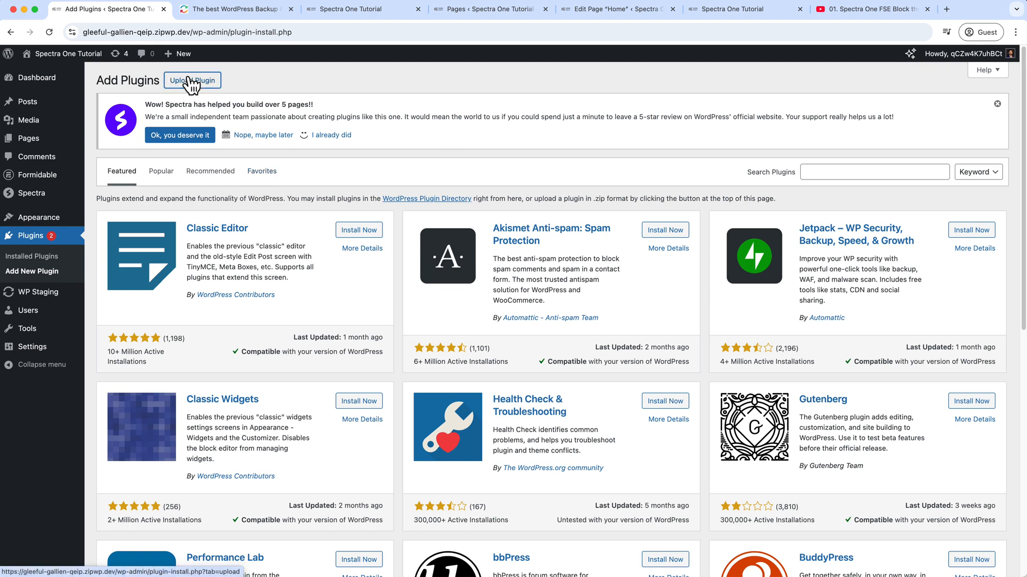
pyautogui.click(193, 80)
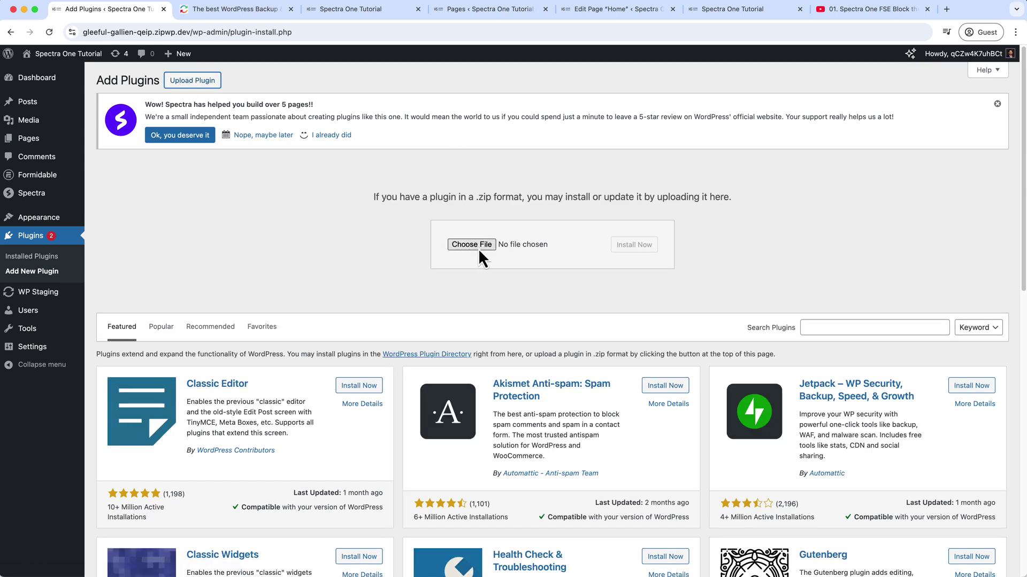
pyautogui.click(471, 245)
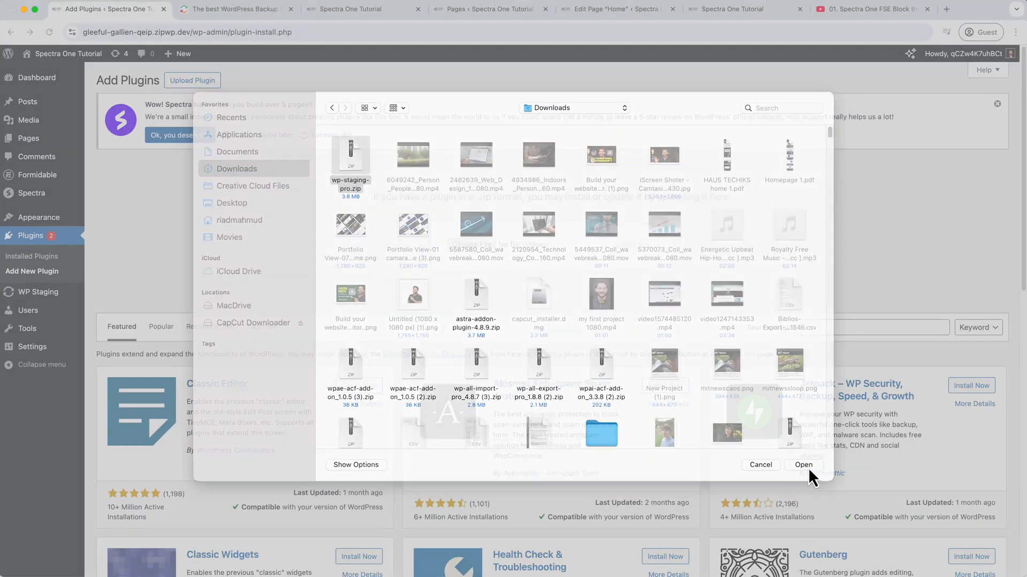
pyautogui.click(803, 465)
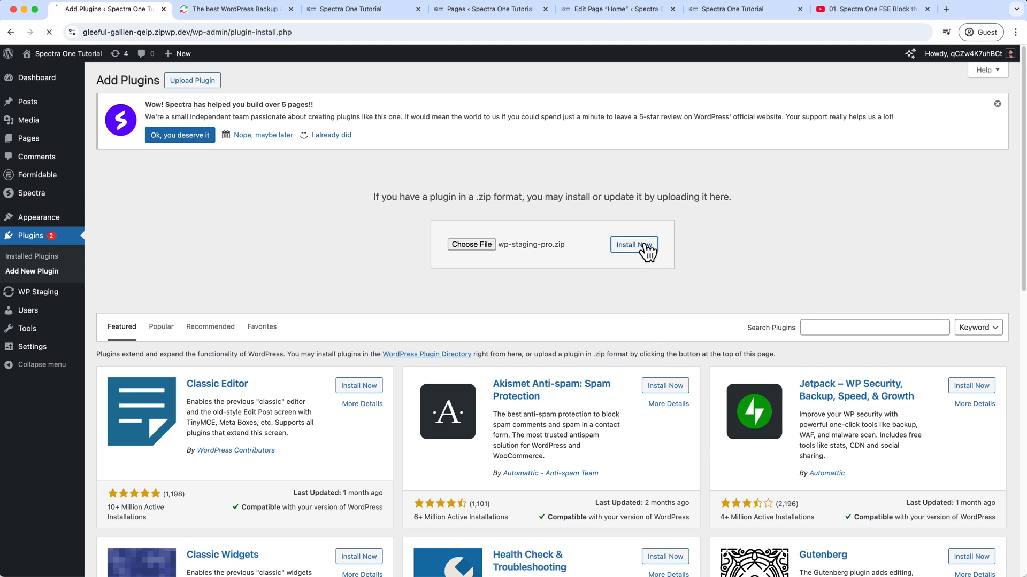
pyautogui.click(634, 245)
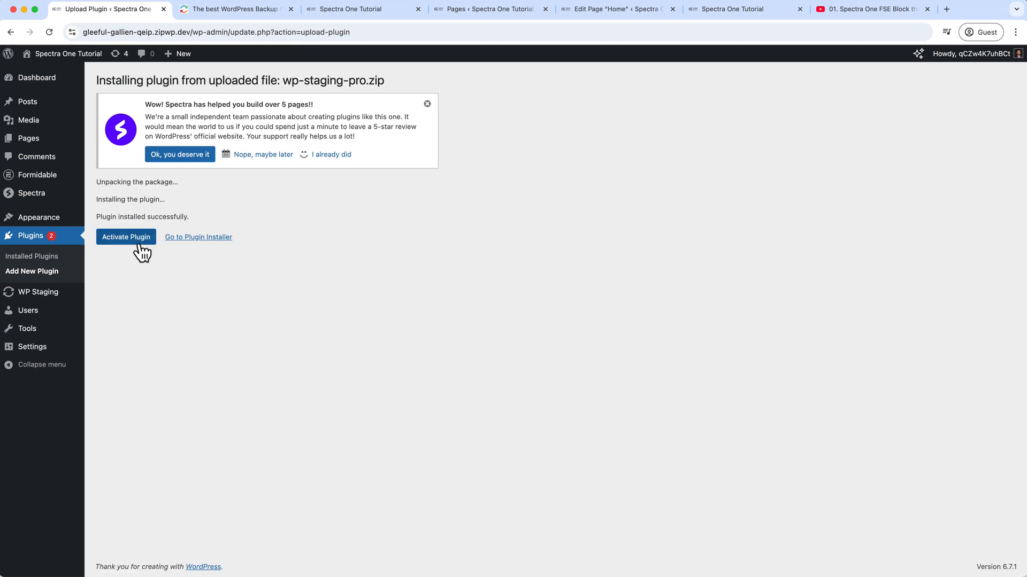
pyautogui.click(126, 237)
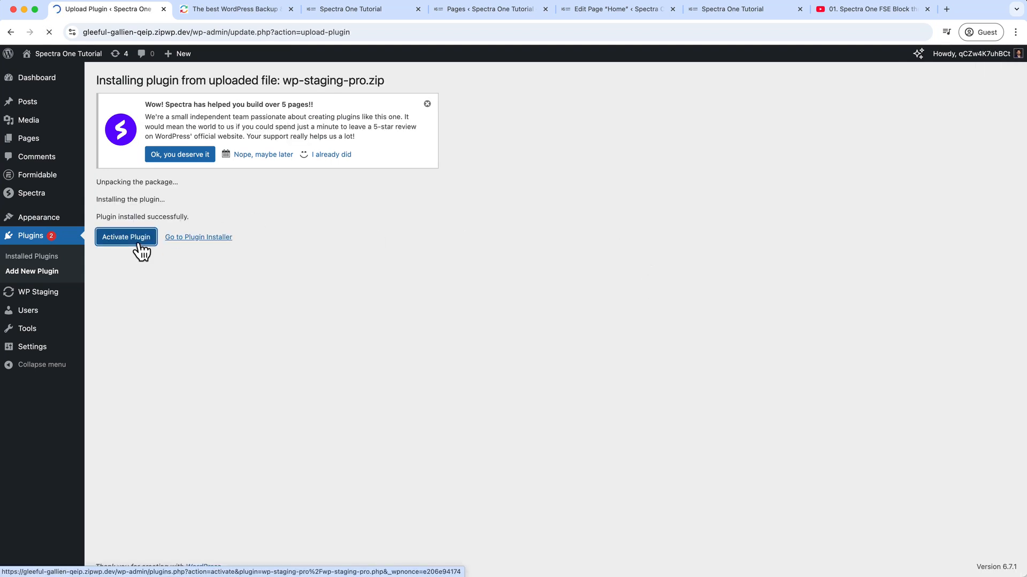
pyautogui.click(125, 237)
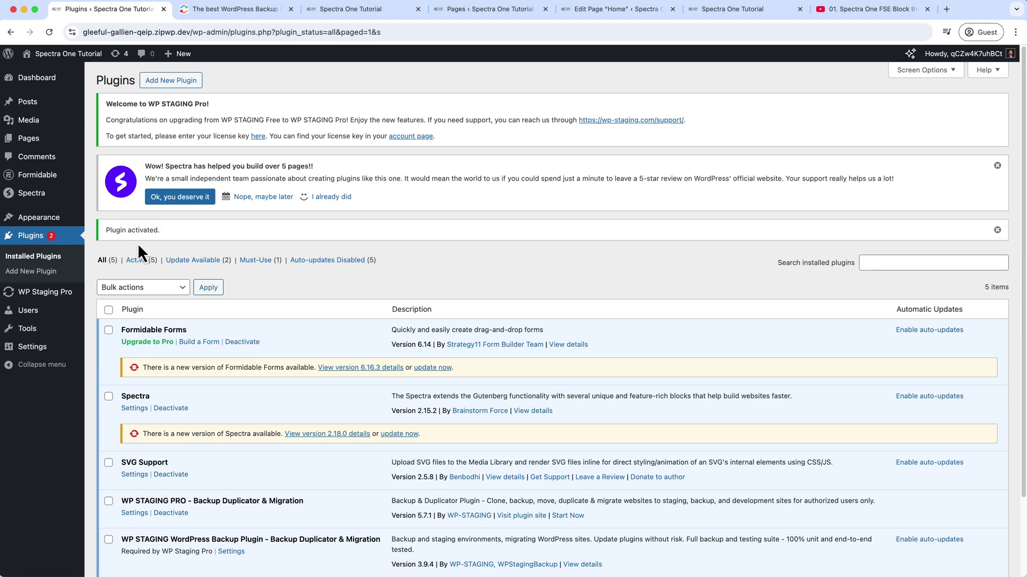
pyautogui.moveTo(38, 298)
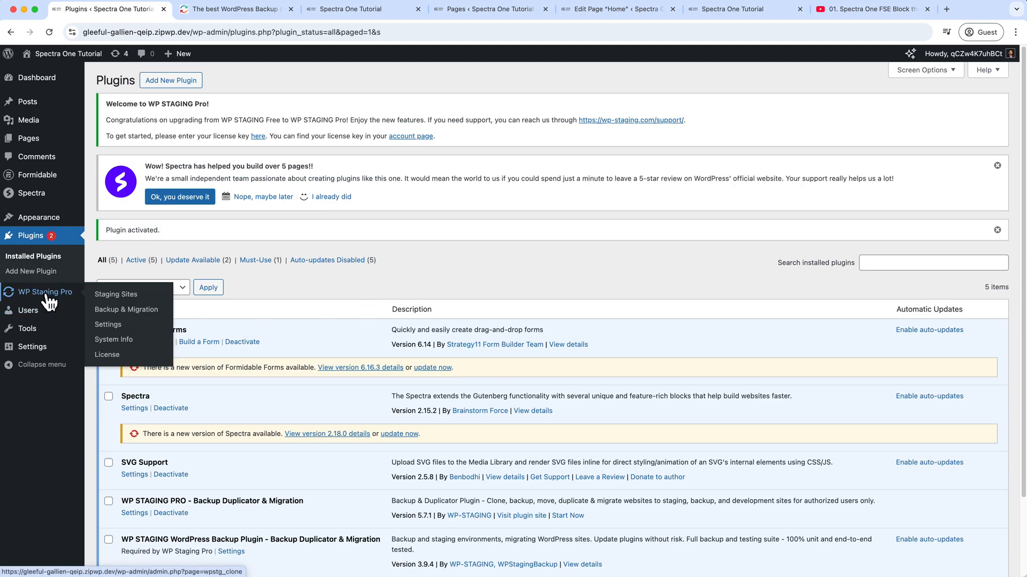
# Open WP Staging Pro's Staging Sites and show ourtempsite's actions offering Push Changes
pyautogui.click(116, 294)
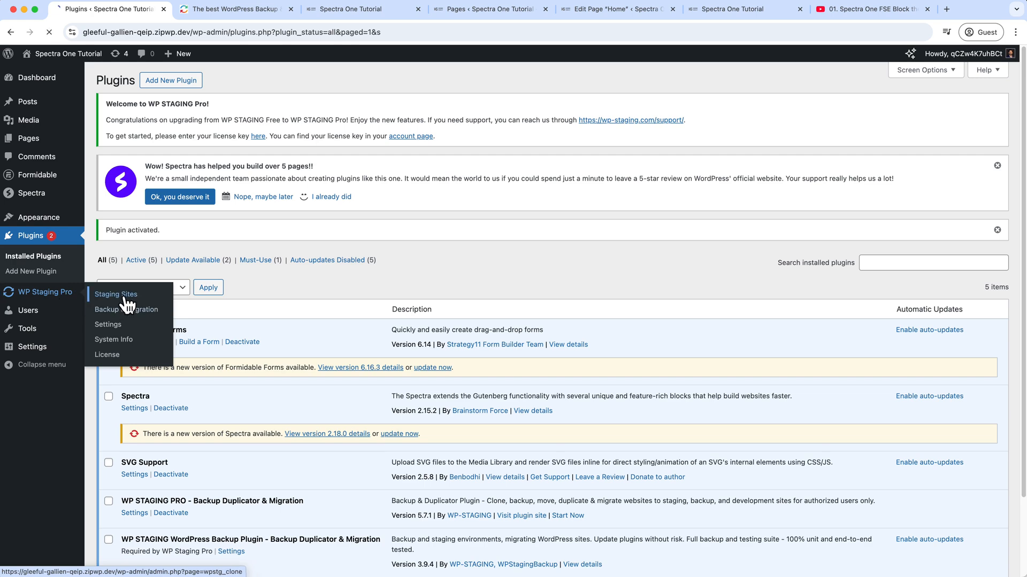
pyautogui.click(116, 294)
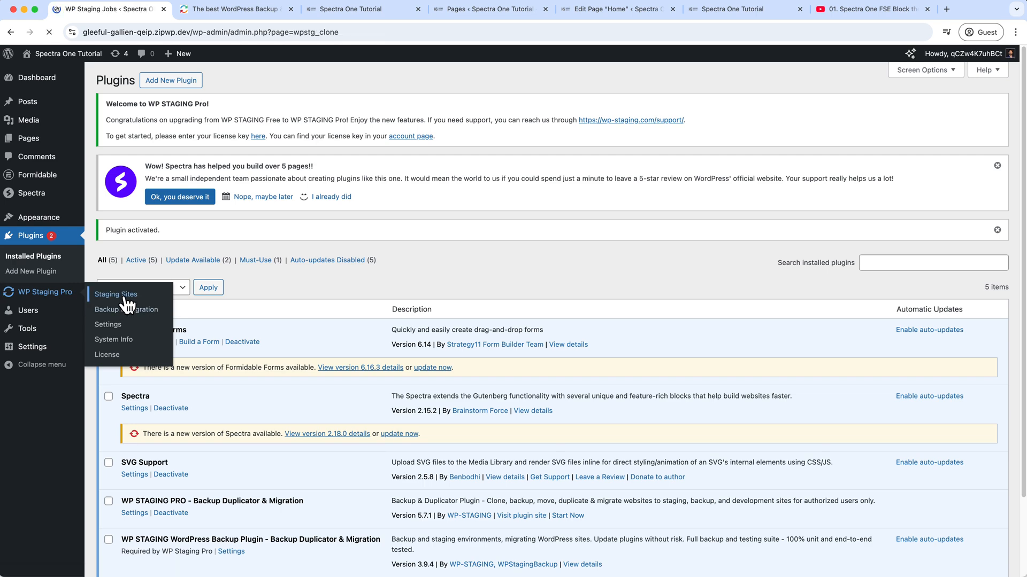
pyautogui.click(116, 294)
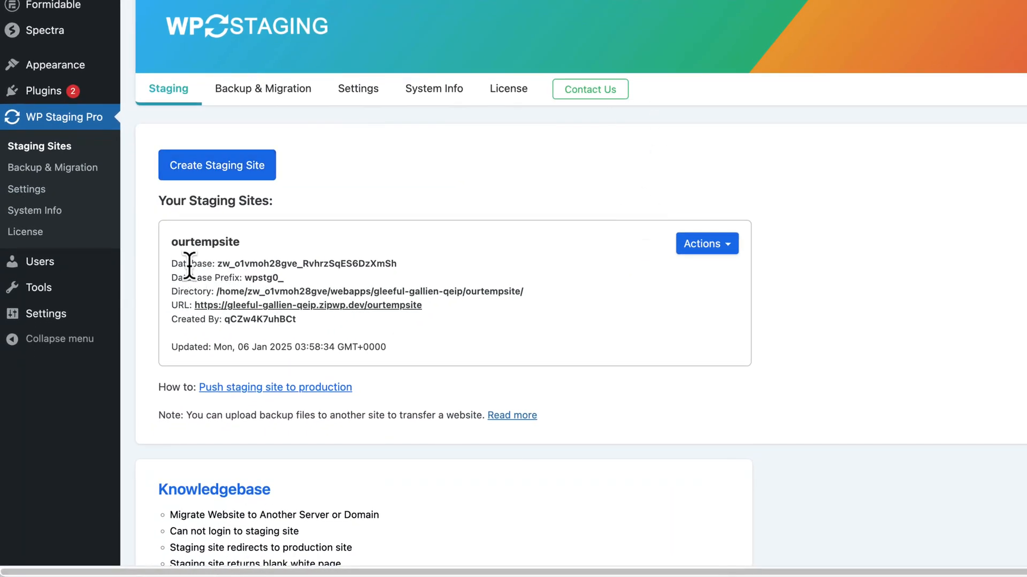
pyautogui.moveTo(447, 359)
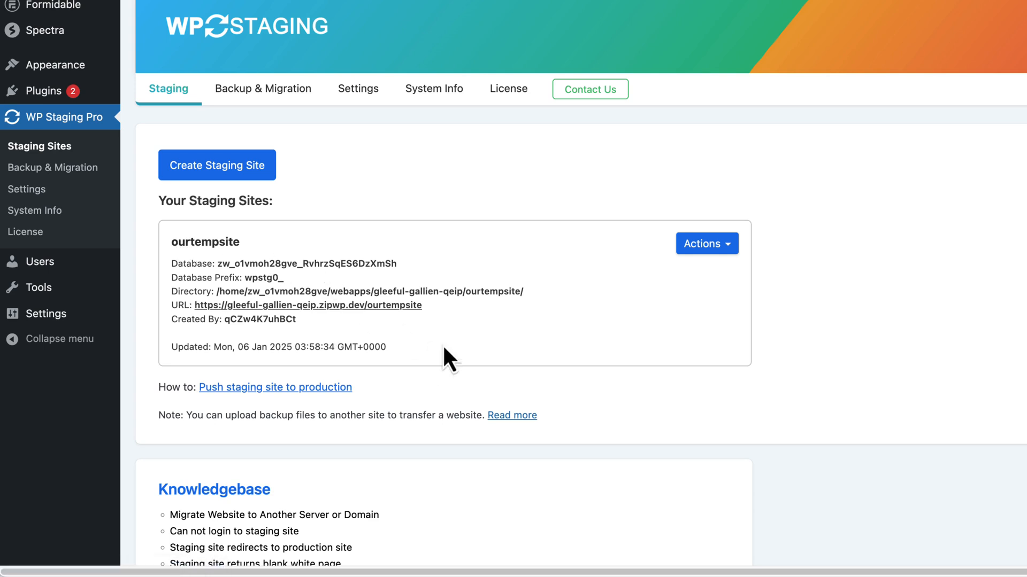
pyautogui.moveTo(711, 283)
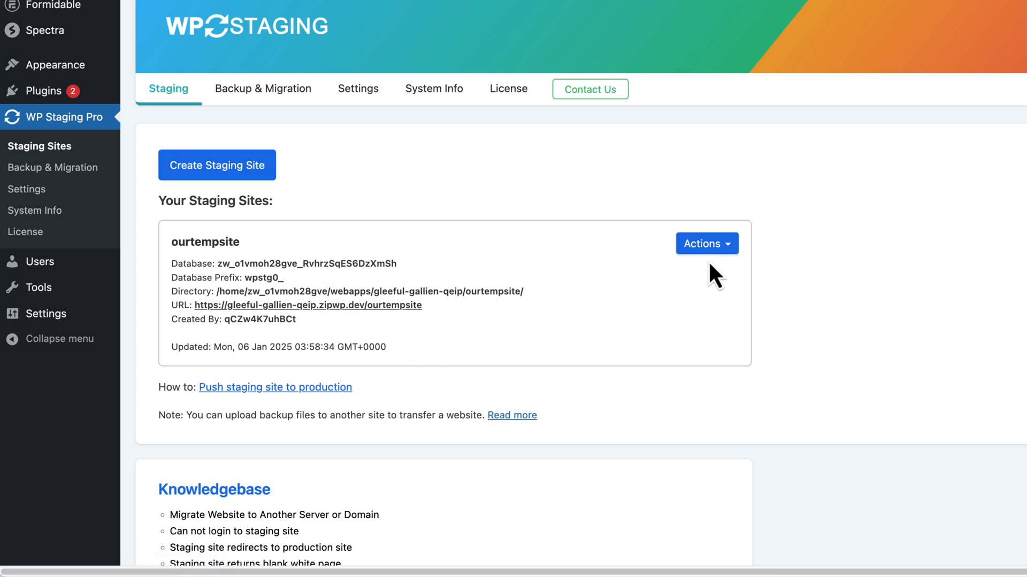
pyautogui.click(707, 243)
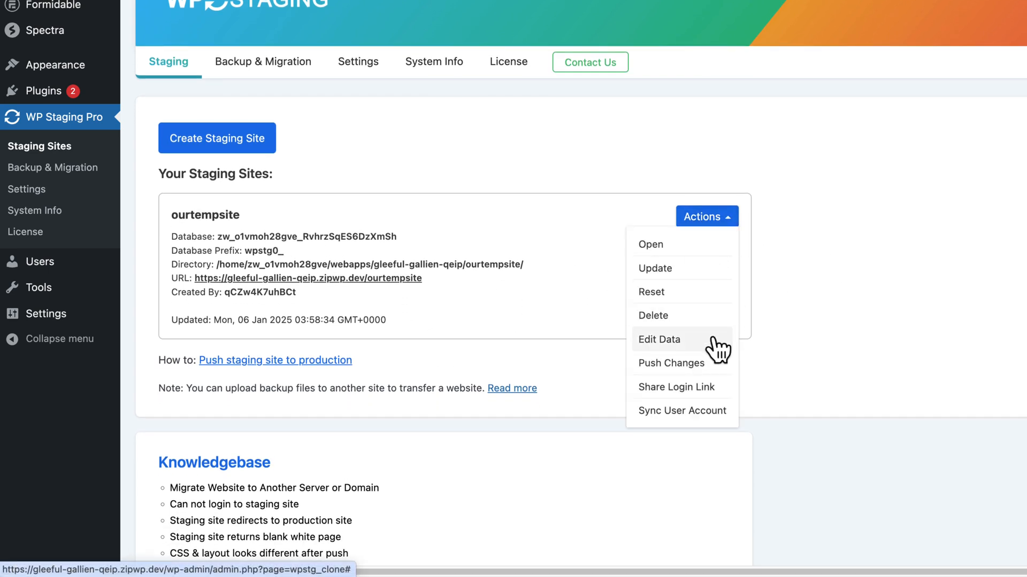
pyautogui.moveTo(706, 222)
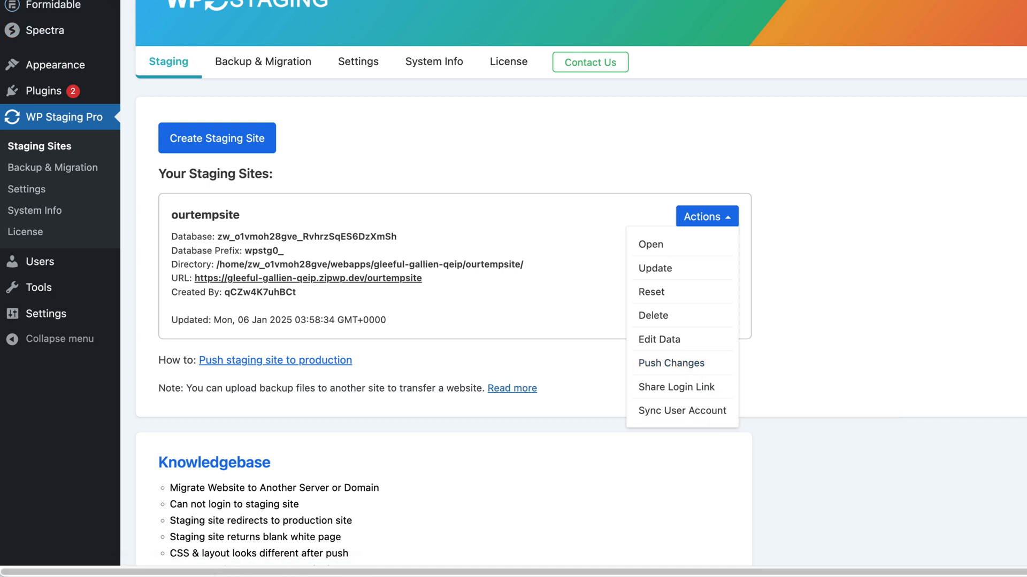
pyautogui.moveTo(671, 363)
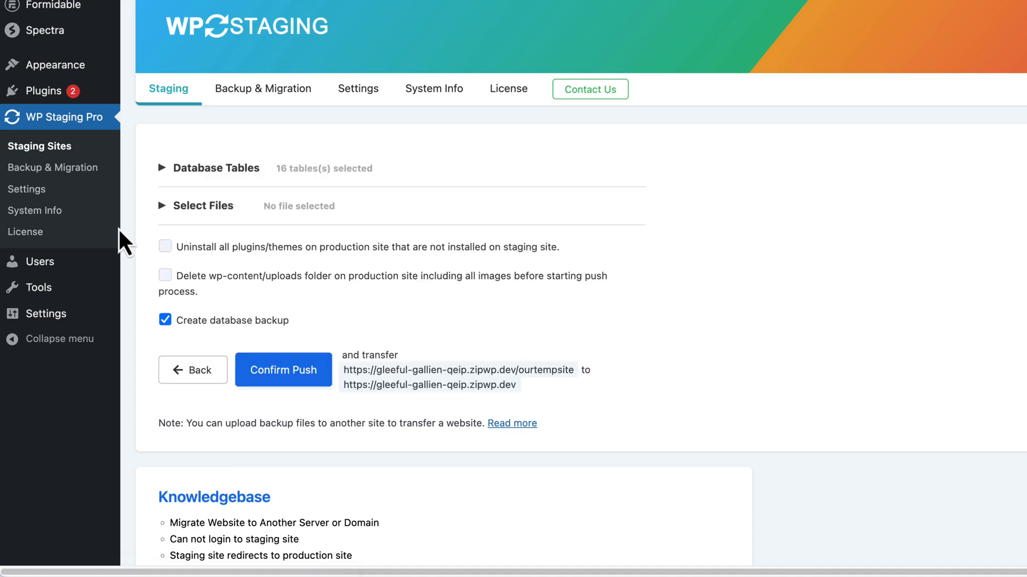
pyautogui.moveTo(503, 318)
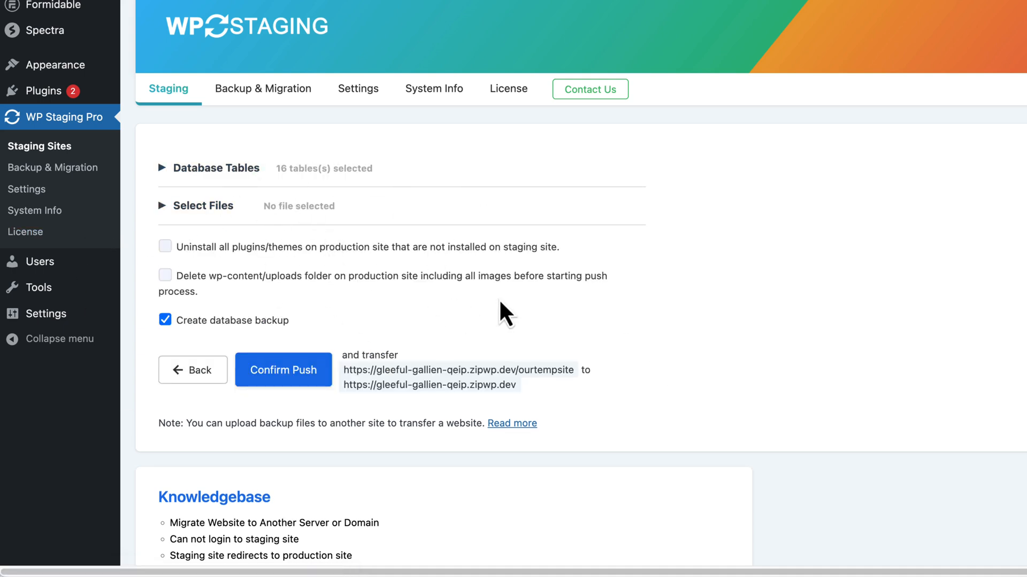
pyautogui.moveTo(343, 357)
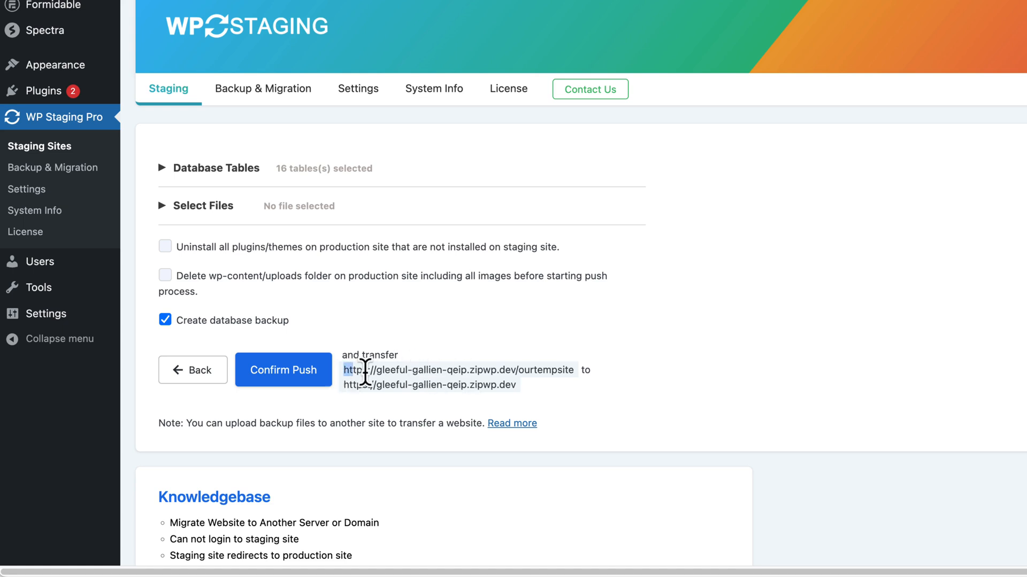
# Confirm pushing ourtempsite over the live site, then close the success message
pyautogui.moveTo(345, 370); pyautogui.dragTo(573, 370)
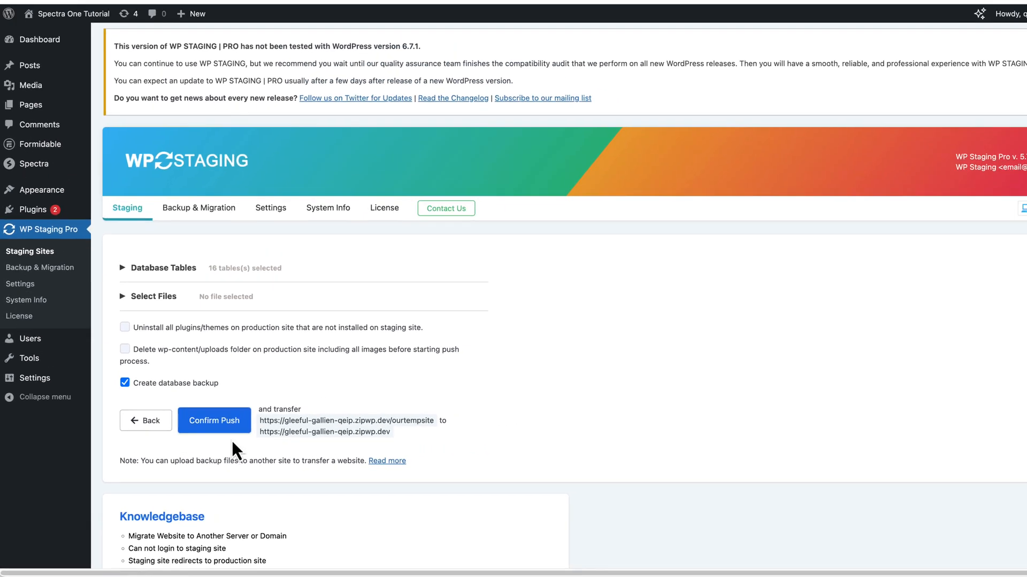
pyautogui.click(214, 421)
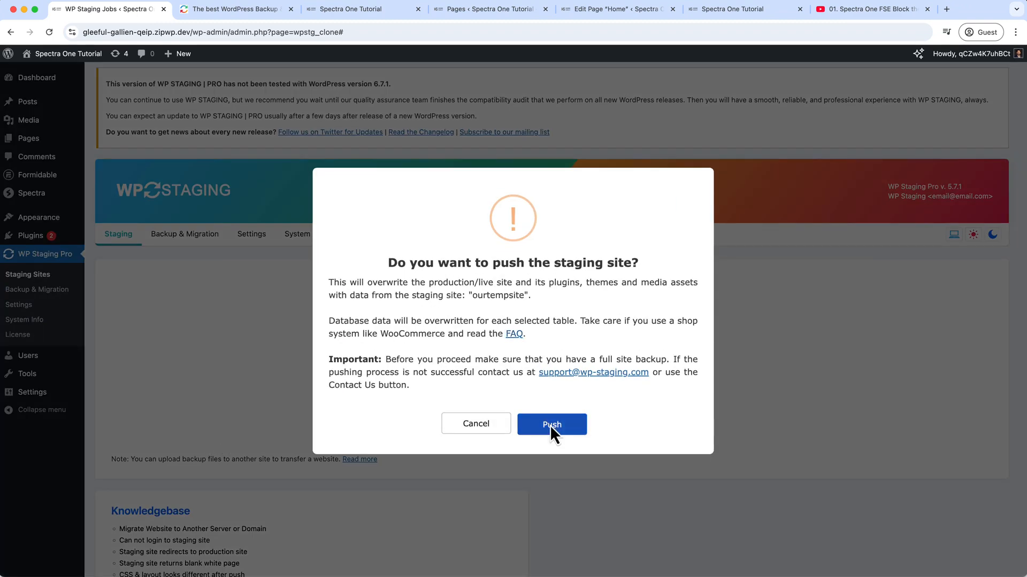
pyautogui.click(551, 424)
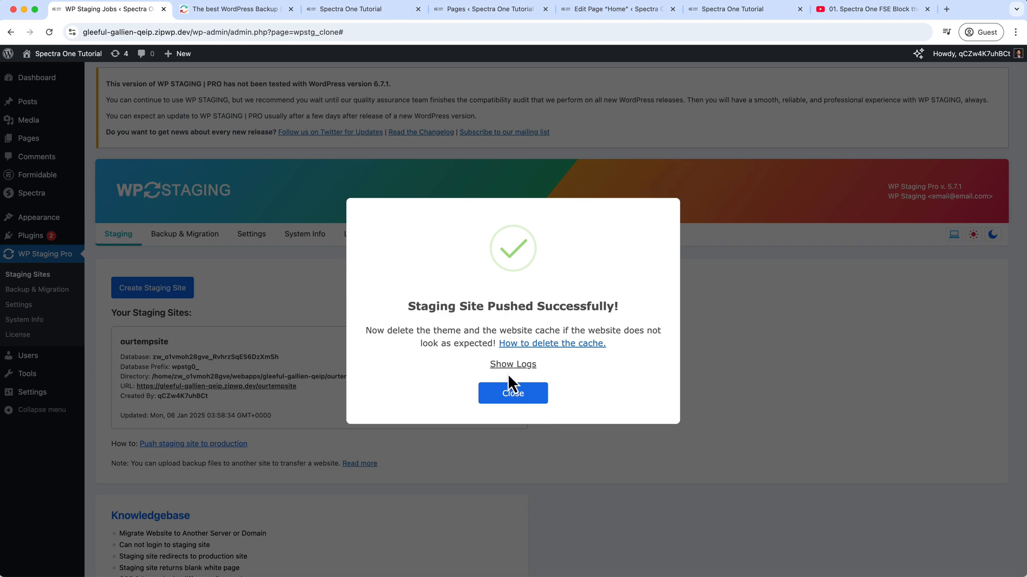
pyautogui.click(513, 393)
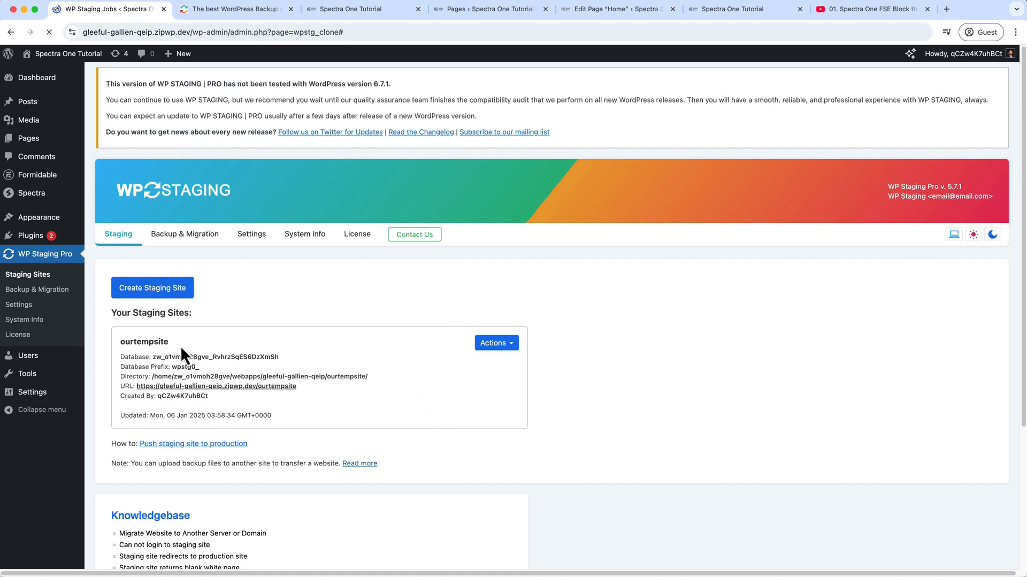
pyautogui.moveTo(69, 54)
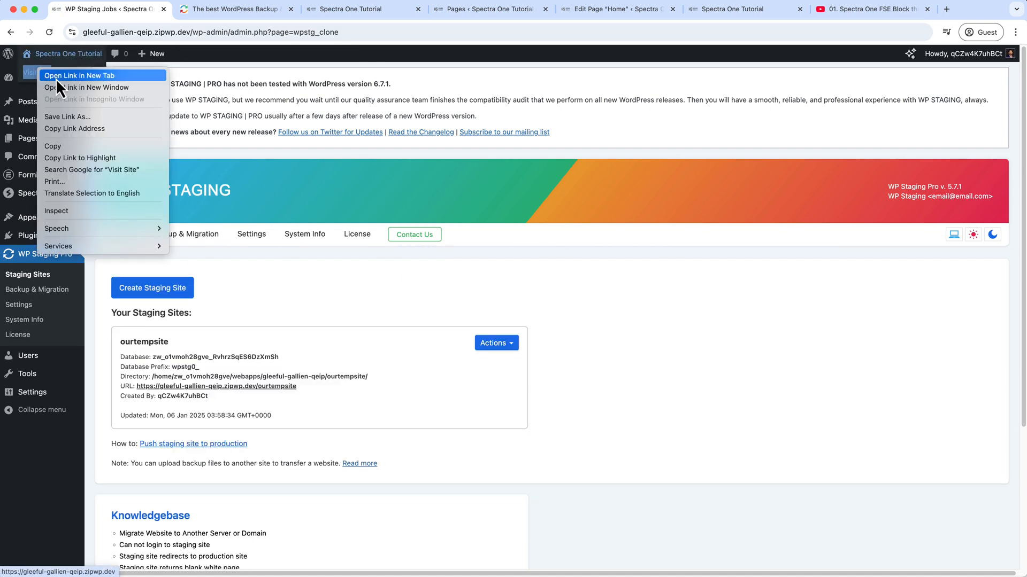
# Check the live homepage in a new tab for the green hero and tutorial video, then return to staging admin
pyautogui.click(80, 75)
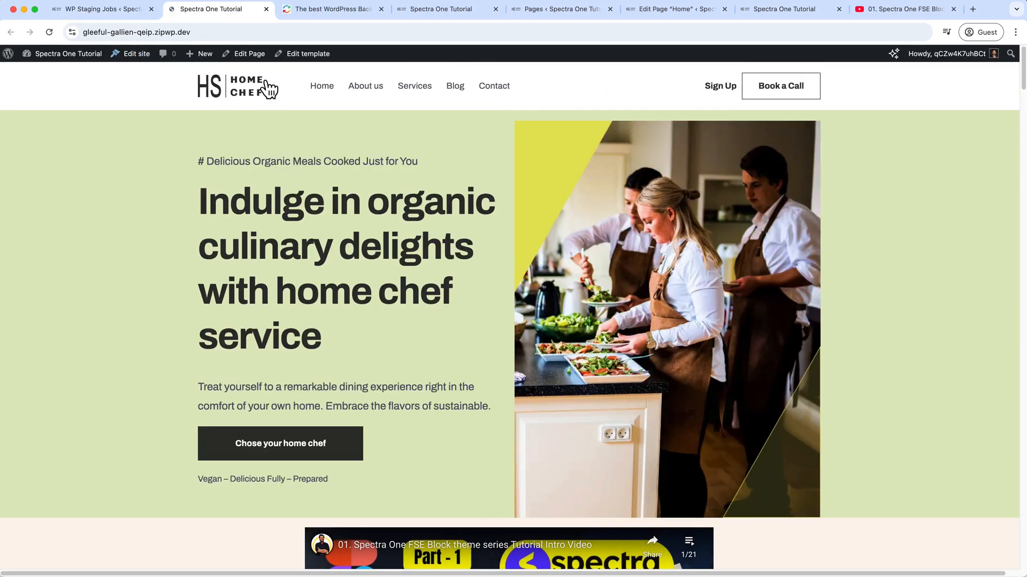
pyautogui.click(149, 32)
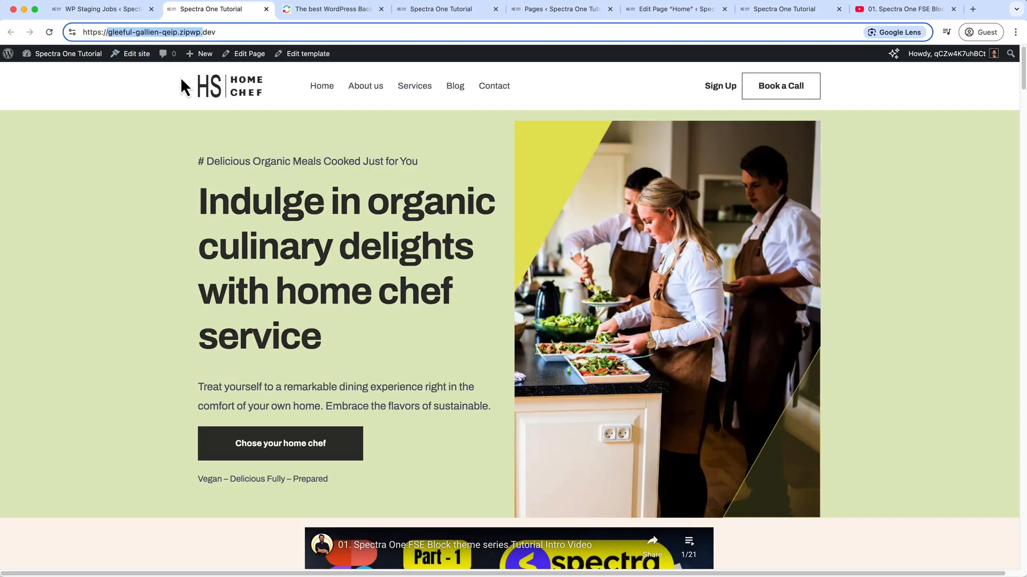
pyautogui.scroll(-3)
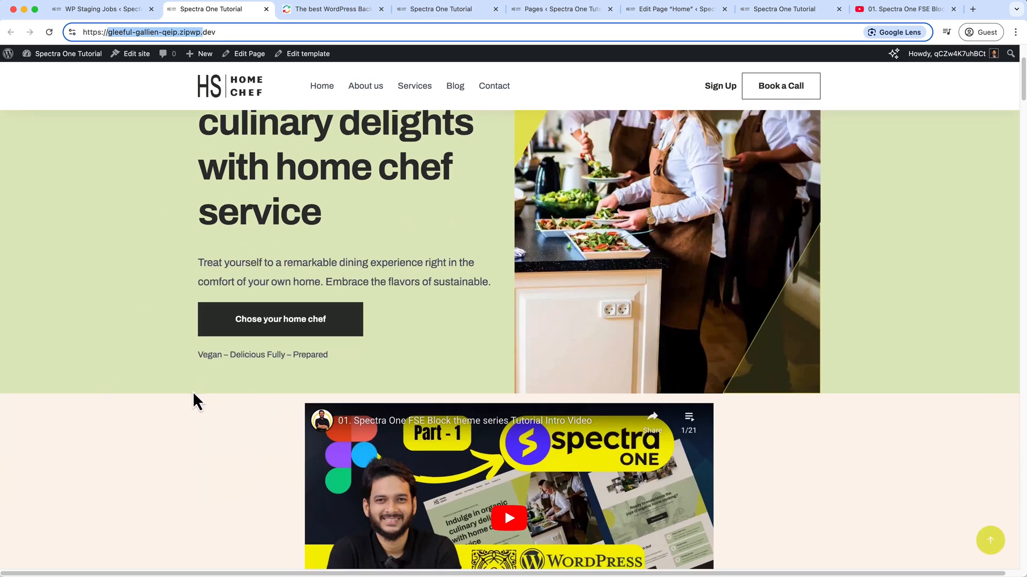
pyautogui.scroll(-3)
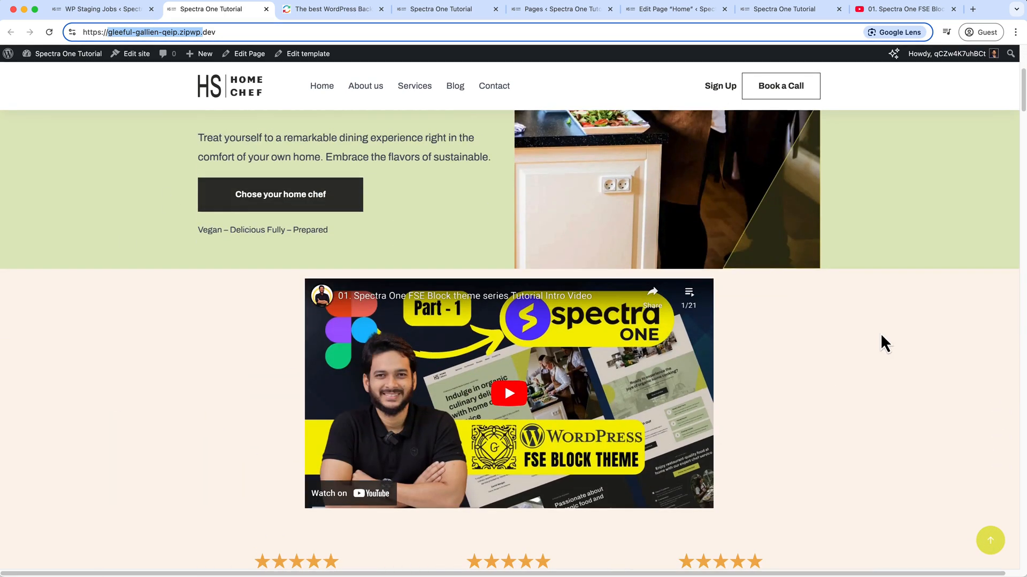
pyautogui.scroll(3)
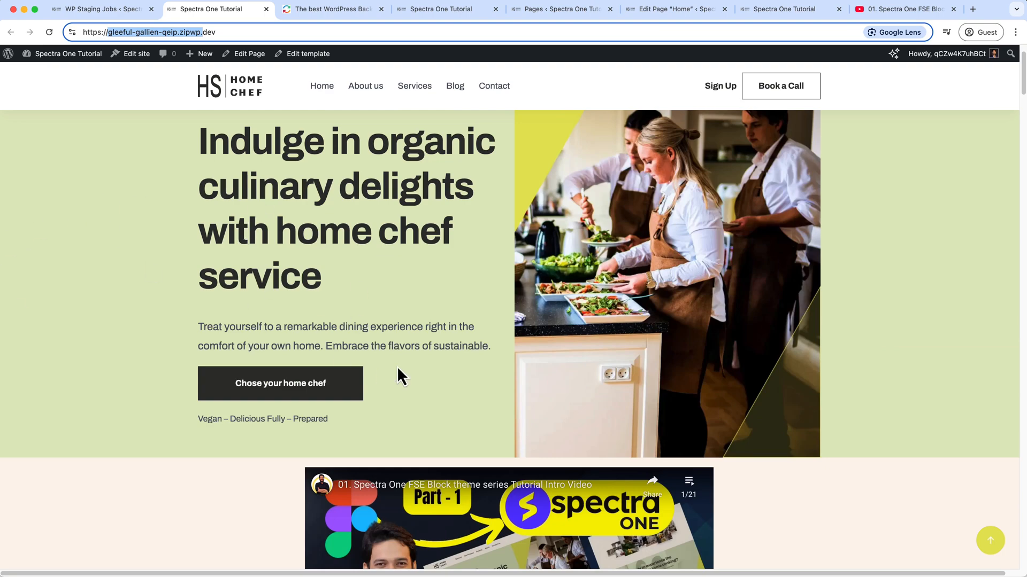
pyautogui.click(97, 9)
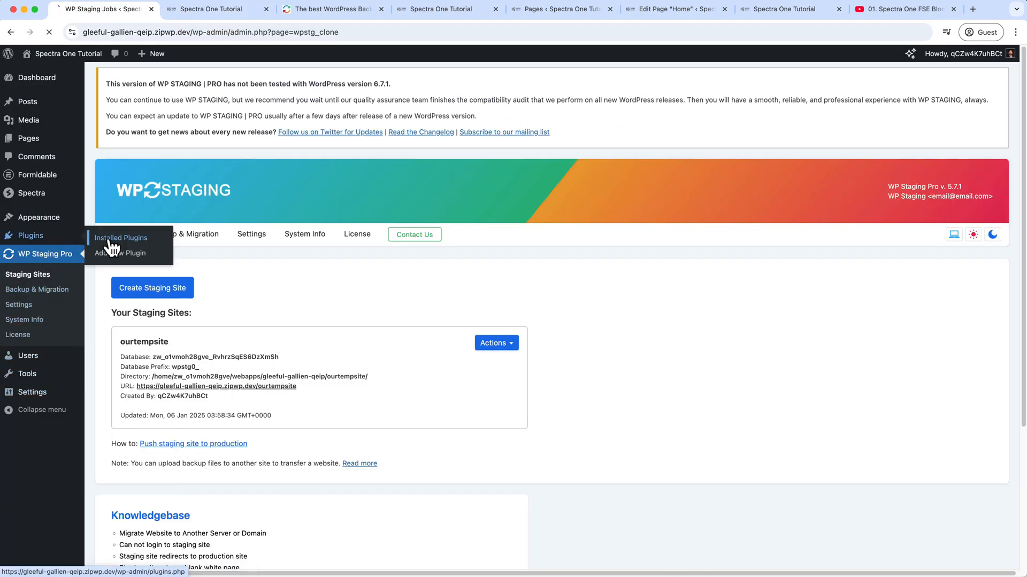
# Review the installed plugins list, then view the themes page showing Spectra One active
pyautogui.click(121, 238)
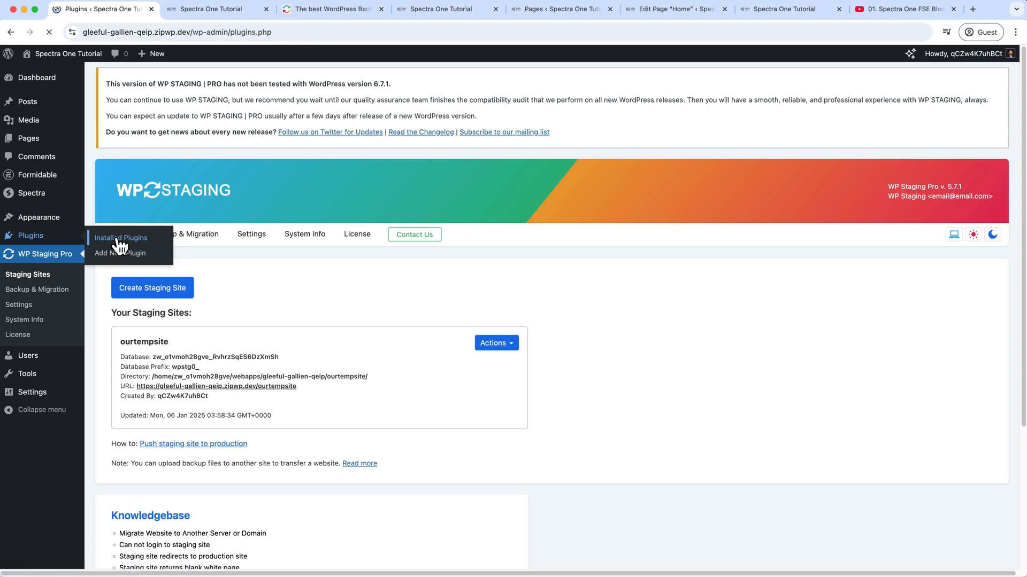
pyautogui.click(120, 238)
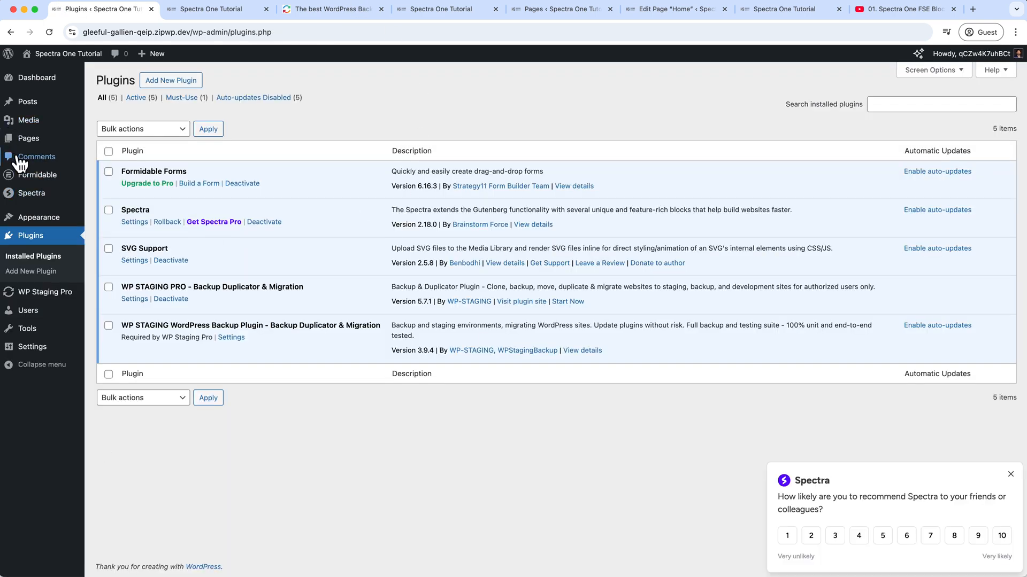
pyautogui.moveTo(38, 217)
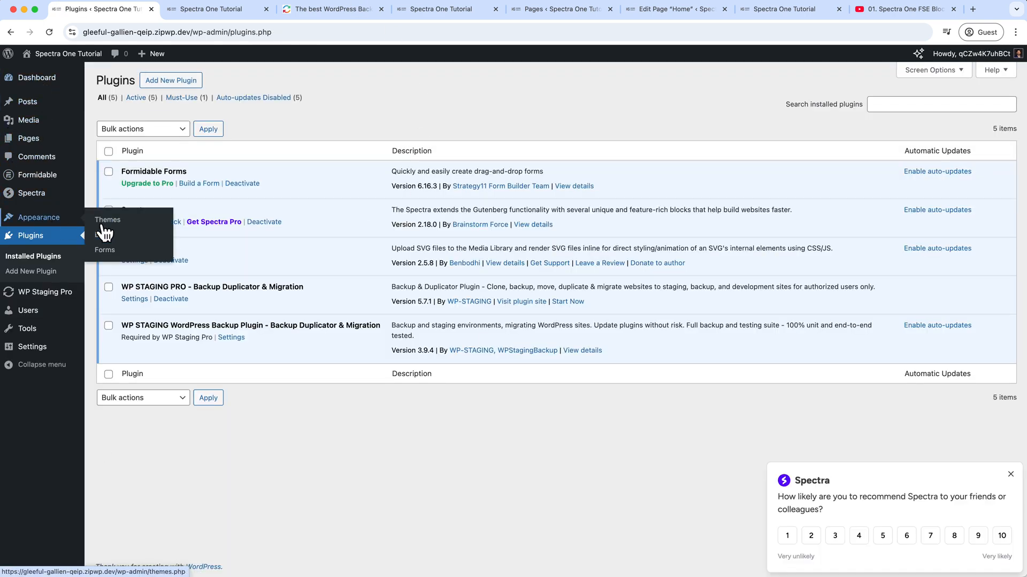
pyautogui.click(108, 219)
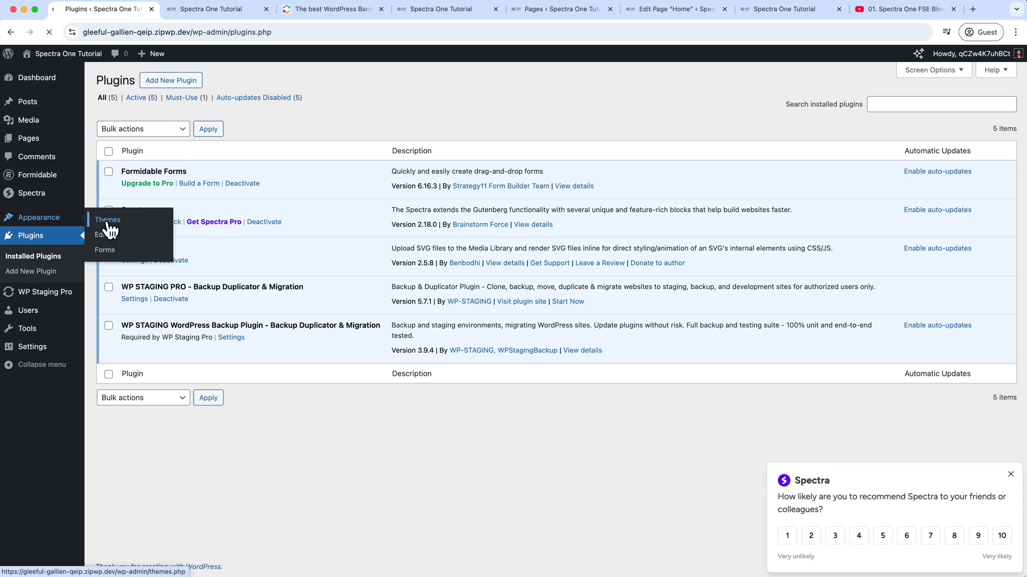
pyautogui.click(107, 220)
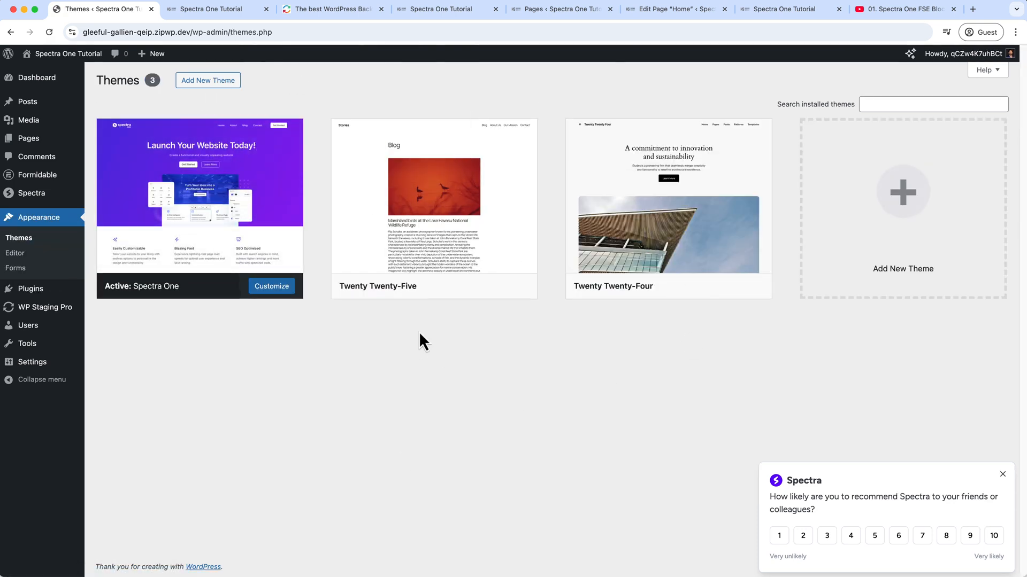
pyautogui.moveTo(106, 337)
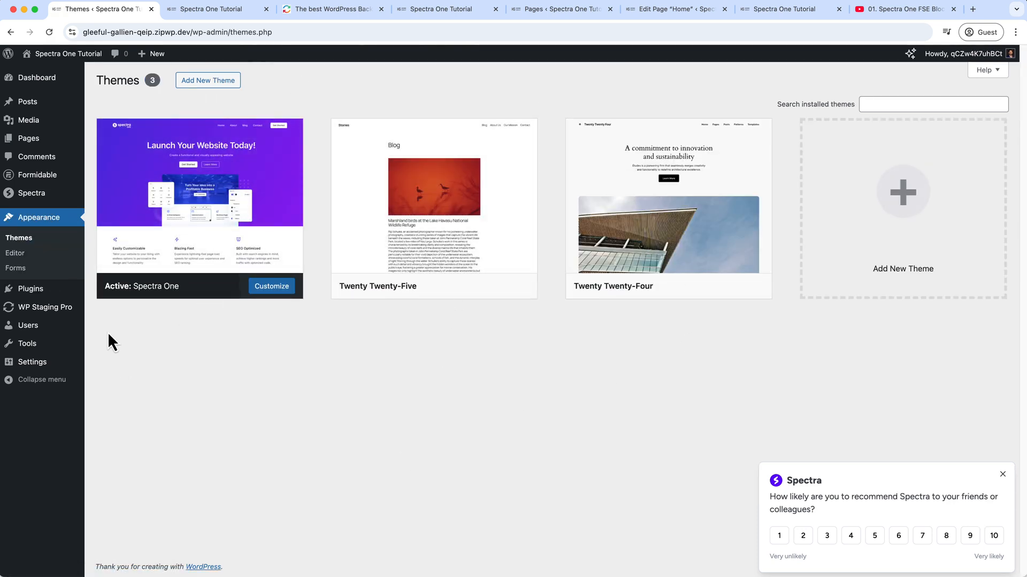